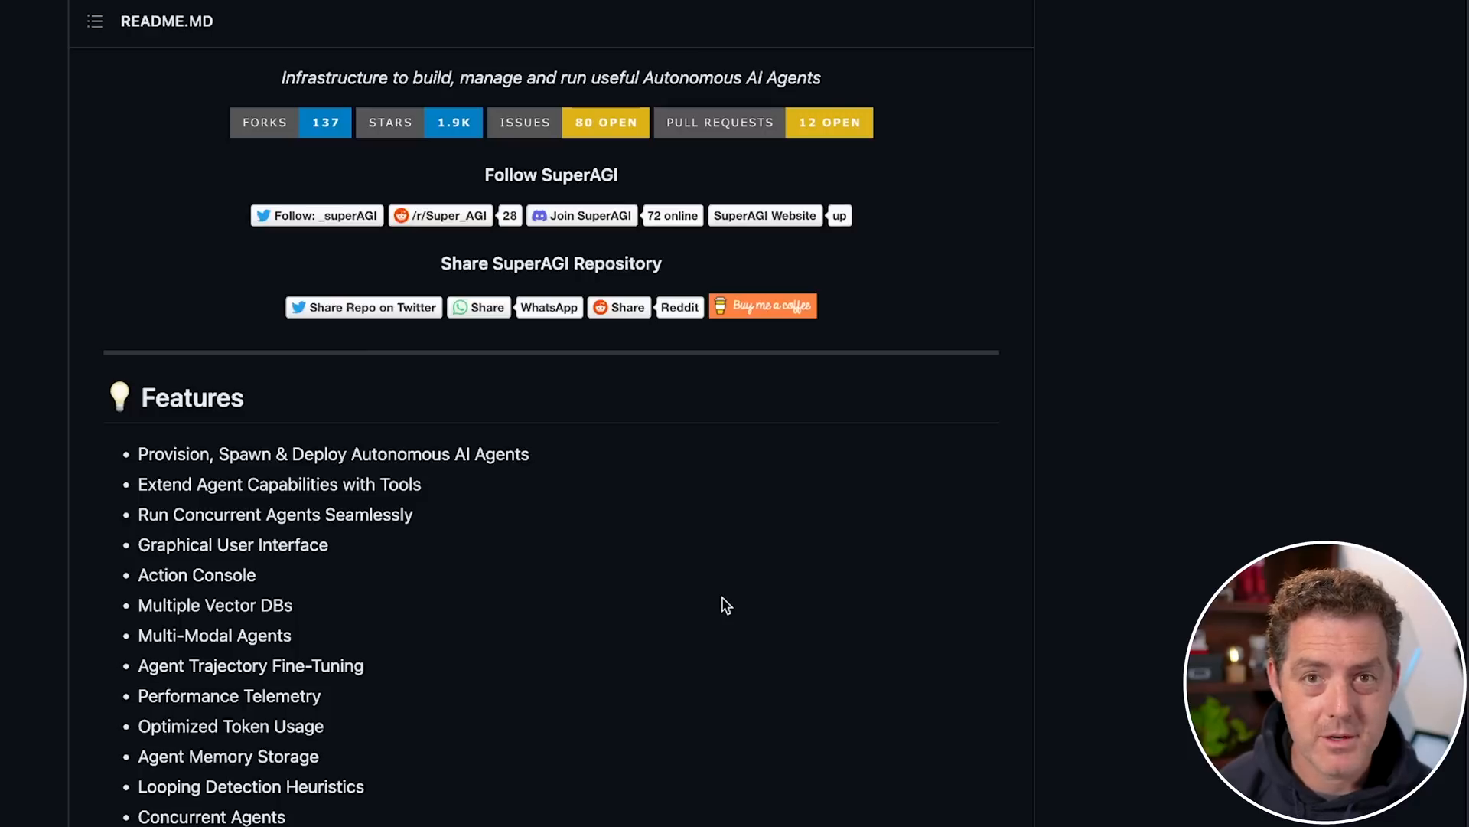
# Step: In VS Code's terminal, cd into desktop and git clone SuperAGI from GitHub's clone URL
pyautogui.scroll(-3)
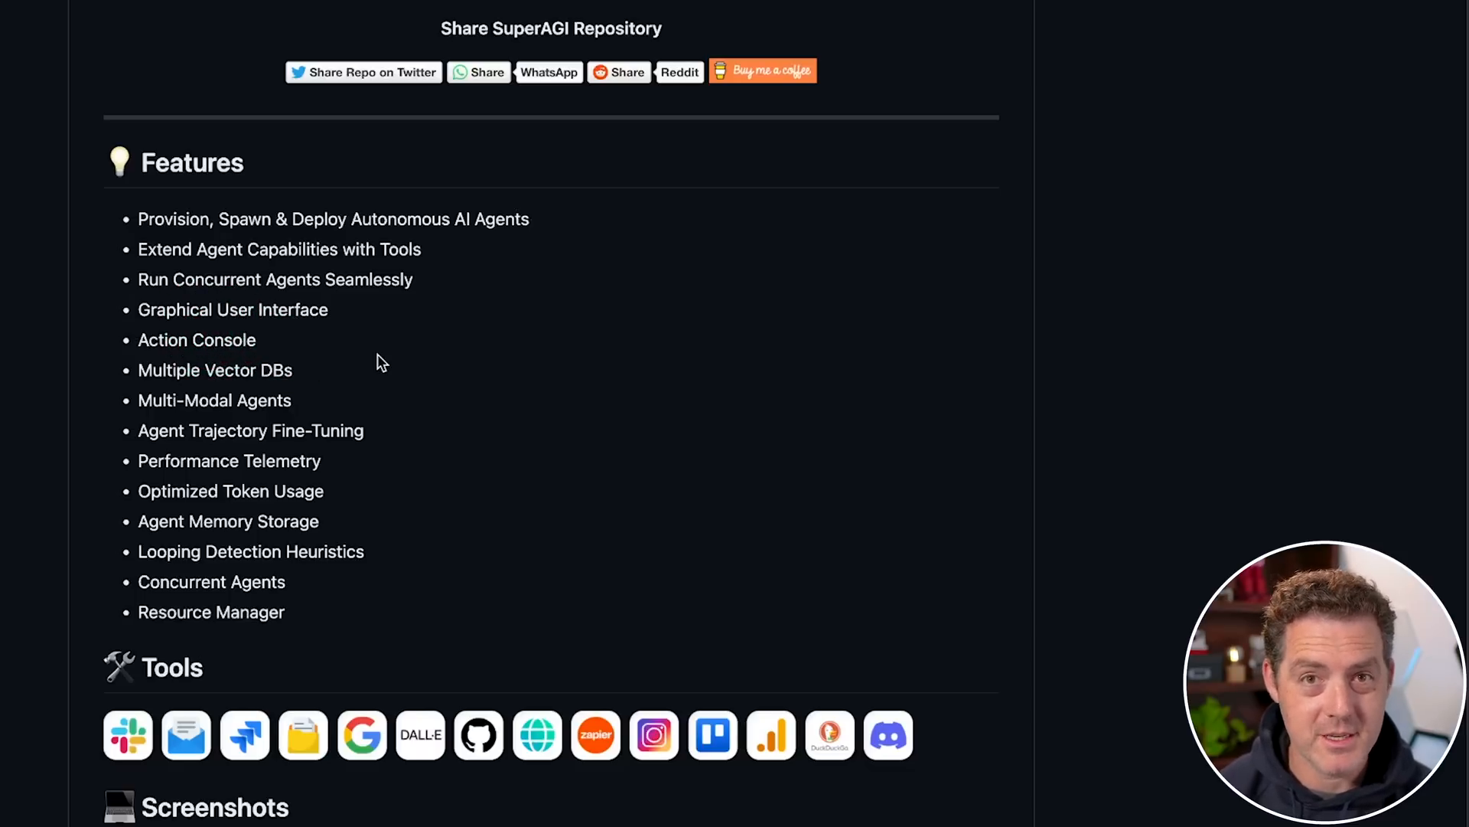
pyautogui.scroll(-3)
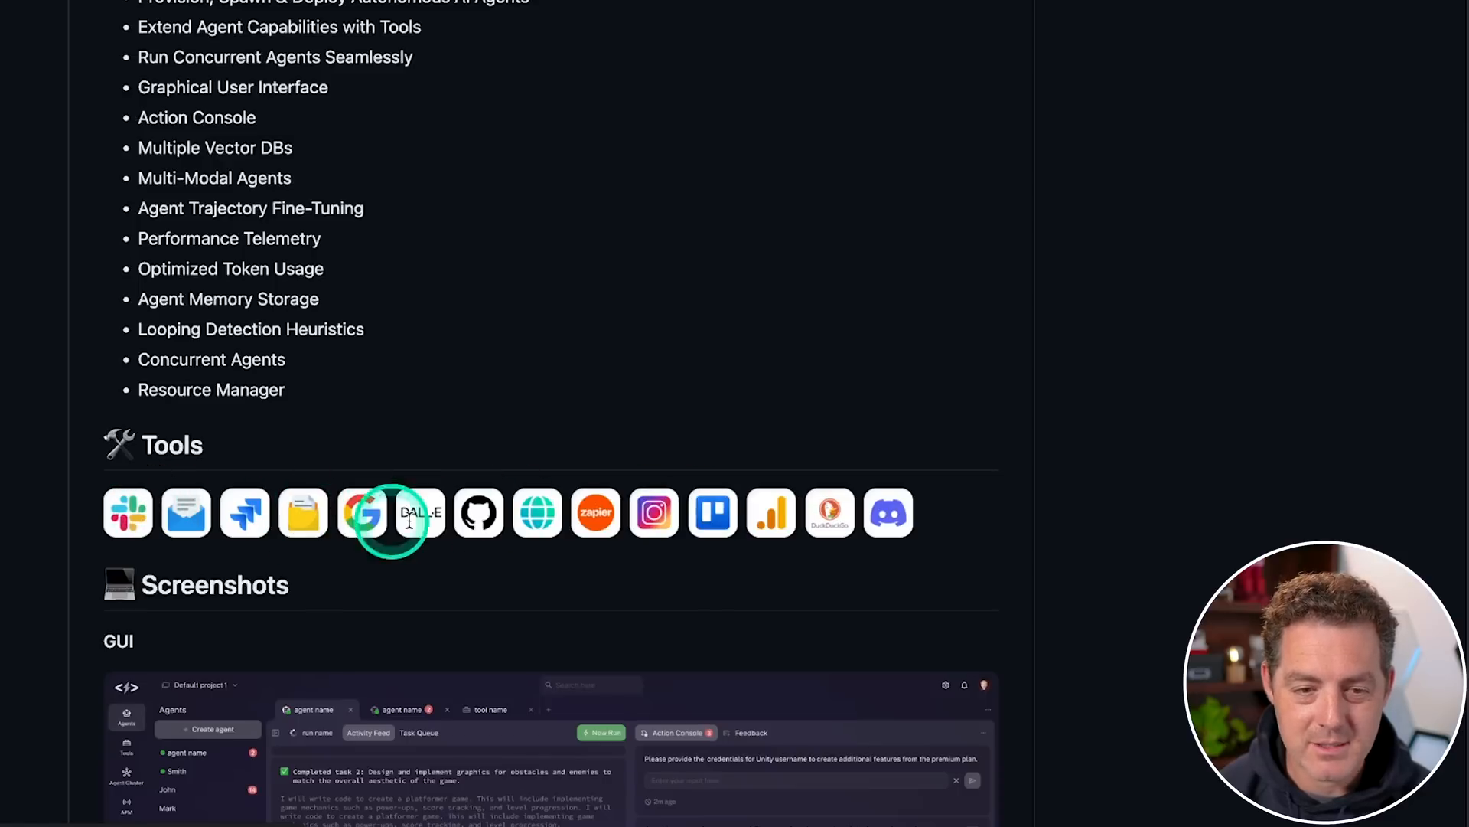
pyautogui.moveTo(473, 511)
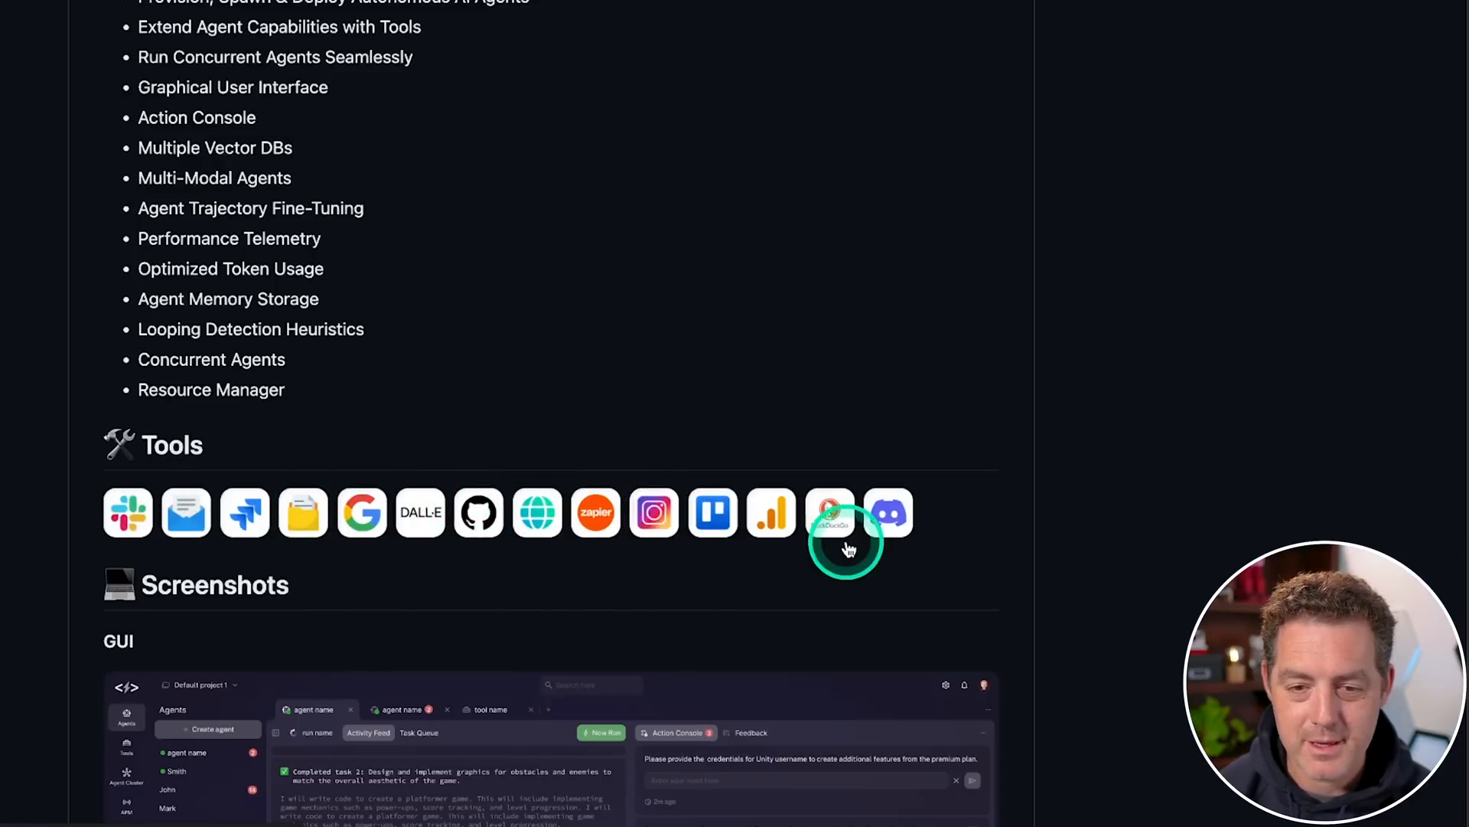
pyautogui.scroll(-3)
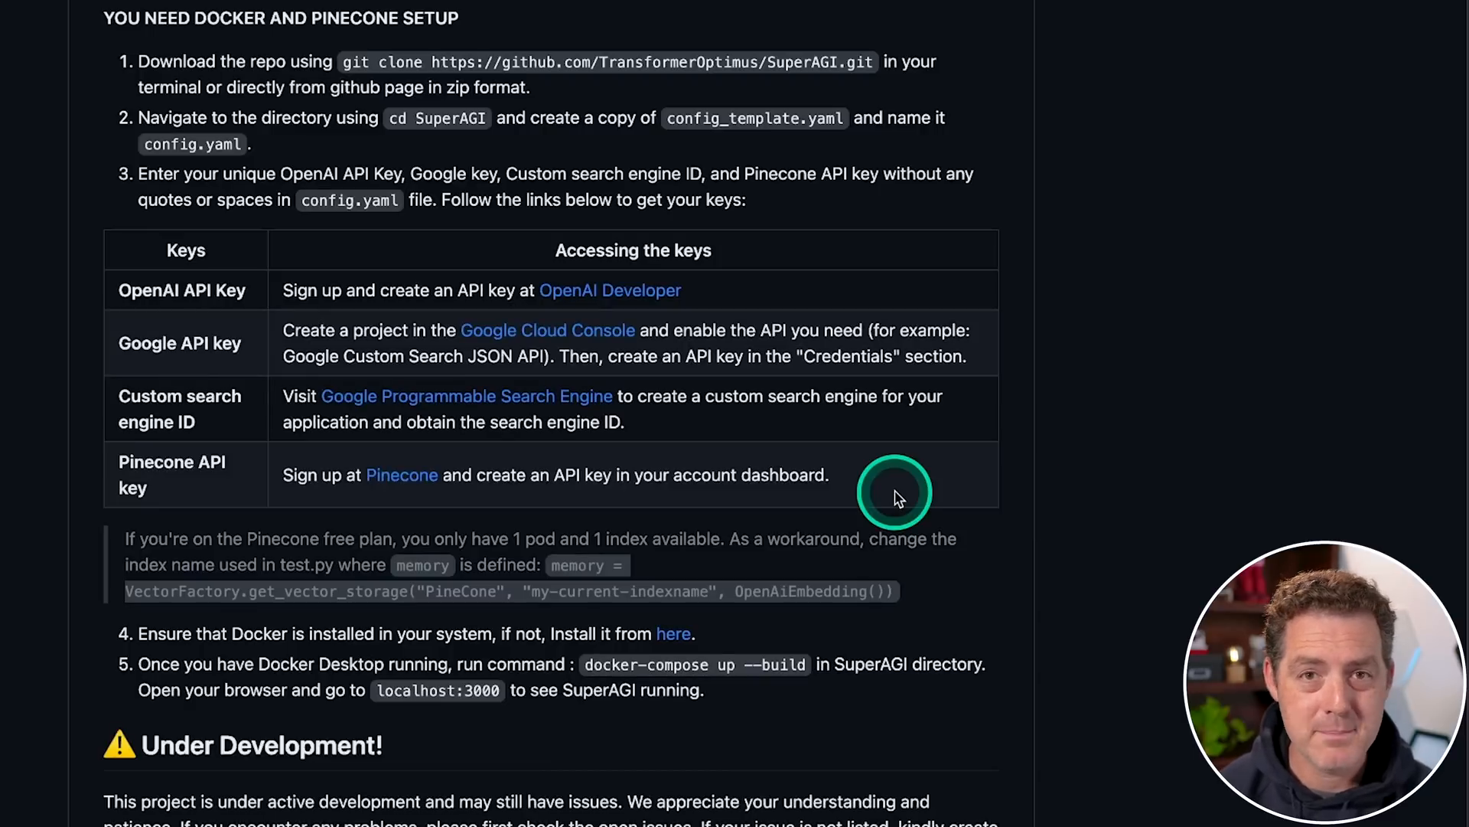
pyautogui.moveTo(1303, 108)
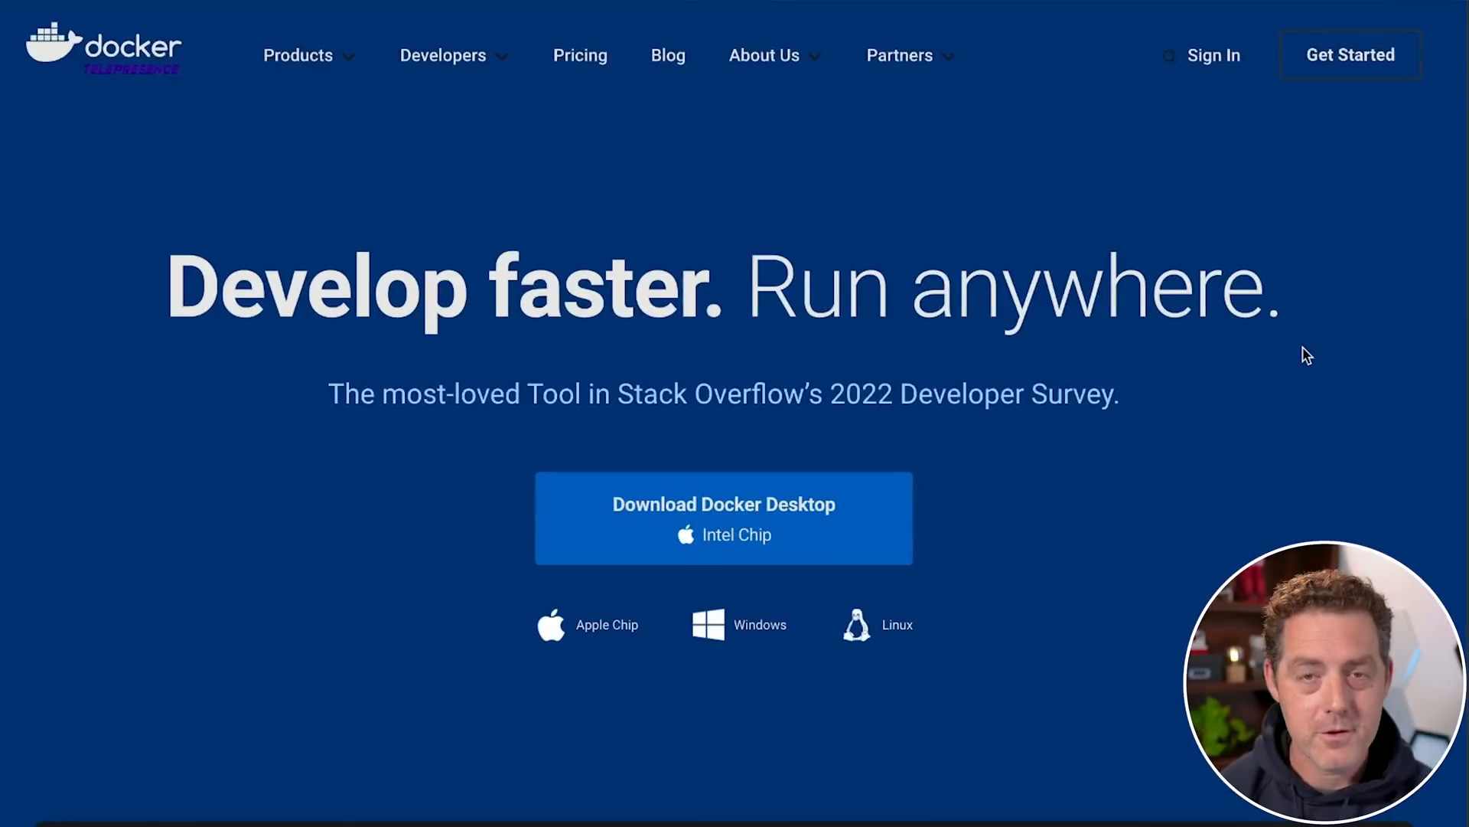
pyautogui.click(297, 54)
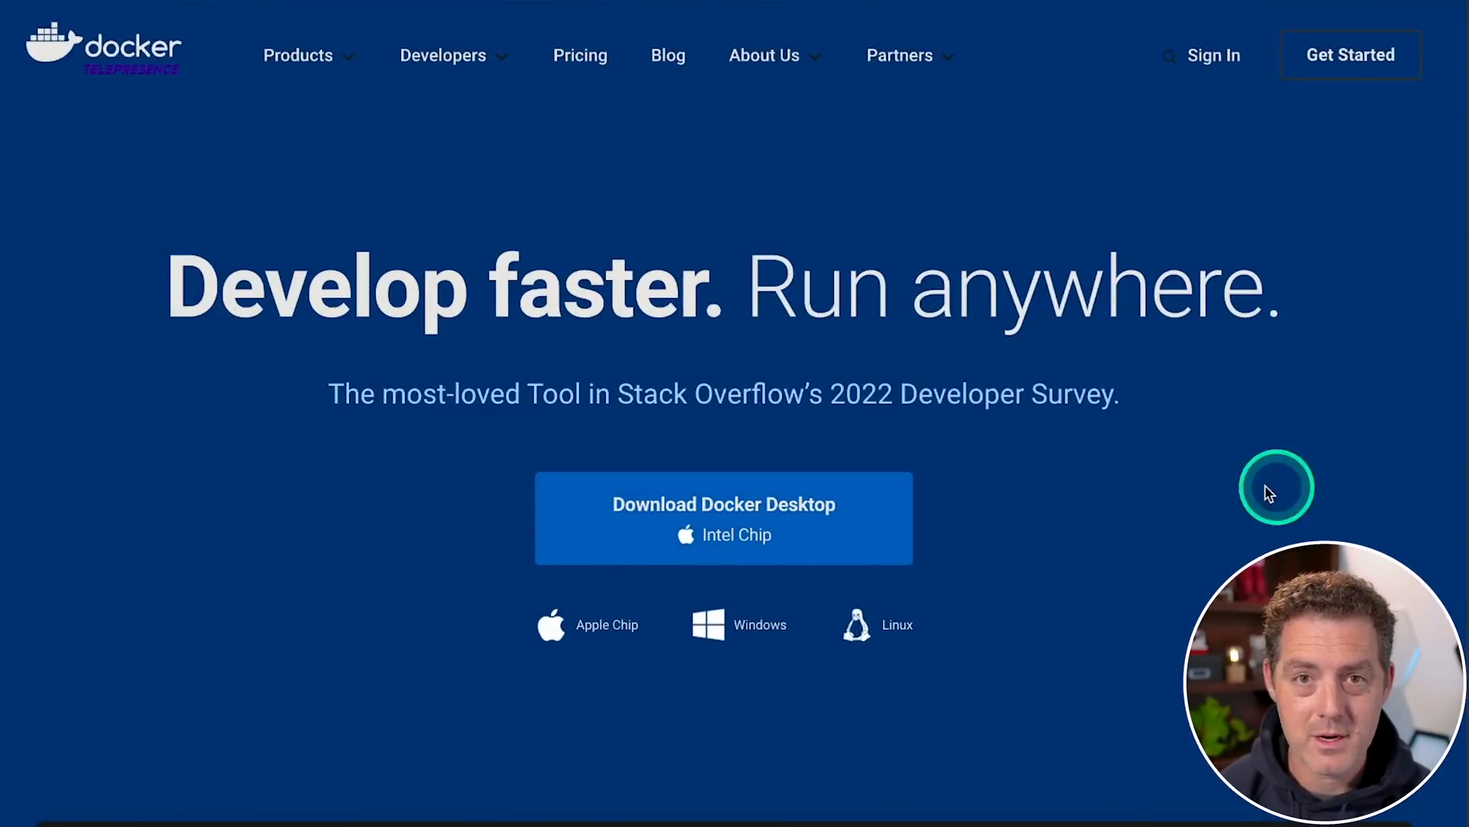
pyautogui.moveTo(1124, 452)
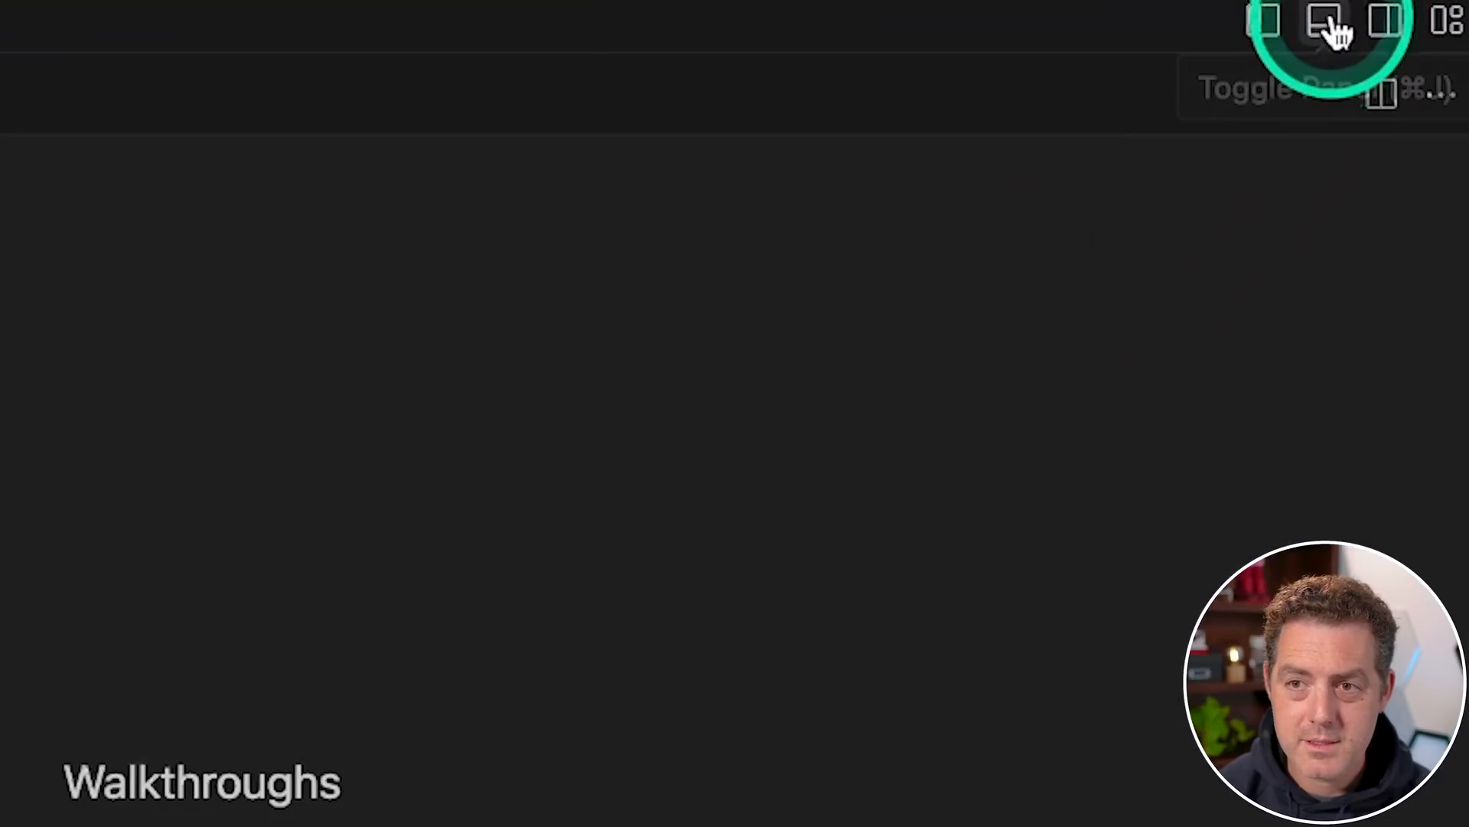
pyautogui.click(1324, 21)
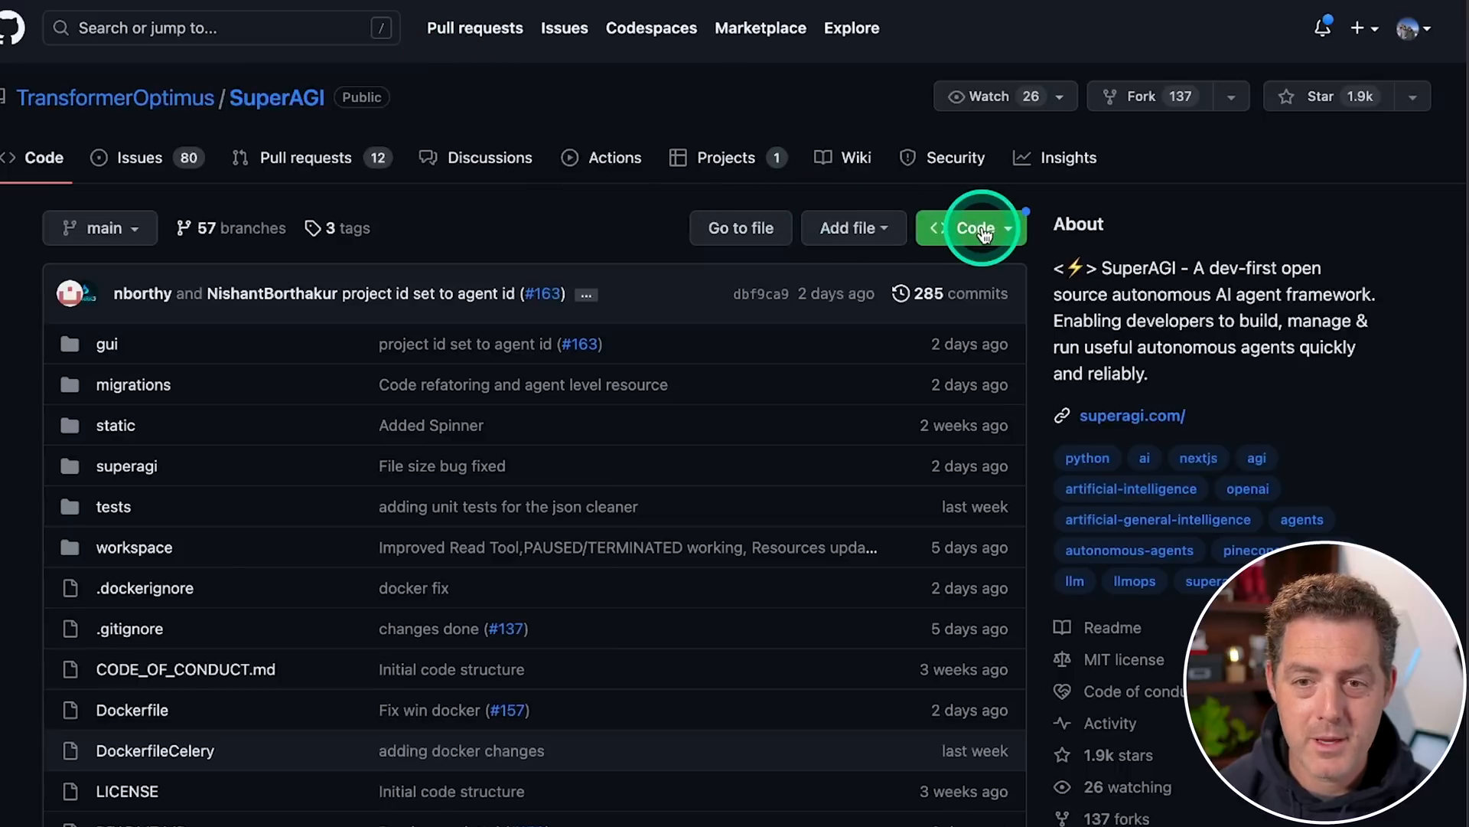
pyautogui.click(972, 228)
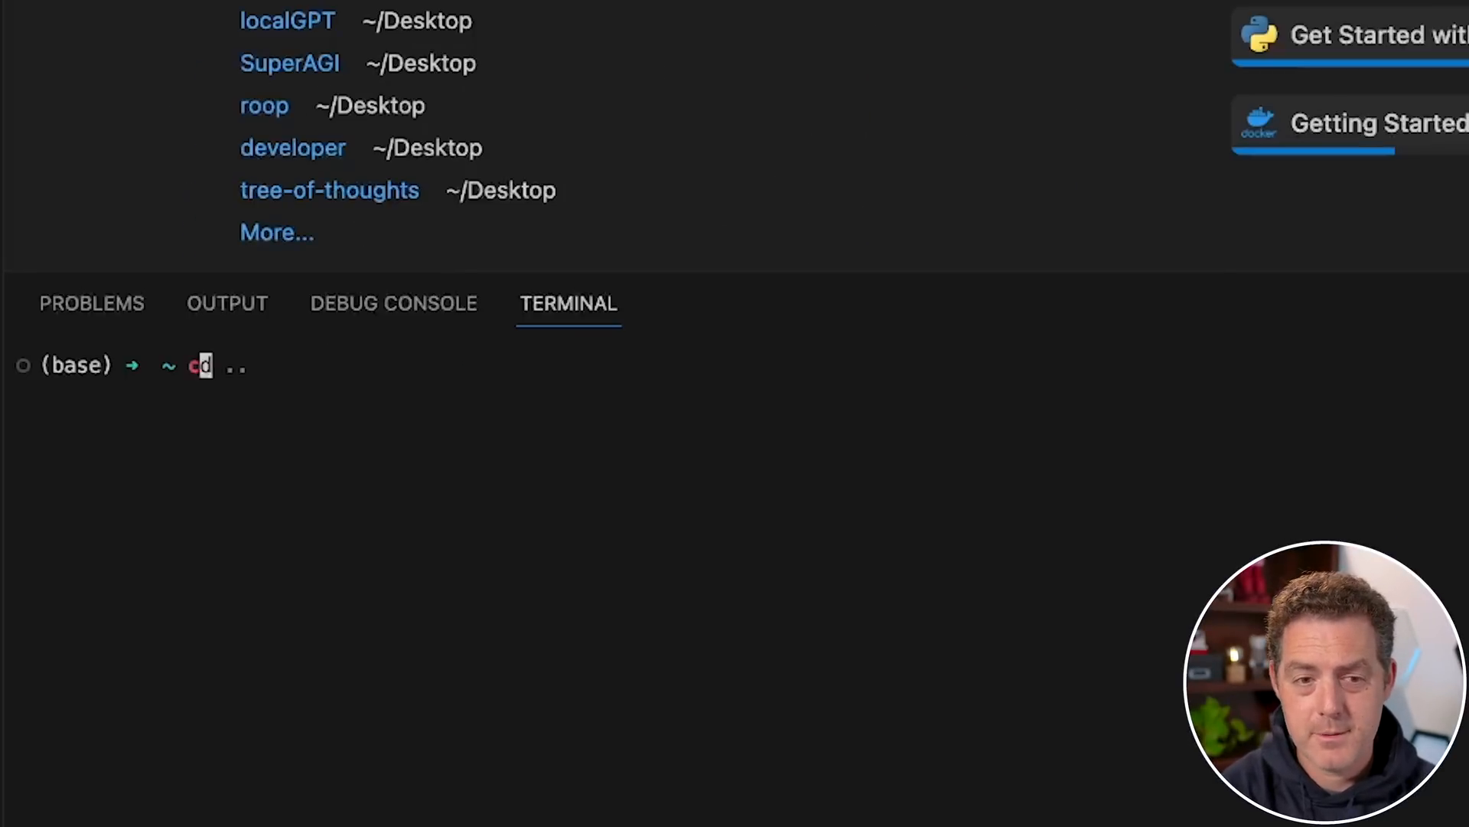
pyautogui.write('desktop')
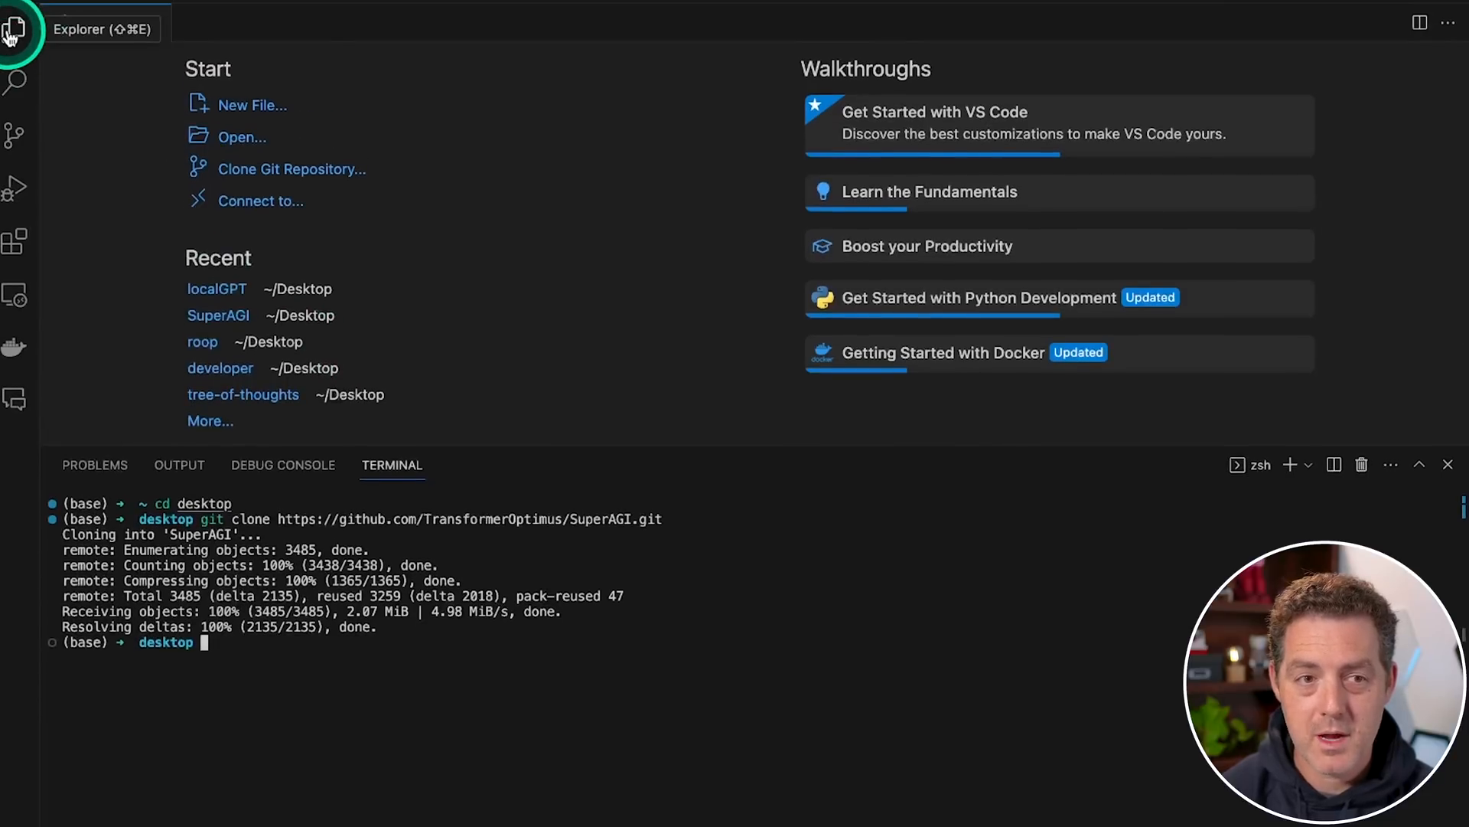
# Step: Open the SuperAGI folder and duplicate config_template.yaml as config.yaml
pyautogui.click(15, 29)
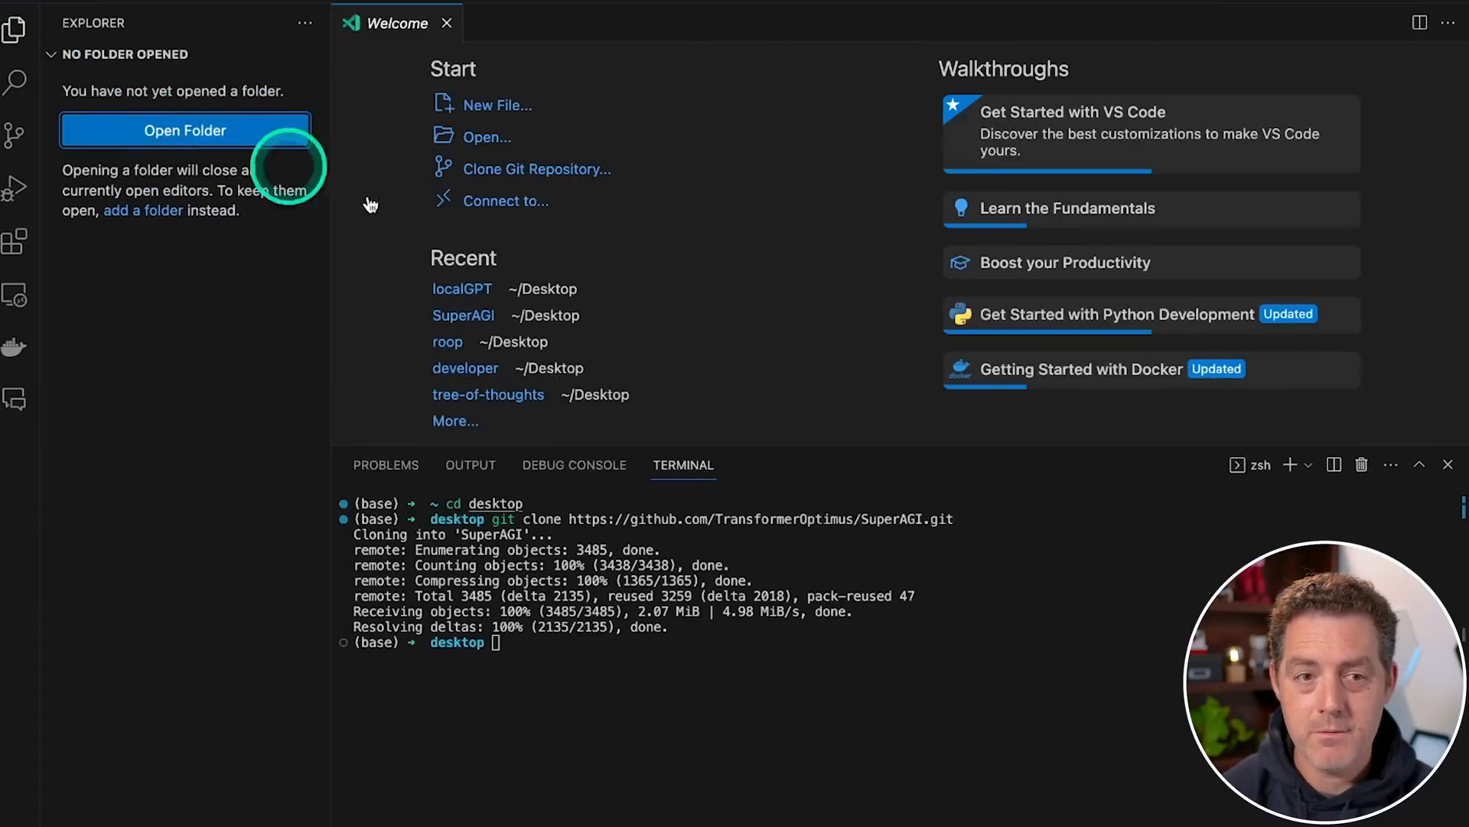
pyautogui.click(185, 130)
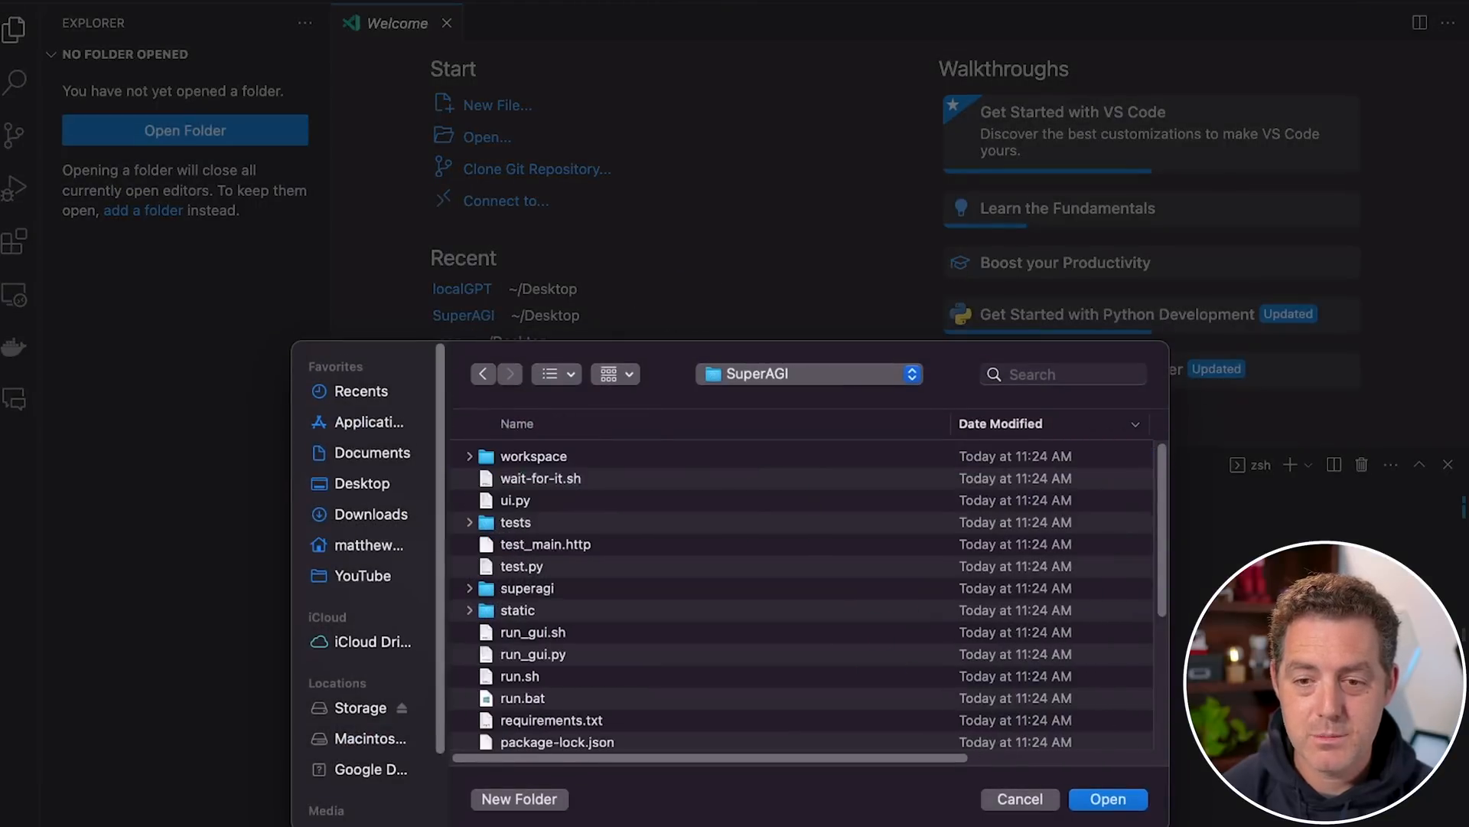
pyautogui.click(1106, 798)
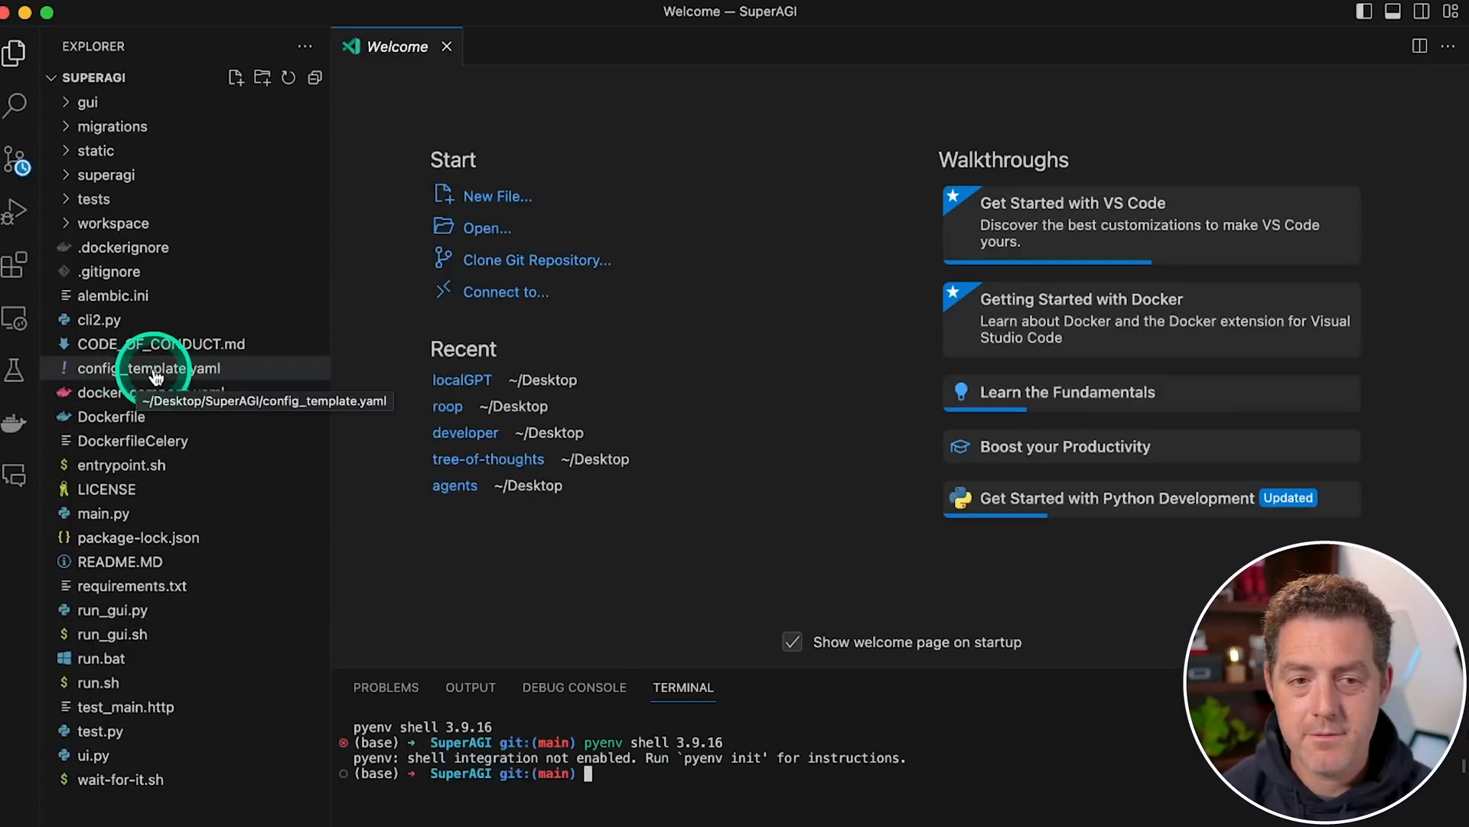
pyautogui.rightClick(140, 367)
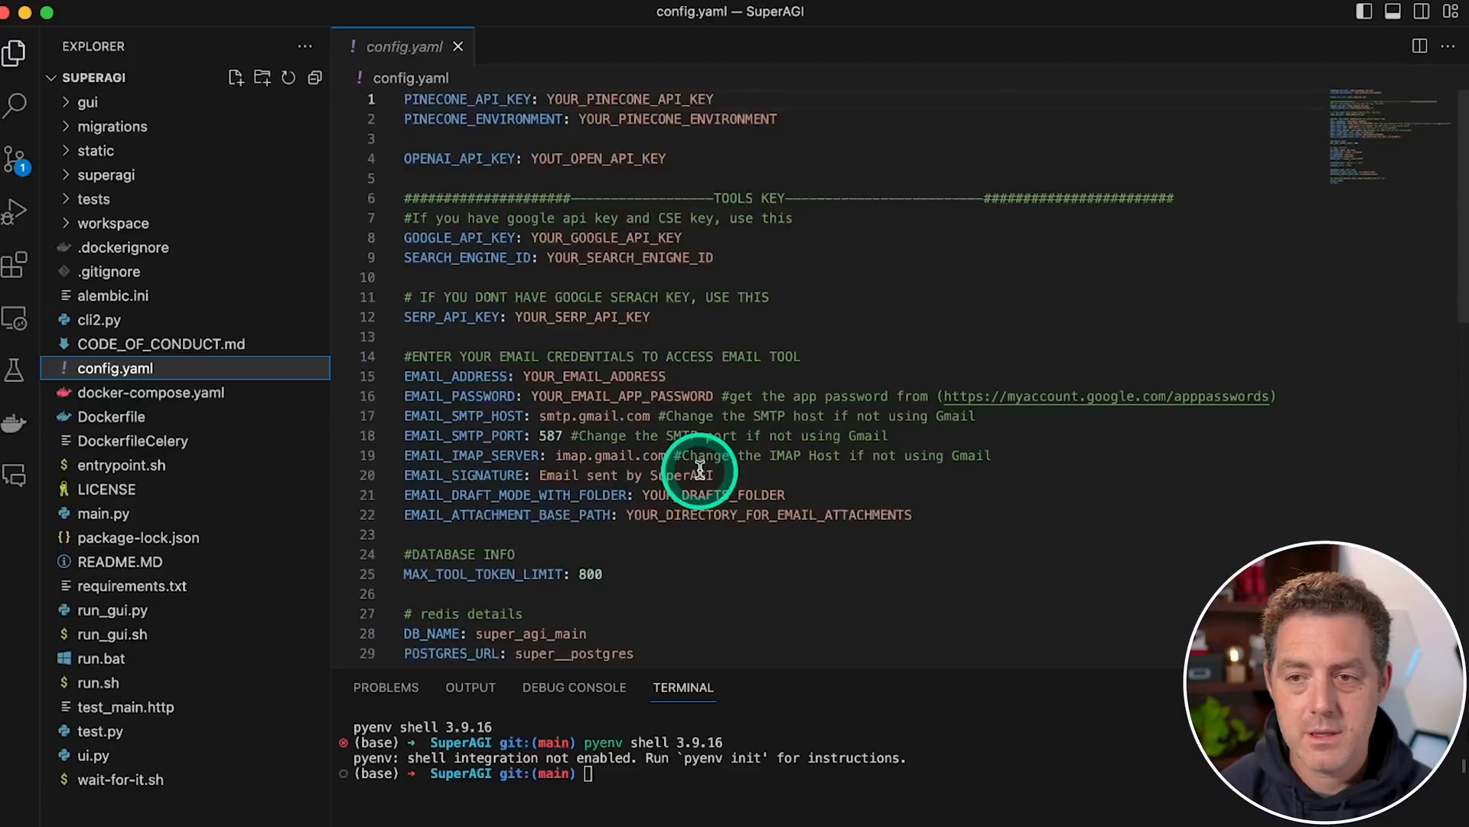
pyautogui.moveTo(546, 441)
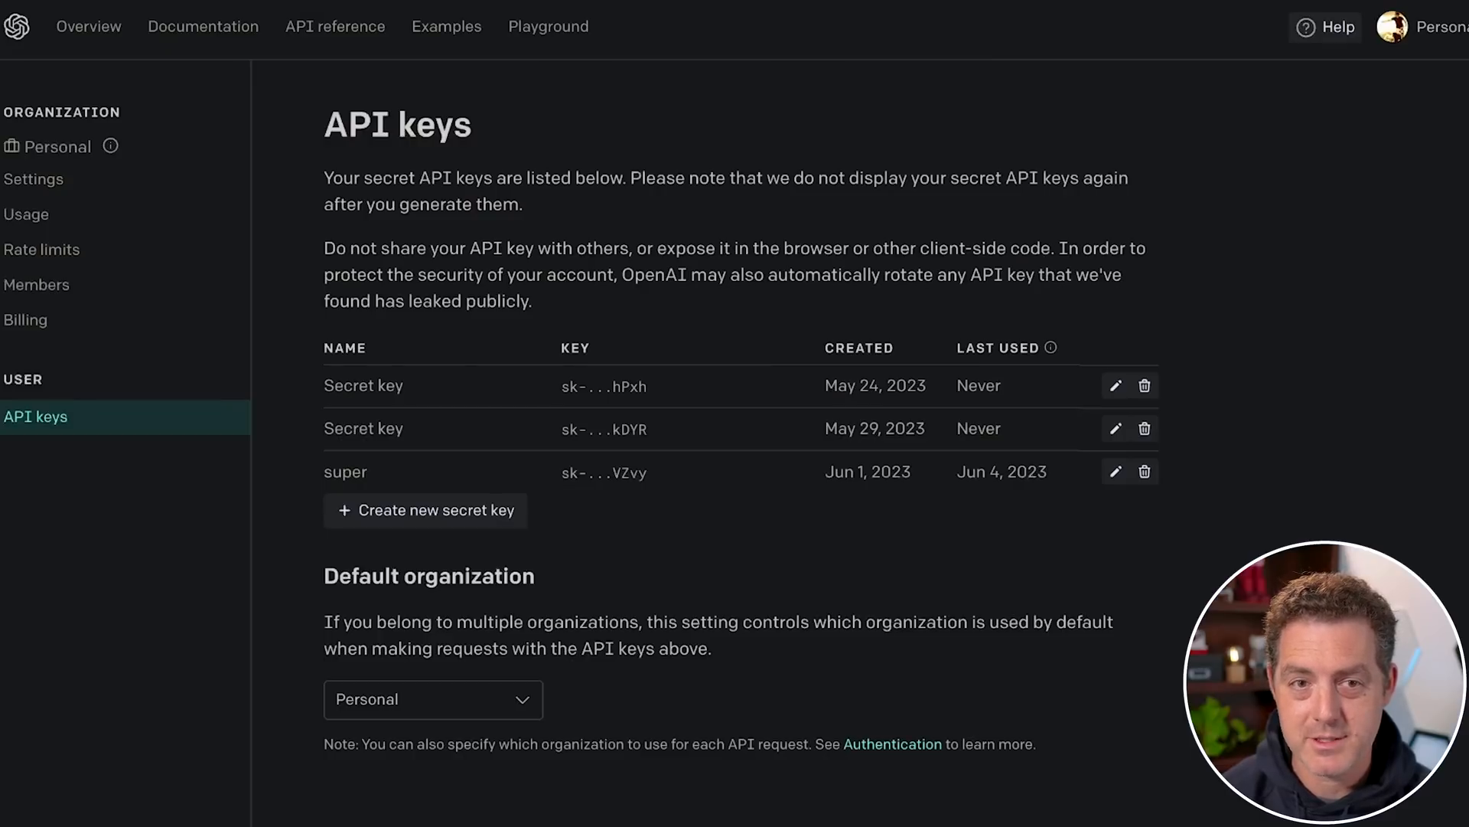
# Step: Create an OpenAI secret key named super2 and copy it
pyautogui.click(424, 510)
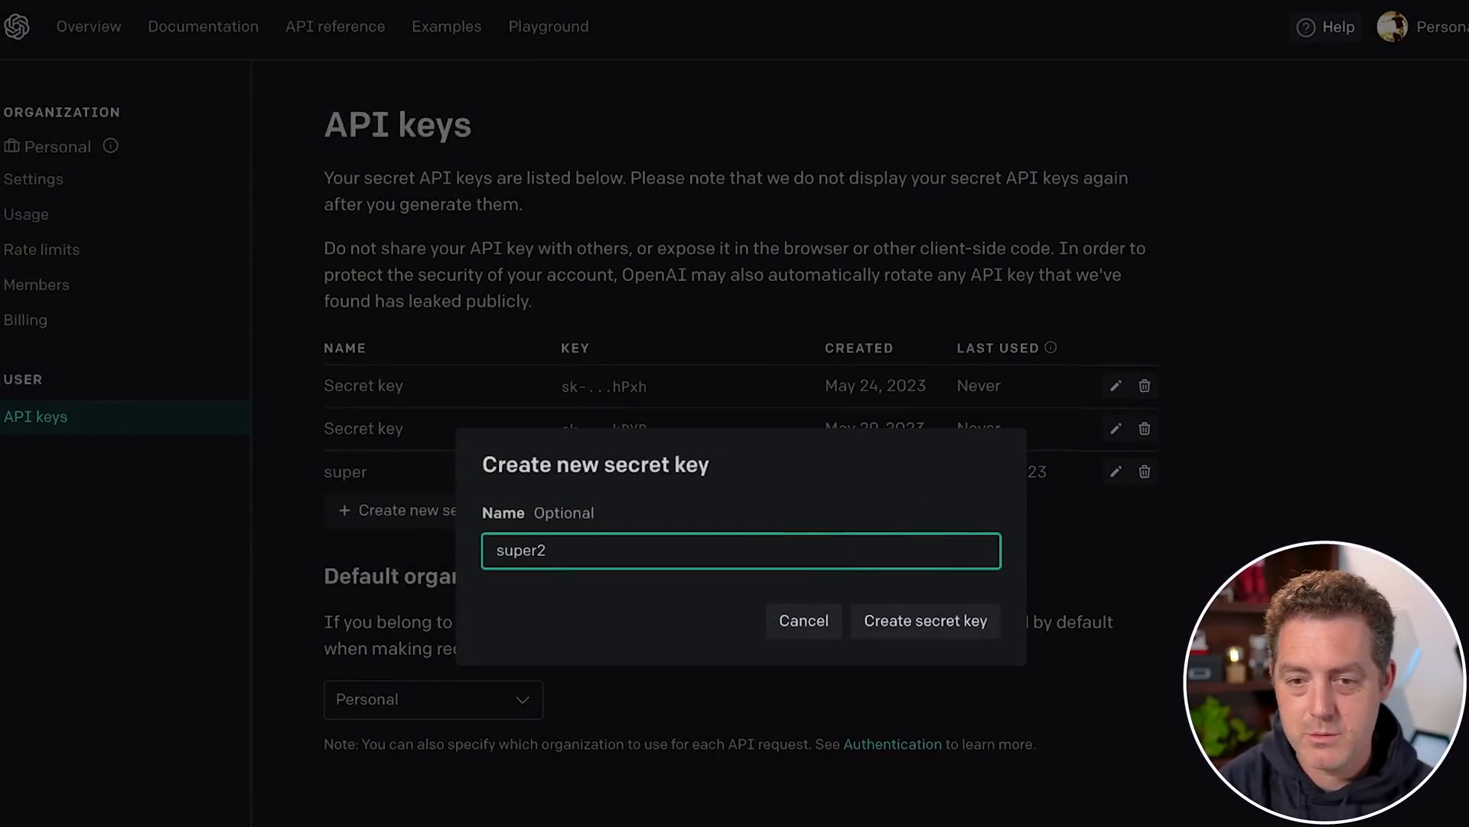
pyautogui.click(924, 619)
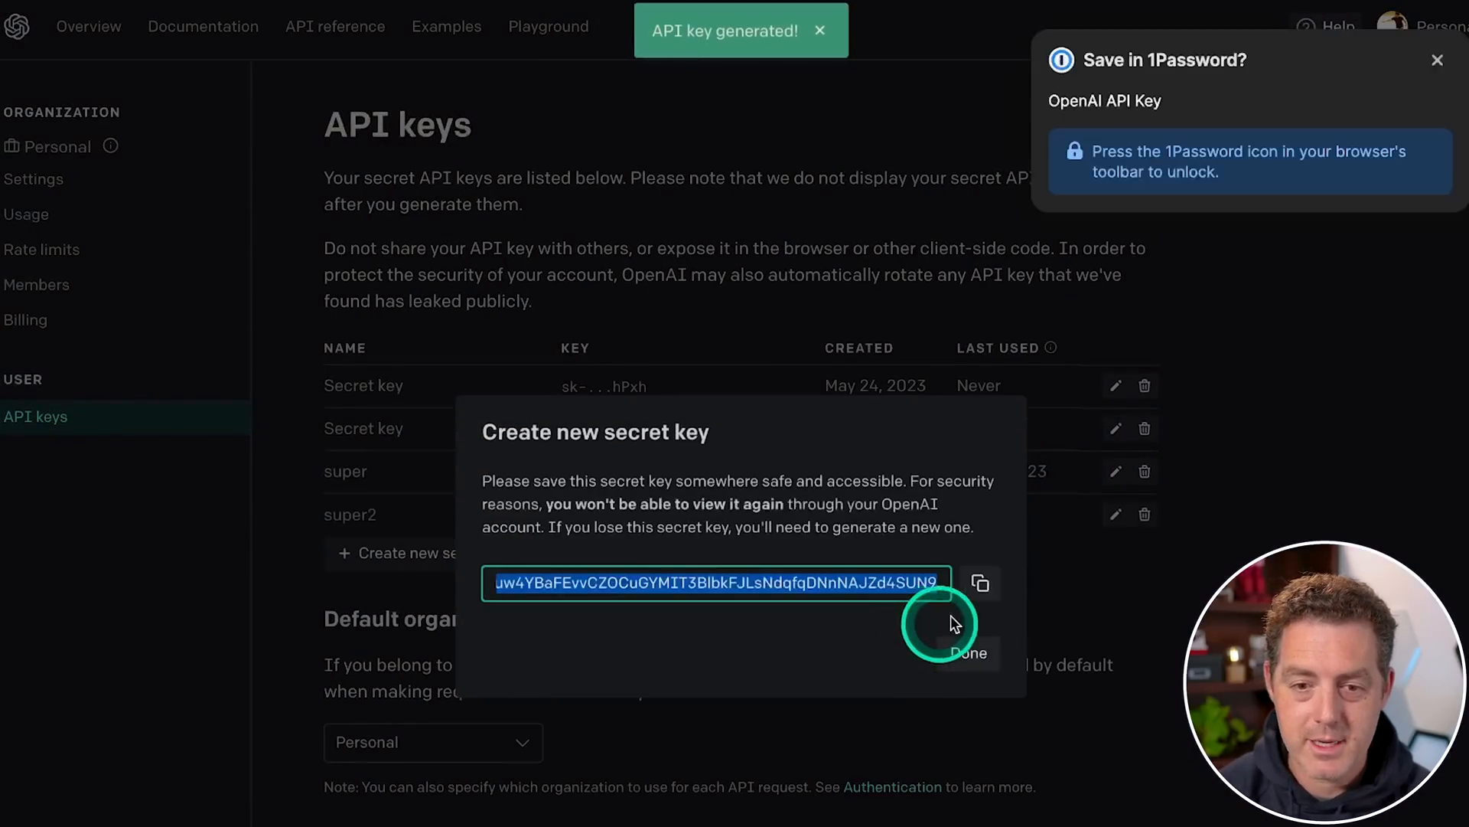
pyautogui.click(981, 581)
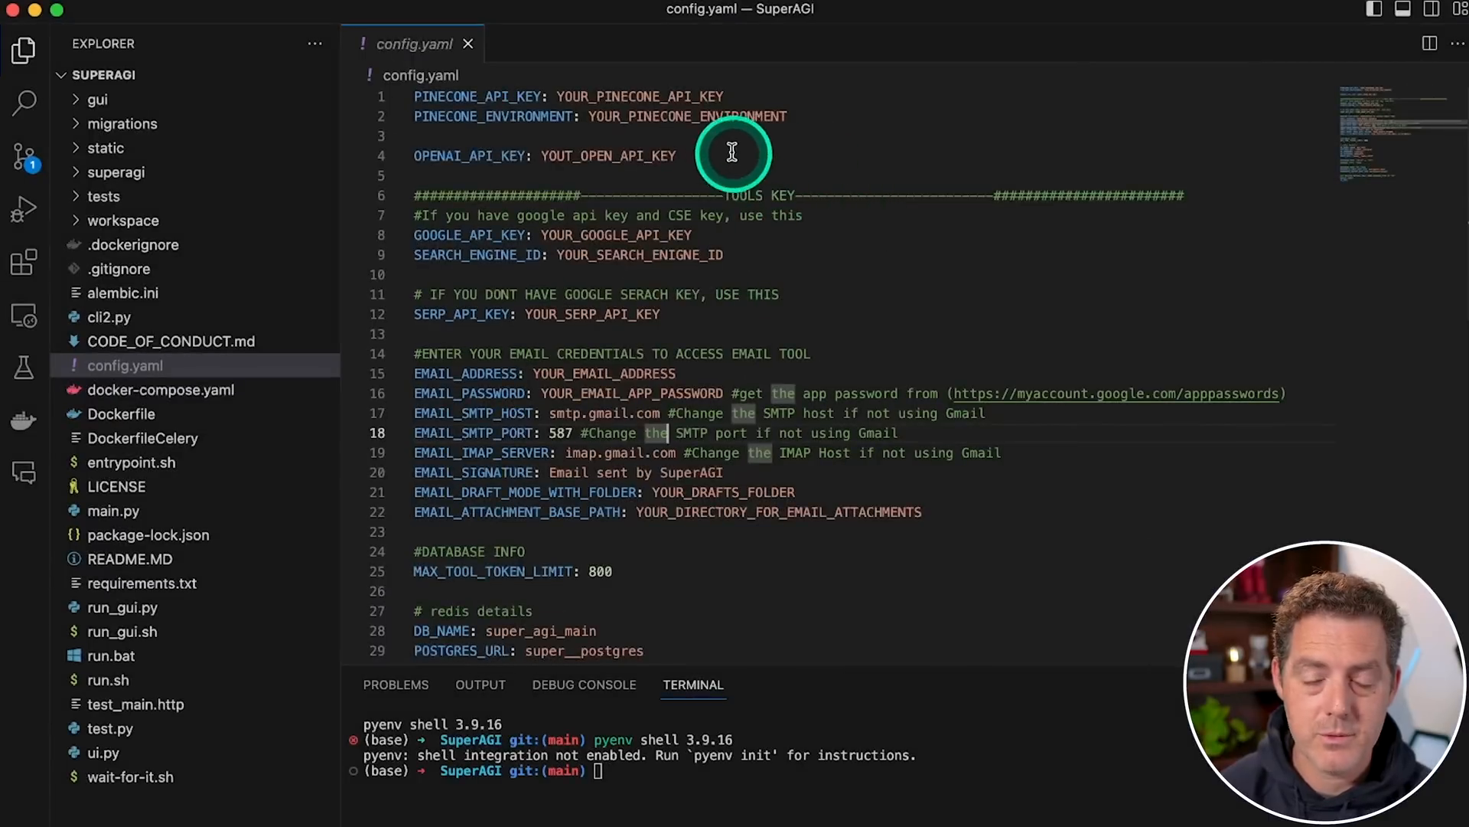
pyautogui.moveTo(586, 384)
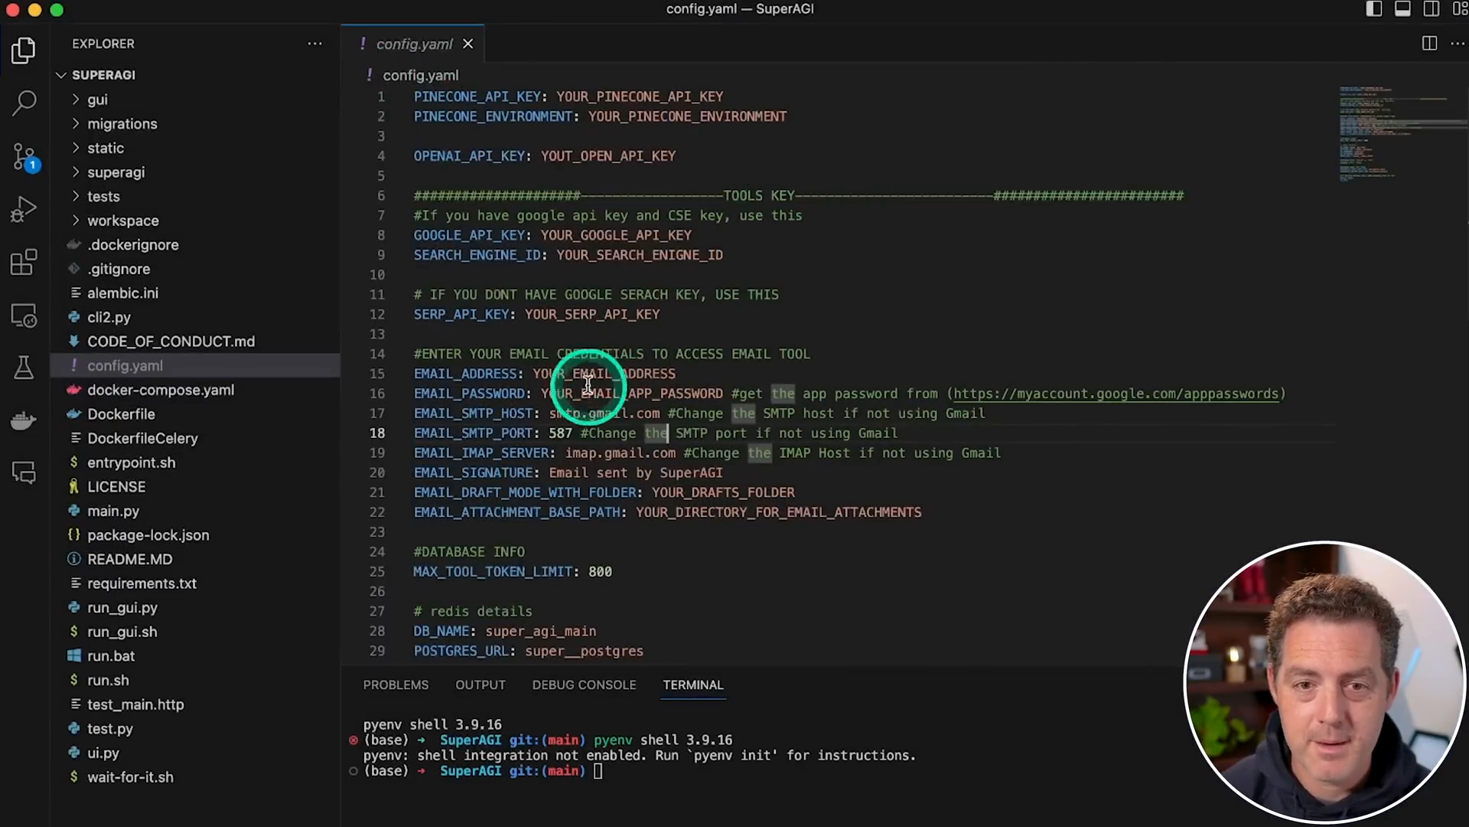
# Step: Paste the new sk- OpenAI key over the YOUT_OPEN_API_KEY placeholder in config.yaml
pyautogui.doubleClick(607, 155)
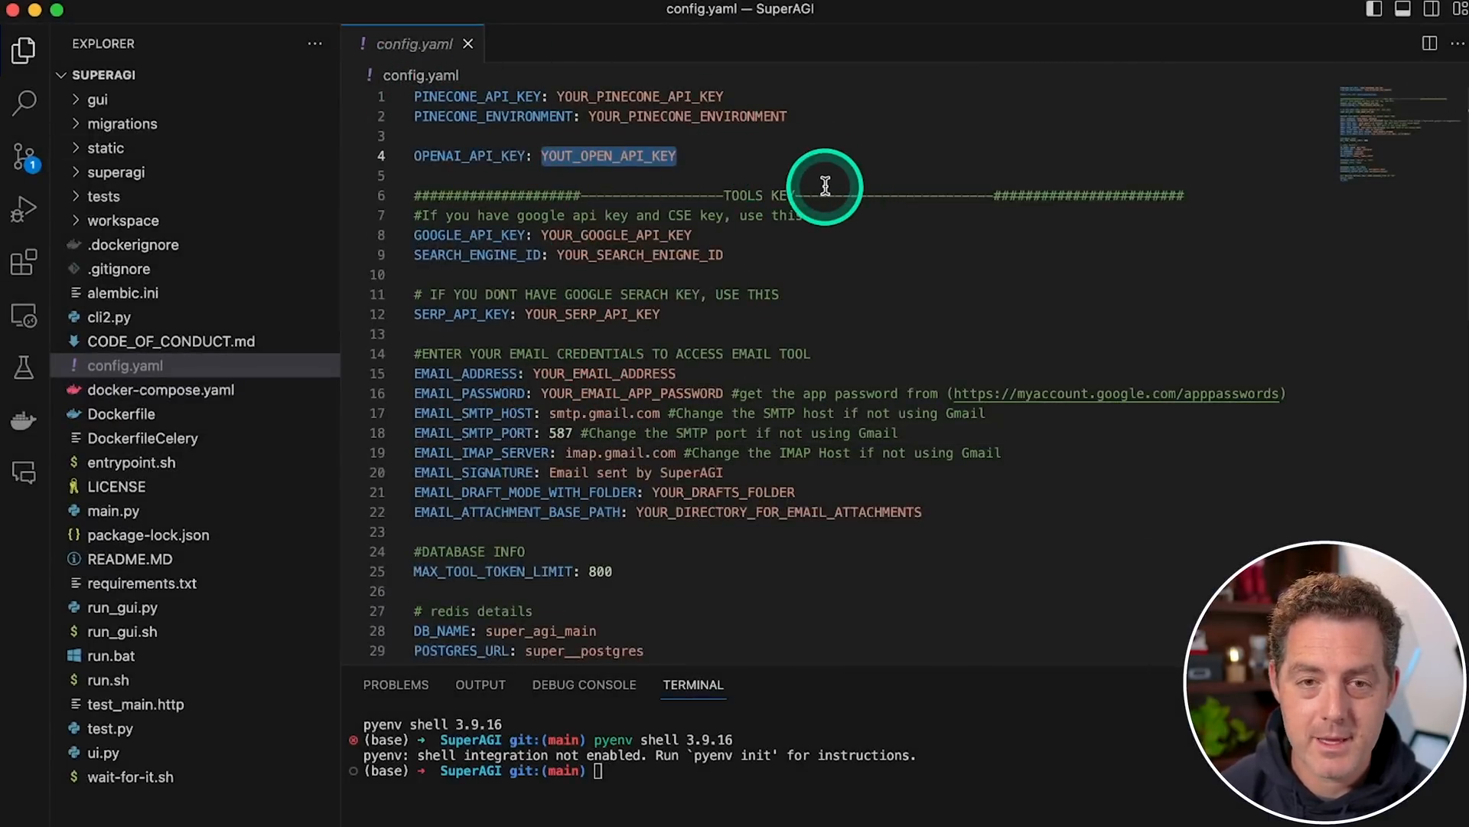
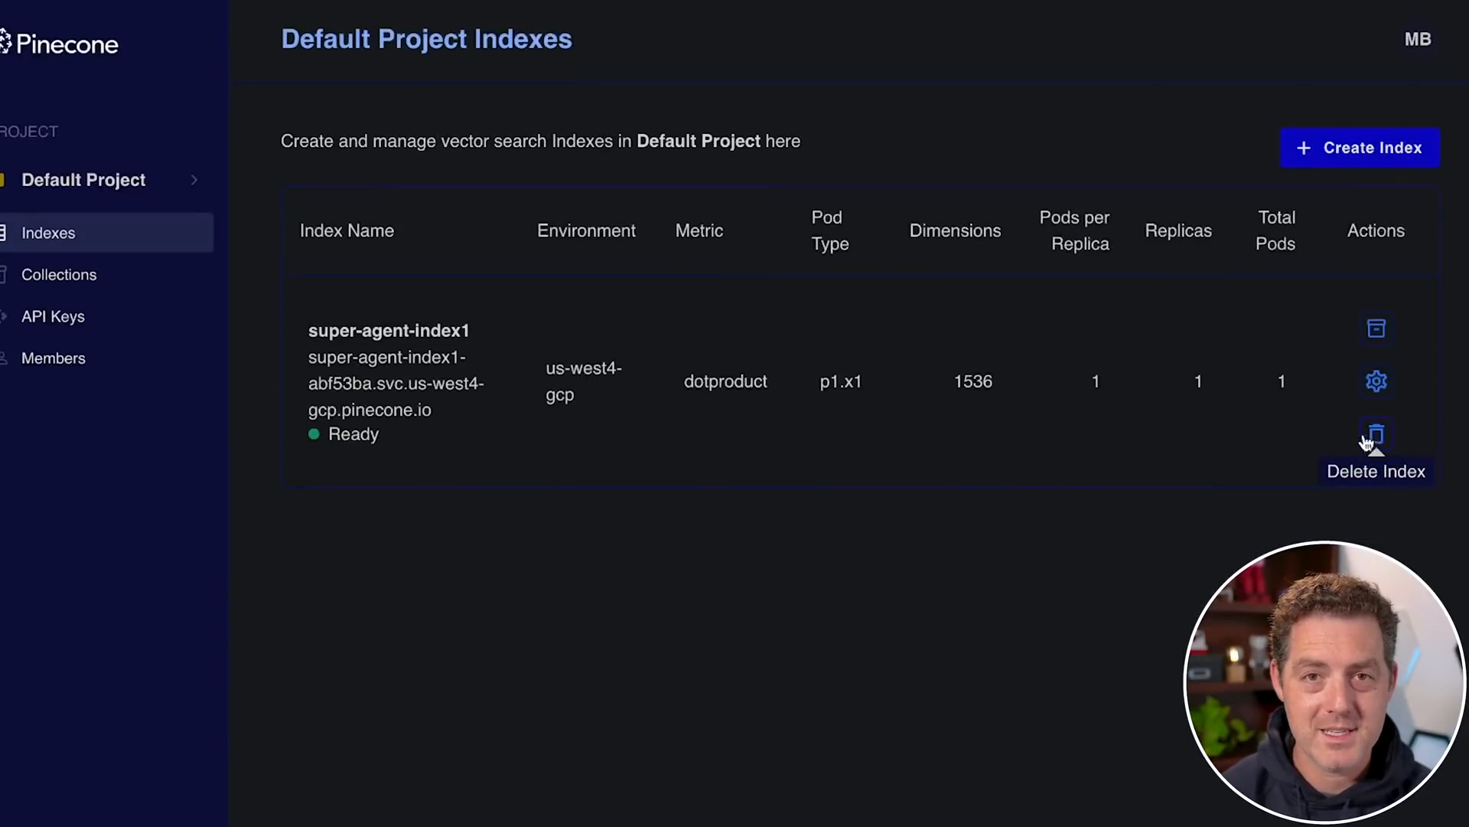
# Step: Delete the super-agent-index1 index, then create a Pinecone API key named super2
pyautogui.click(1376, 434)
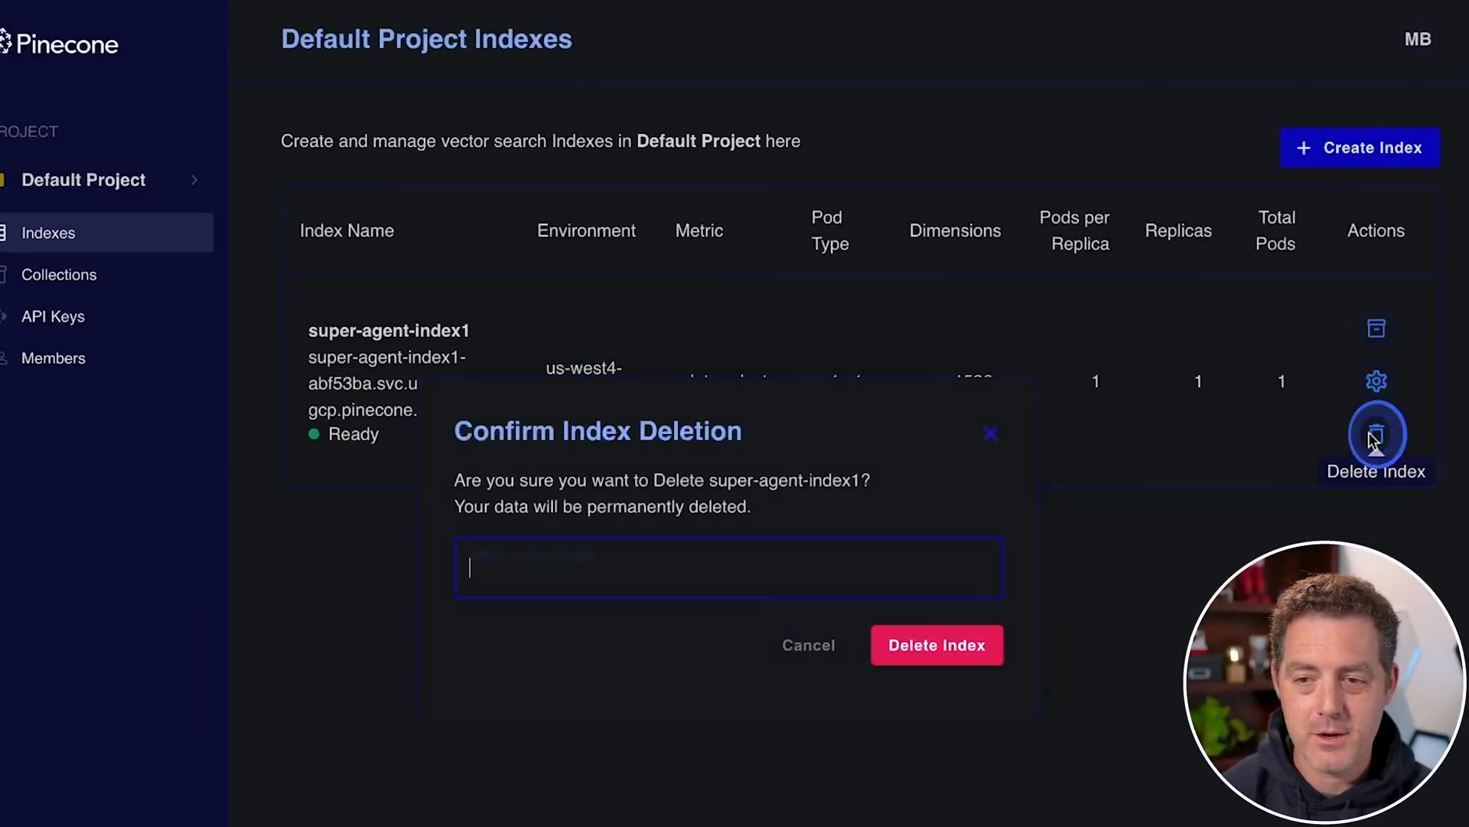
pyautogui.click(936, 645)
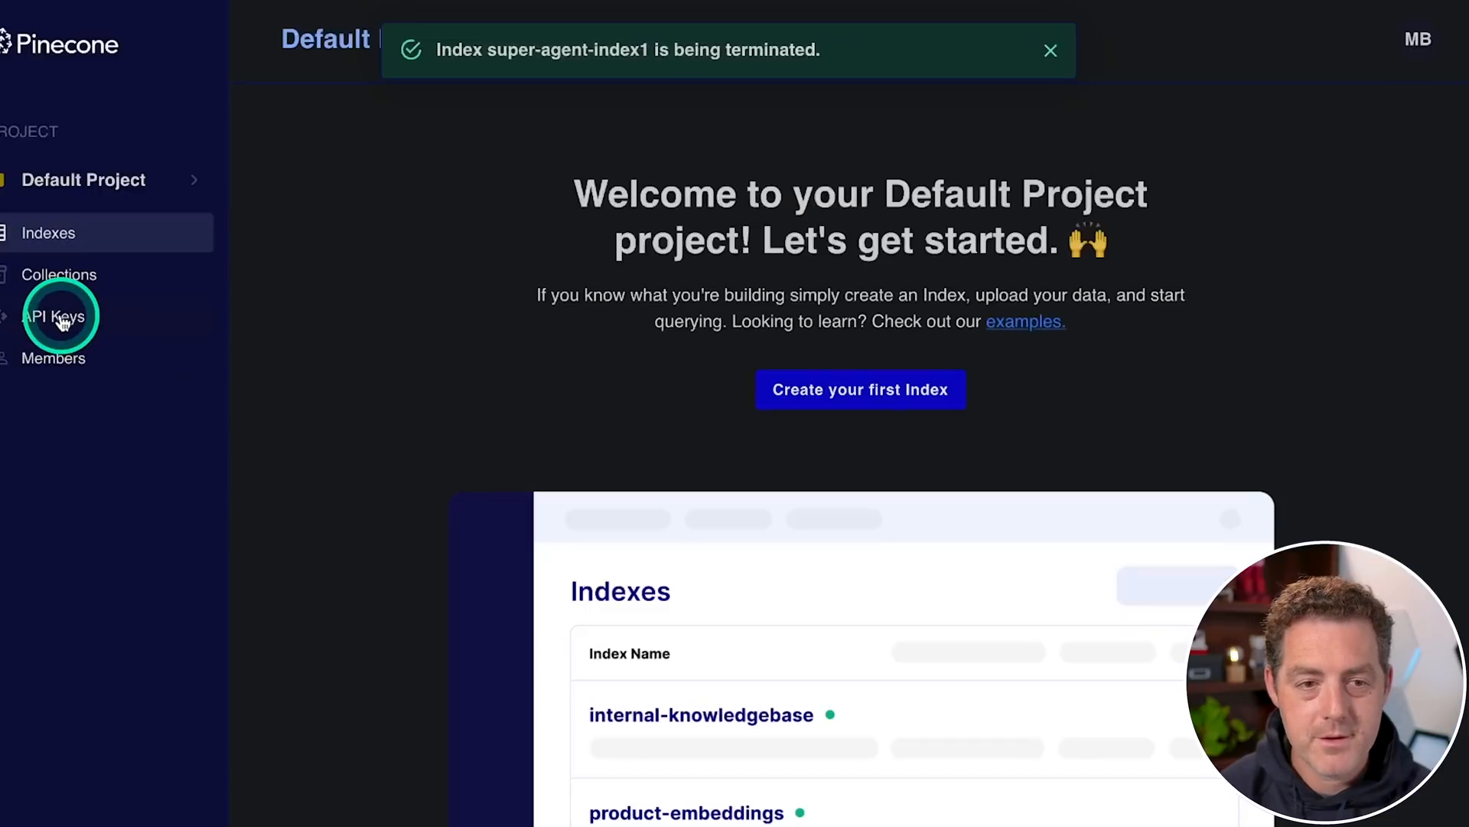
pyautogui.click(53, 316)
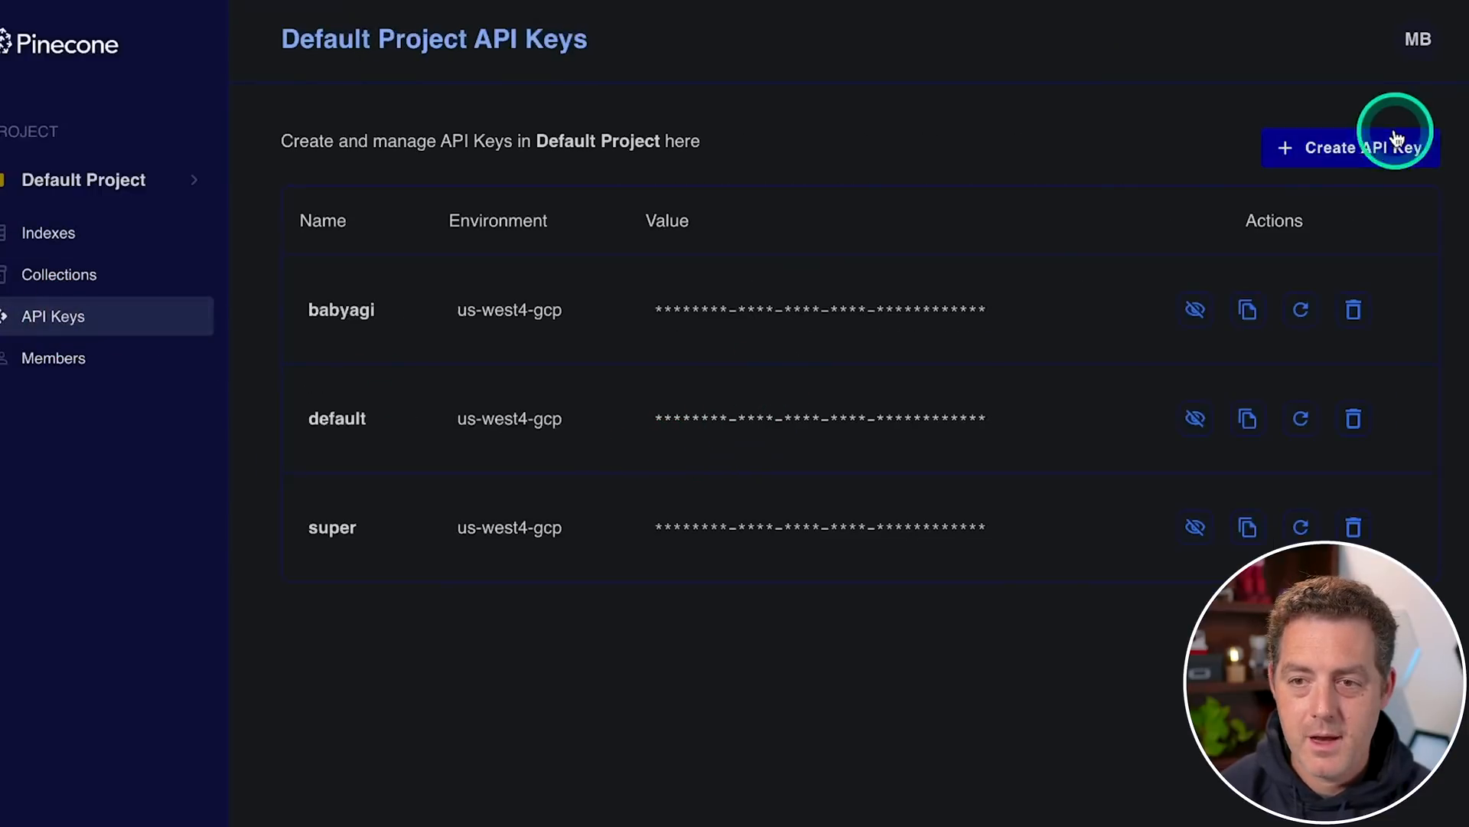
pyautogui.click(1353, 146)
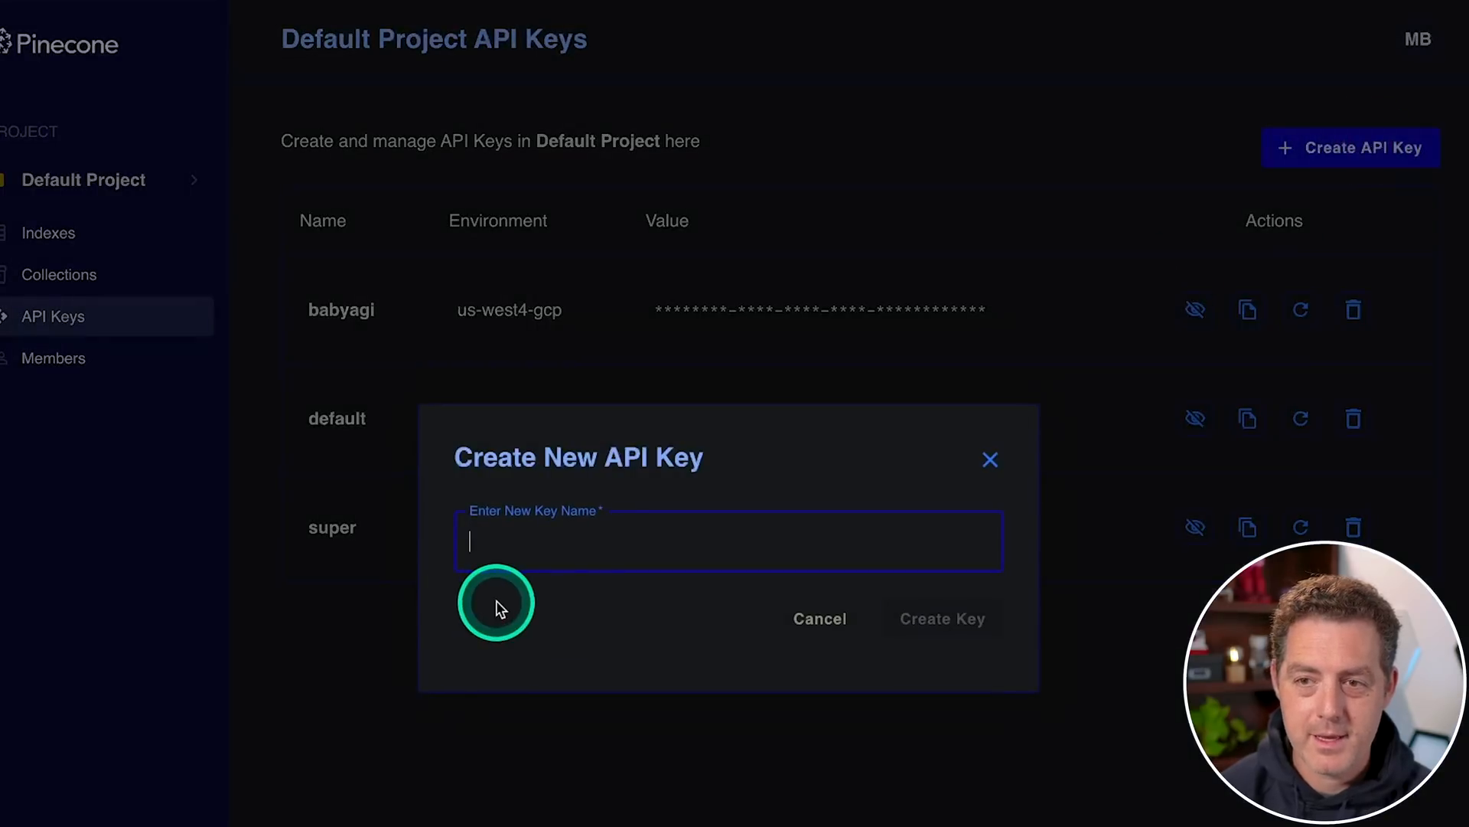
pyautogui.write('super2')
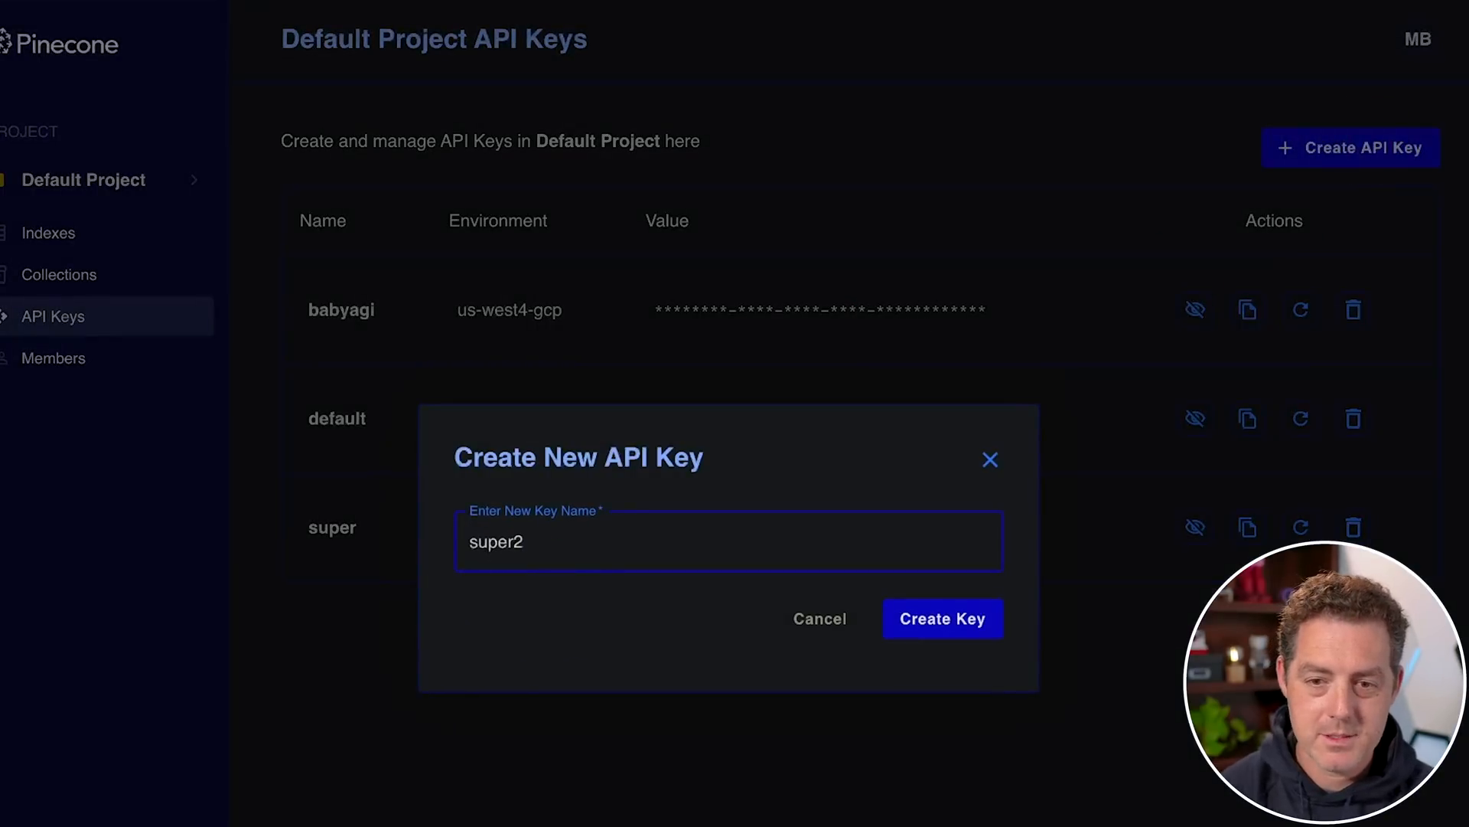
pyautogui.click(942, 618)
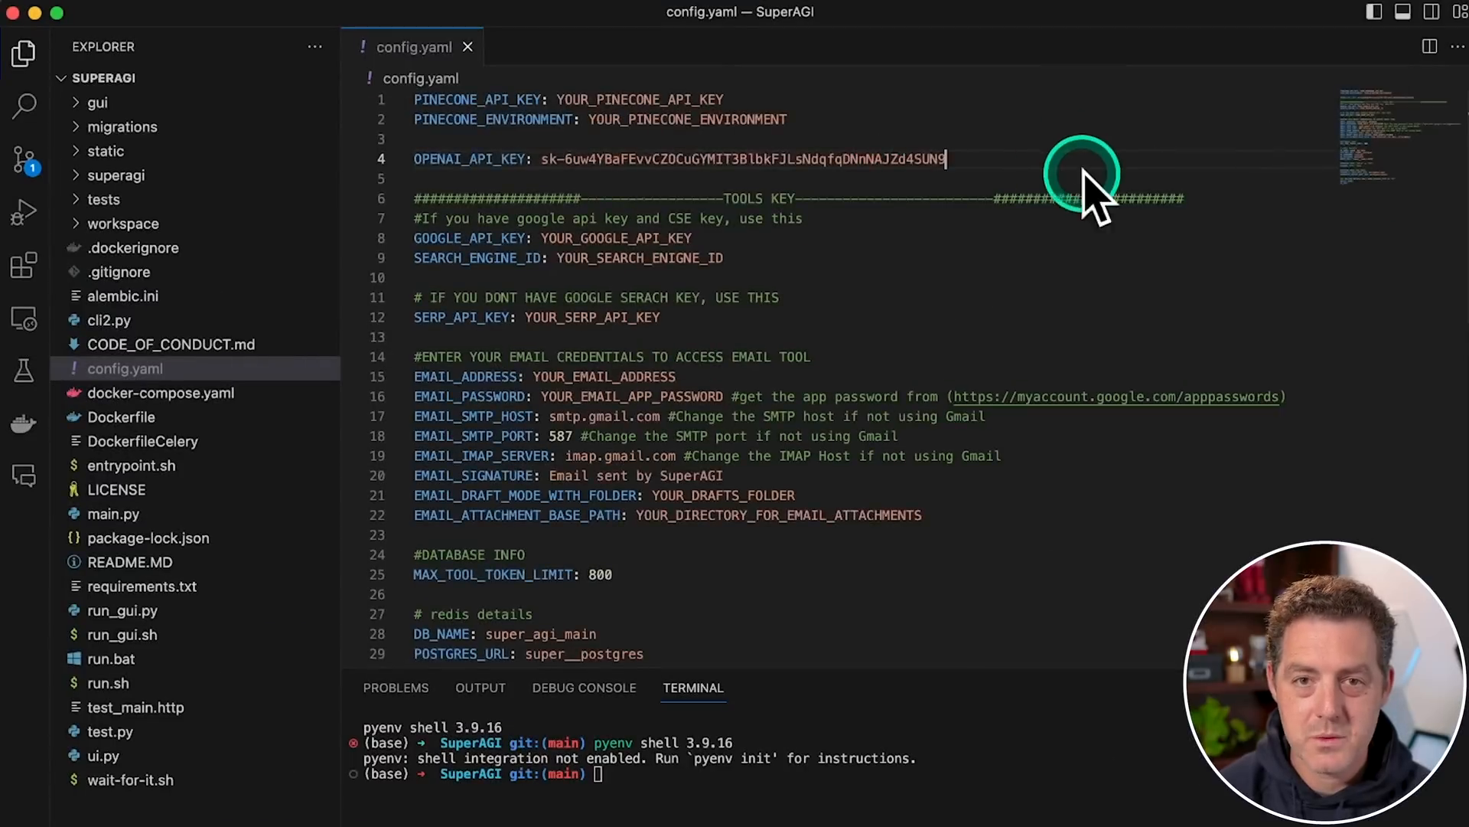
# Step: Select the YOUR_PINECONE_API_KEY placeholder in config.yaml for replacement
pyautogui.doubleClick(640, 99)
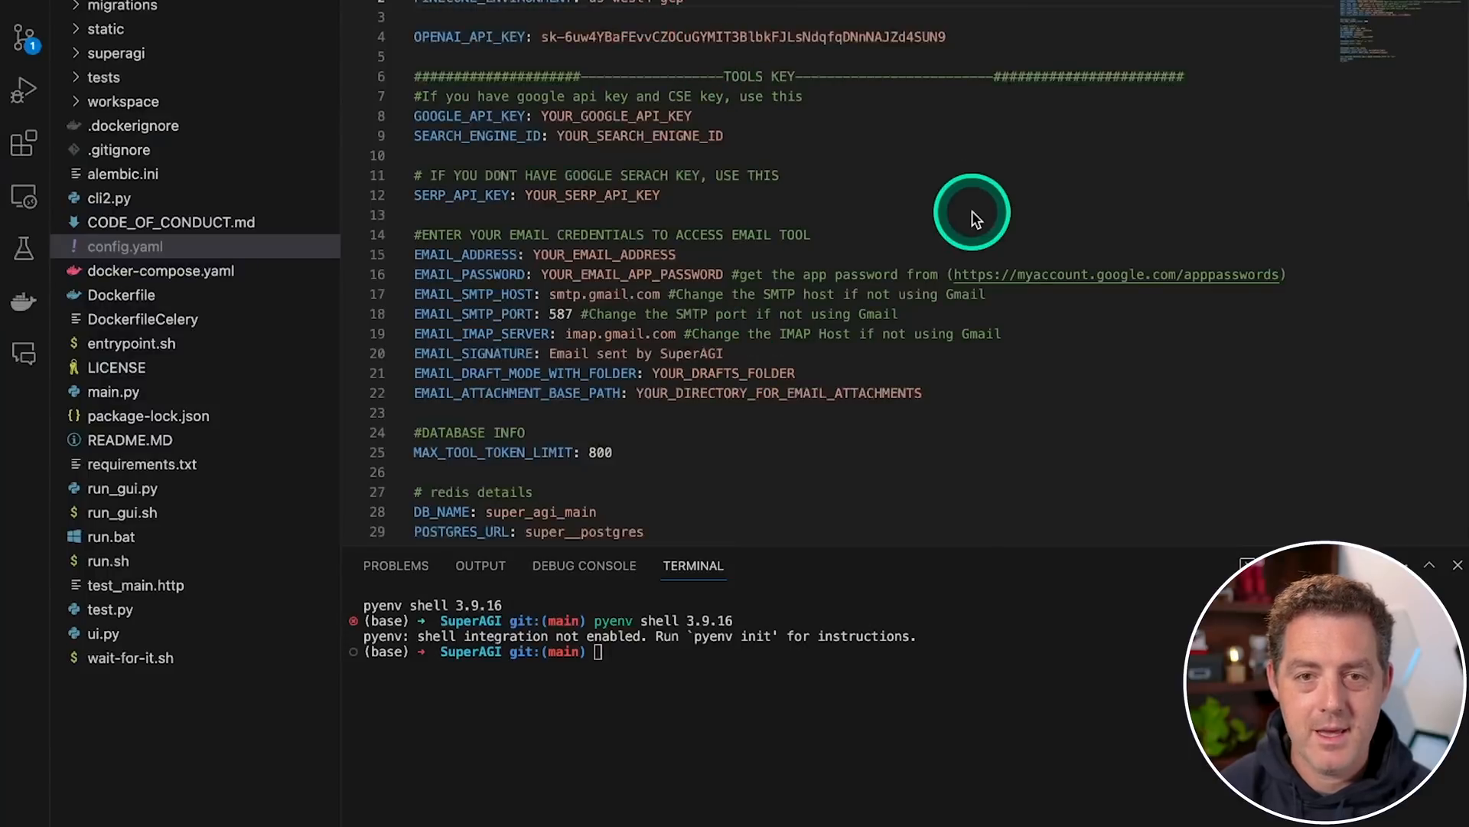
pyautogui.moveTo(797, 184)
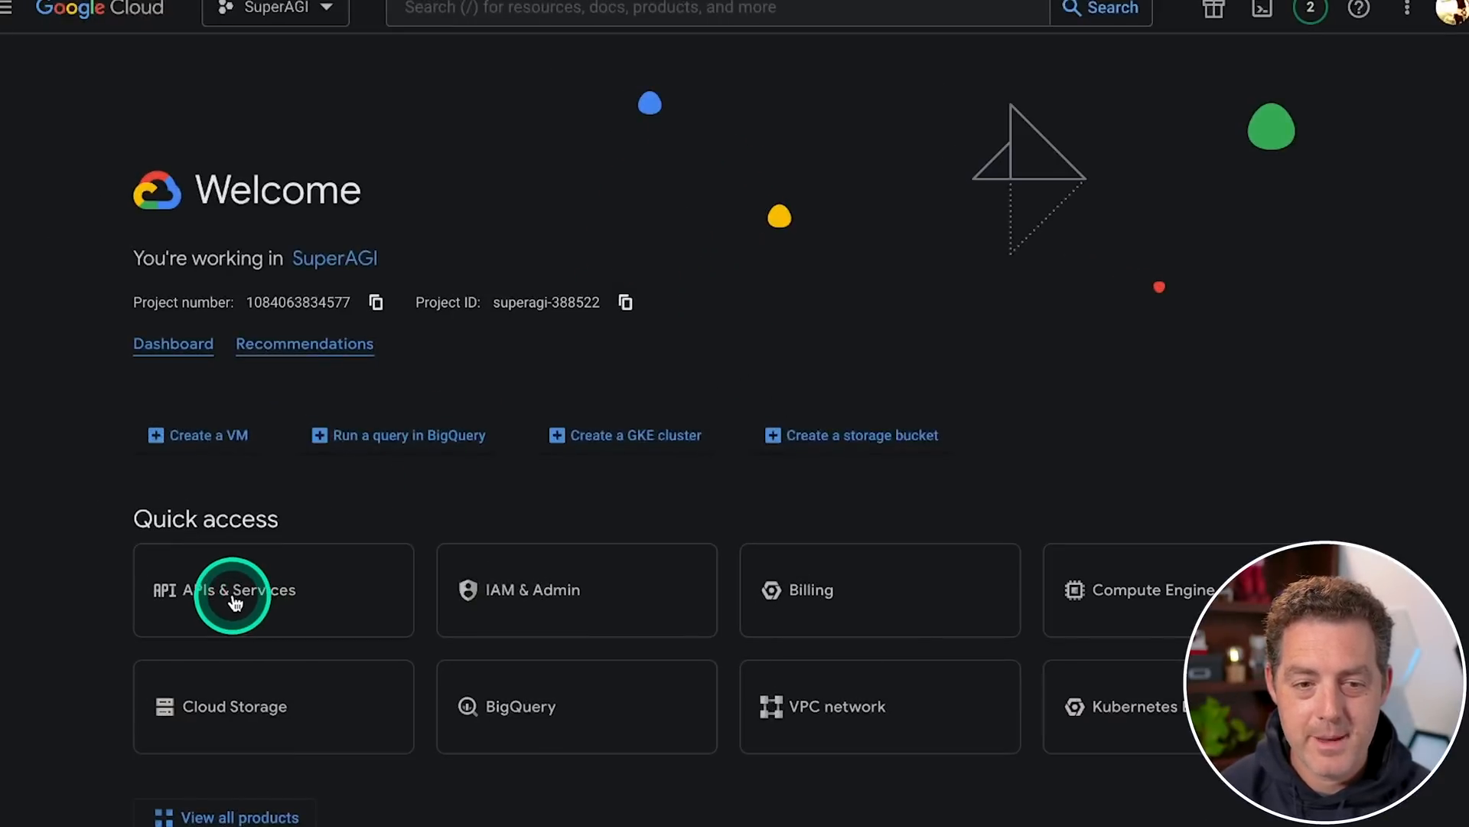
# Step: Create Custom Search API credentials for application data with a superagi service account
pyautogui.click(235, 589)
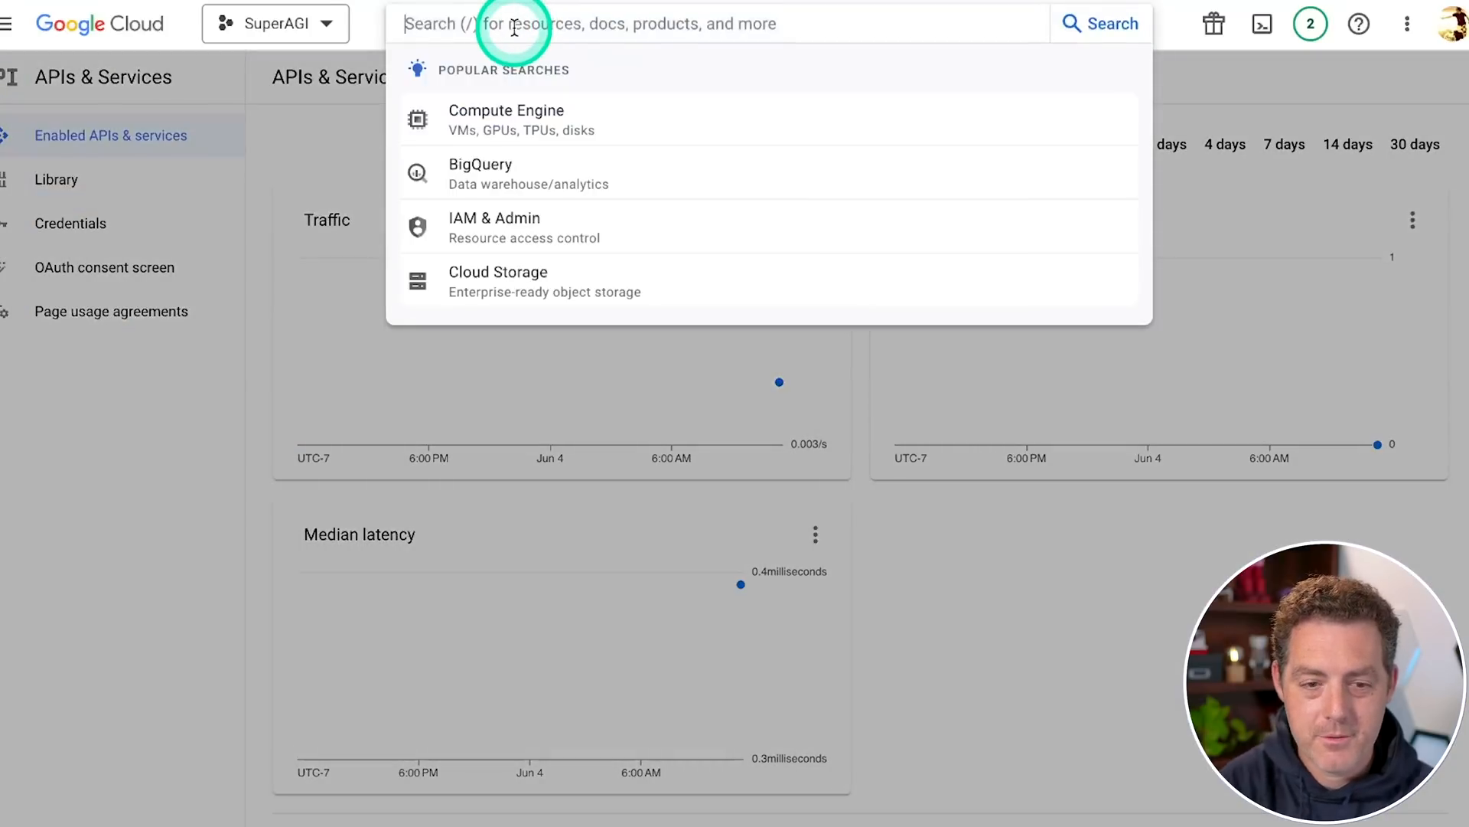
pyautogui.write('custom search api')
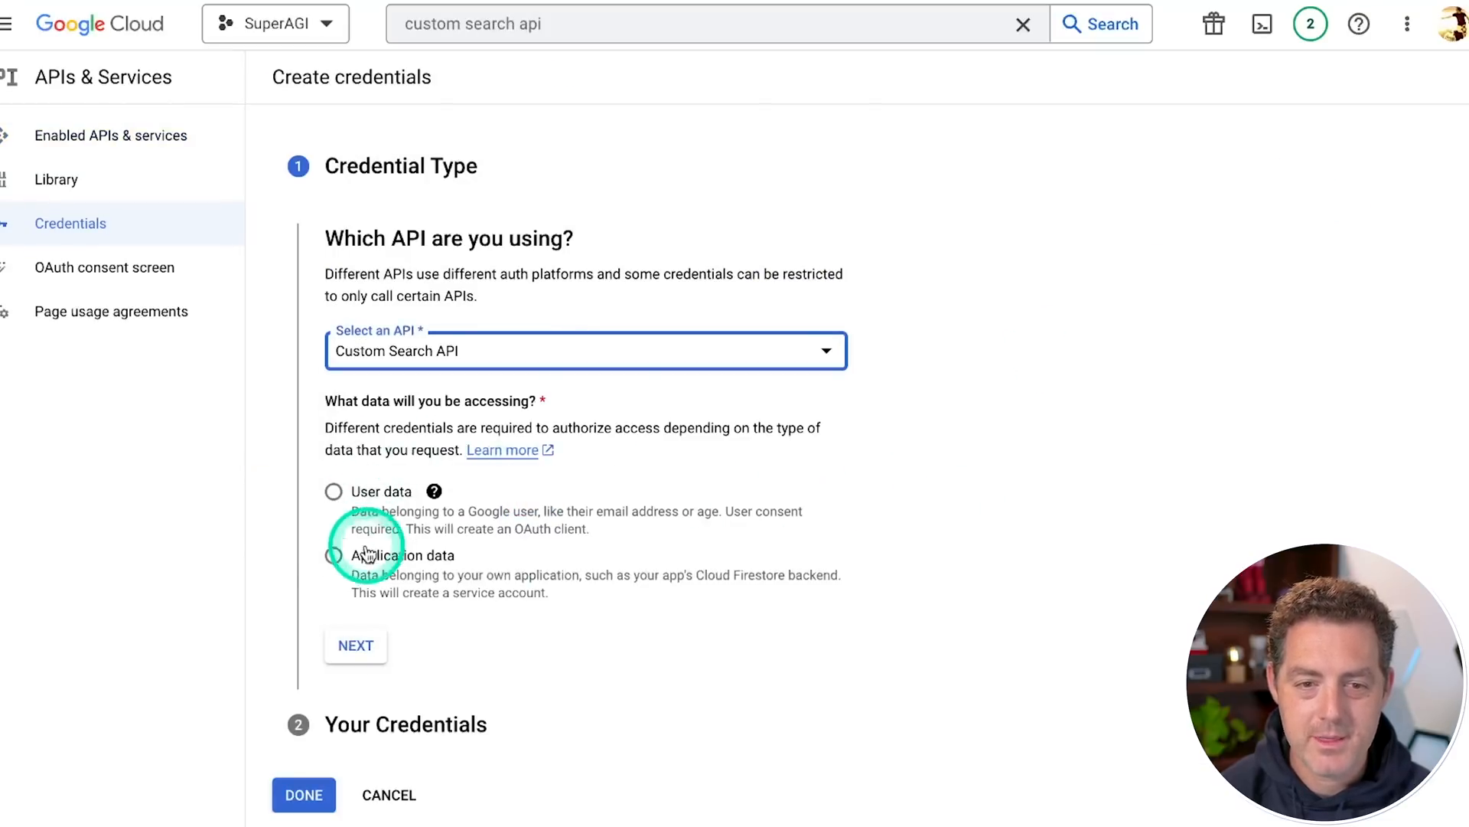
pyautogui.click(334, 555)
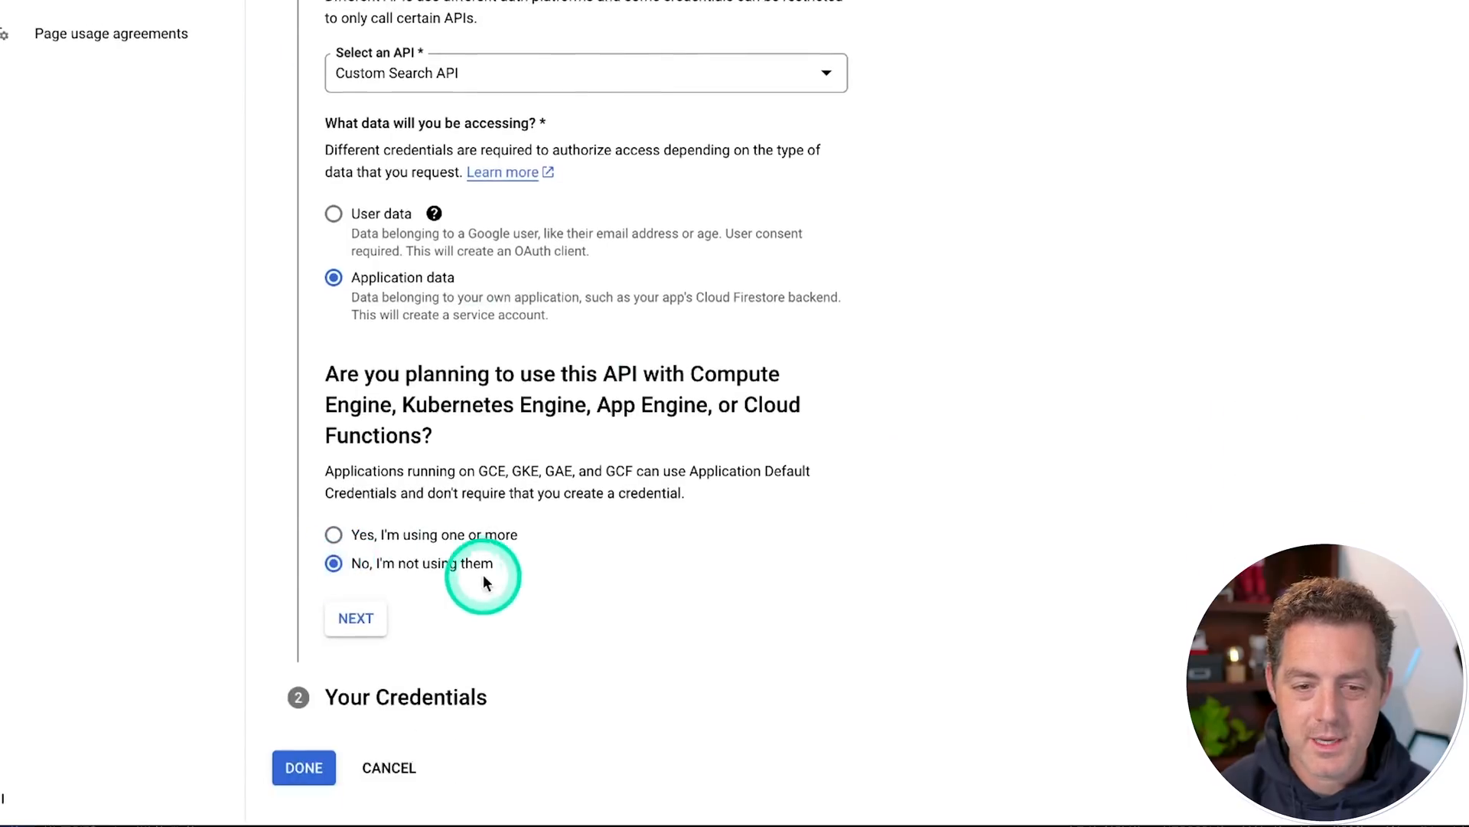
pyautogui.click(355, 617)
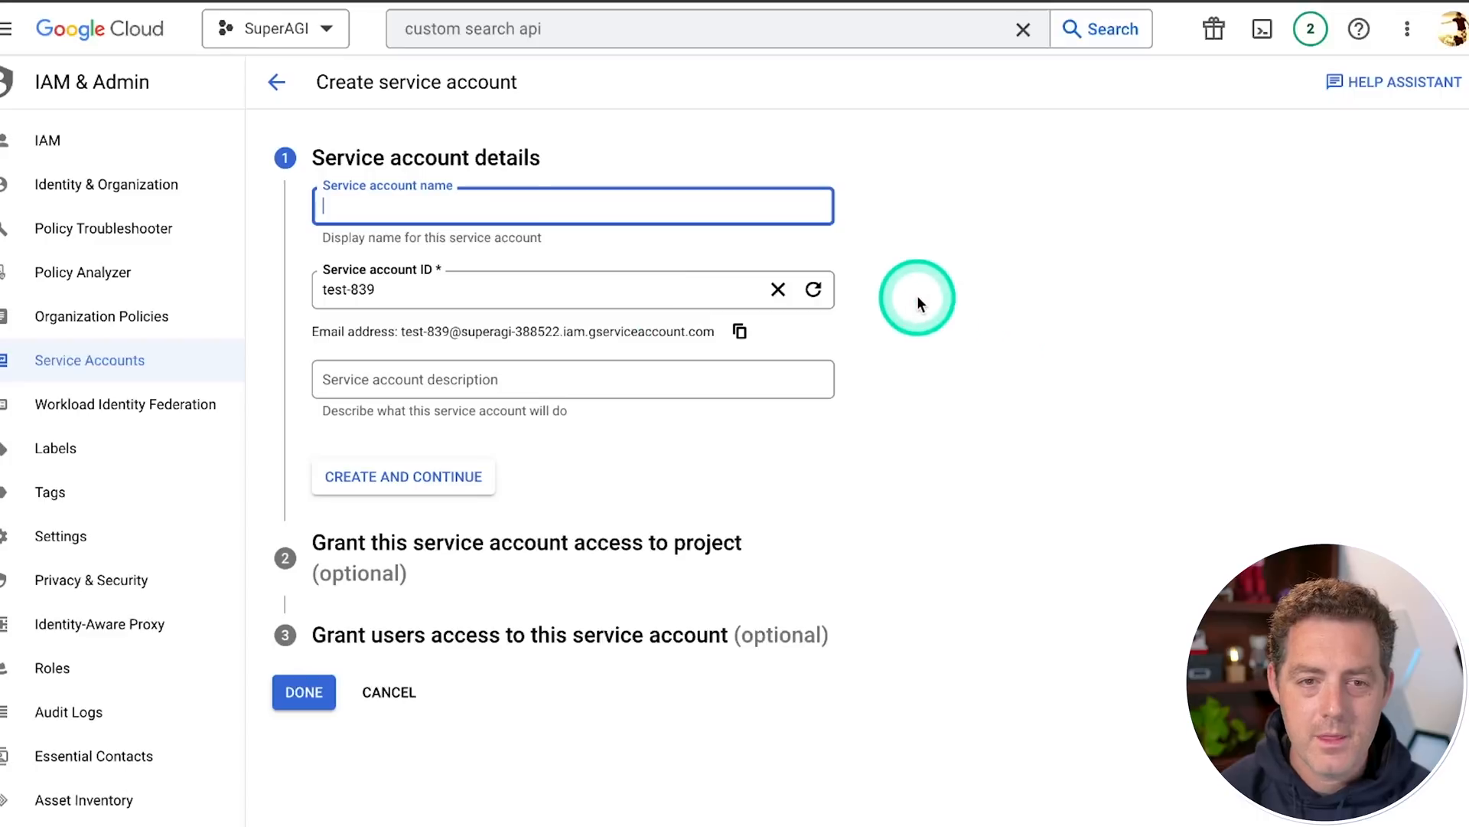
pyautogui.write('superagi')
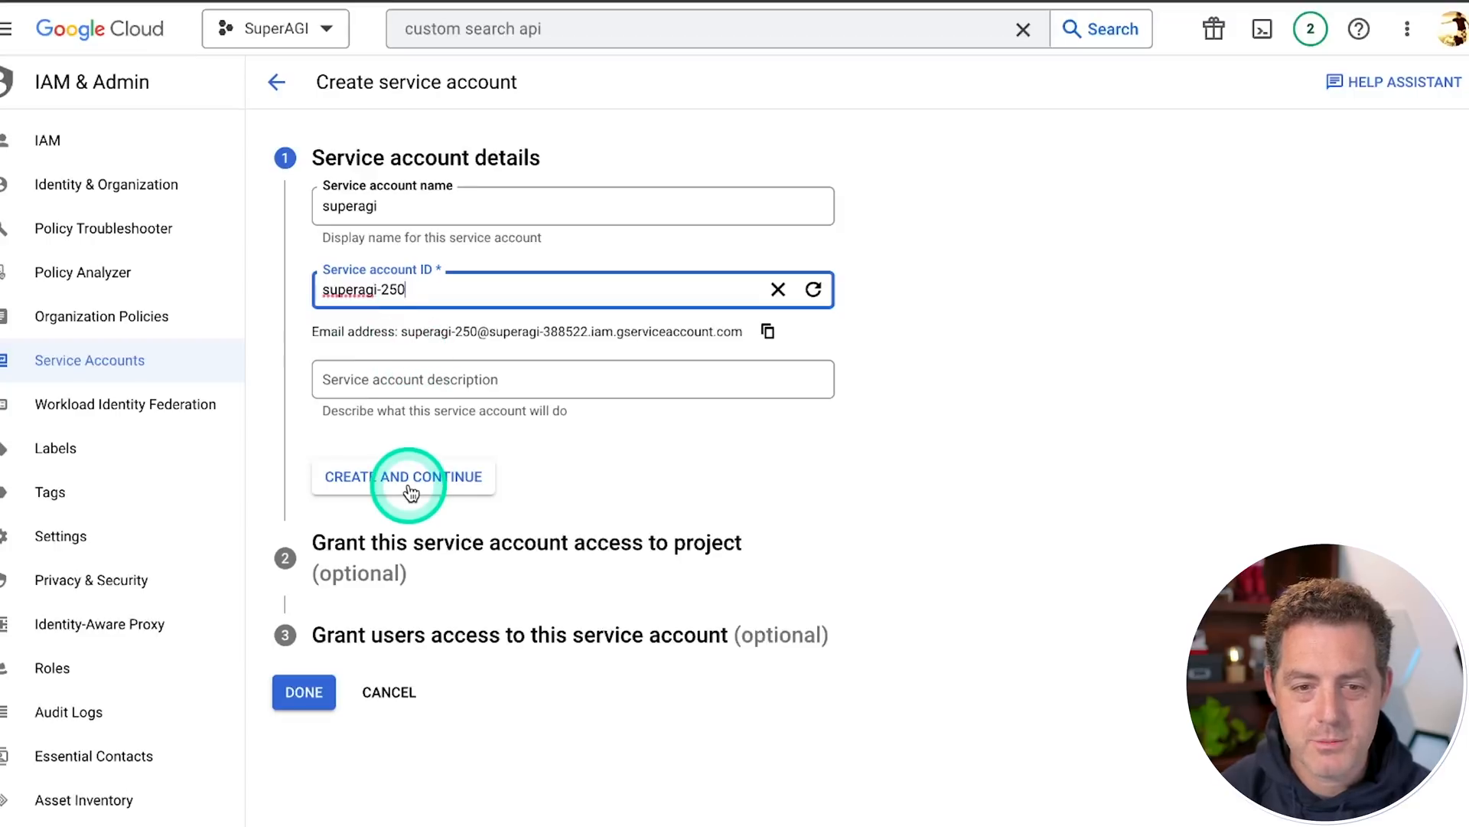
pyautogui.click(402, 476)
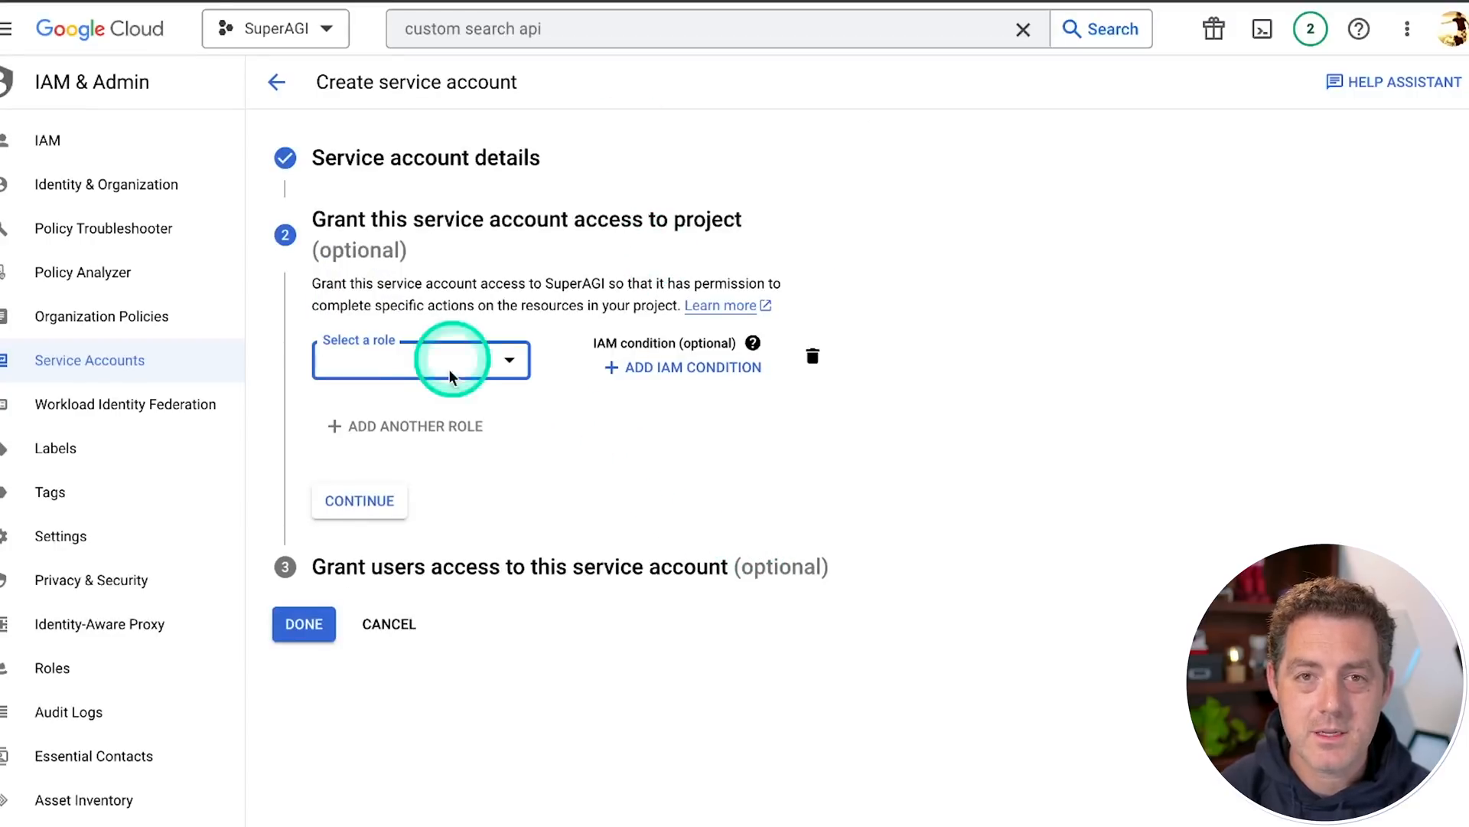
pyautogui.click(359, 501)
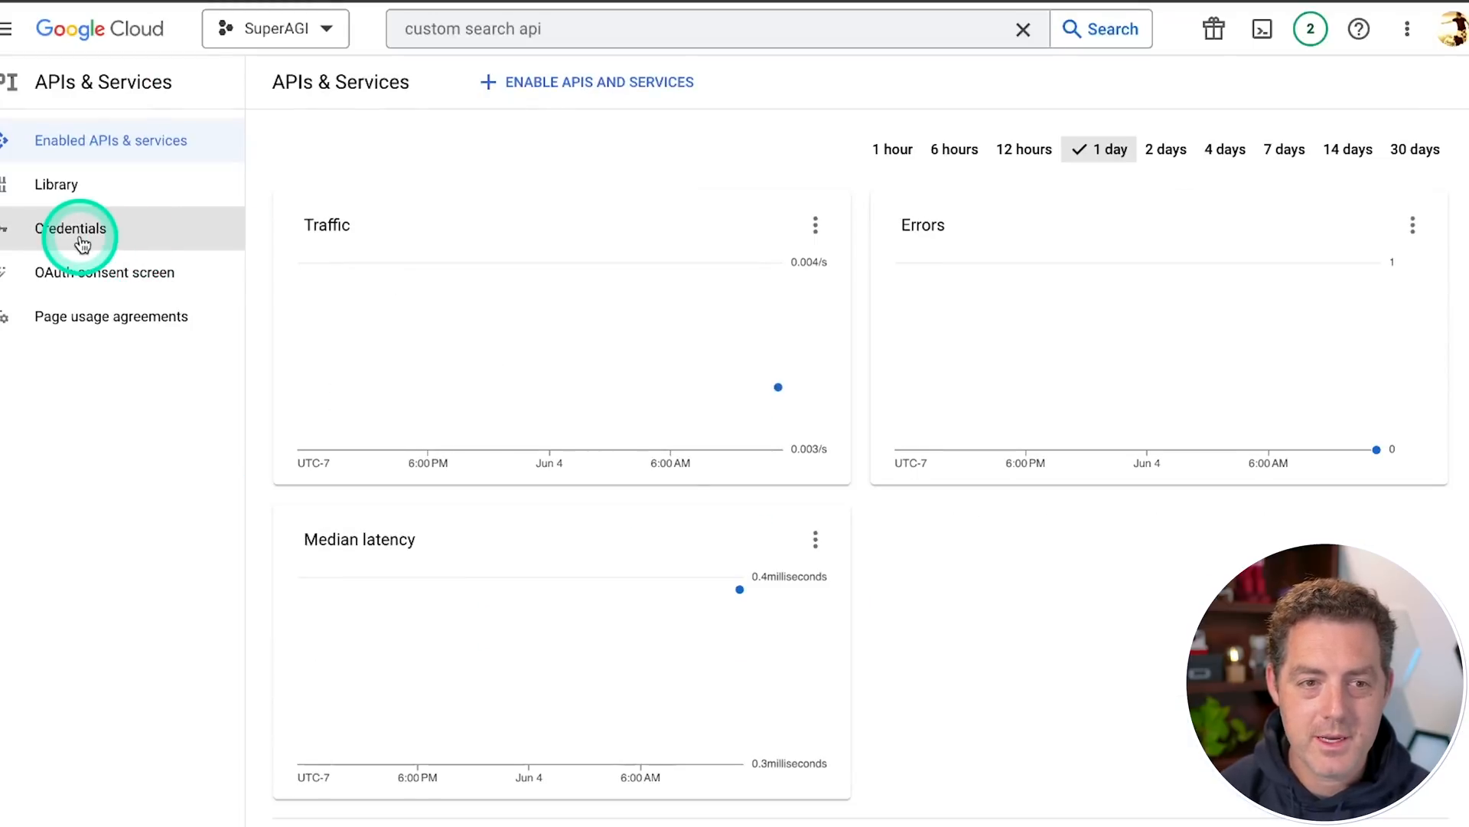
# Step: Copy the Google API key from Credentials into GOOGLE_API_KEY in config.yaml
pyautogui.click(70, 228)
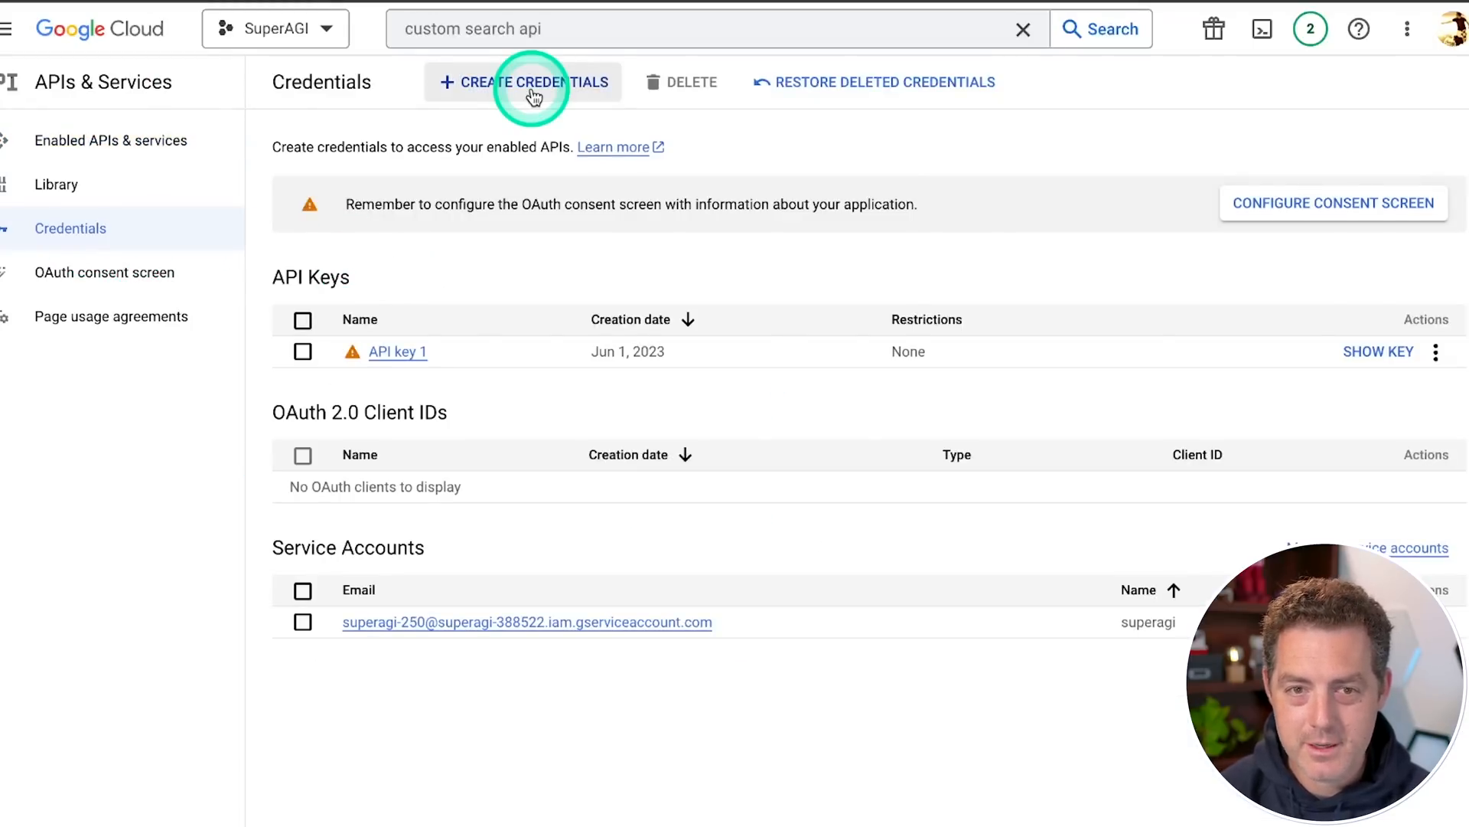
pyautogui.click(524, 82)
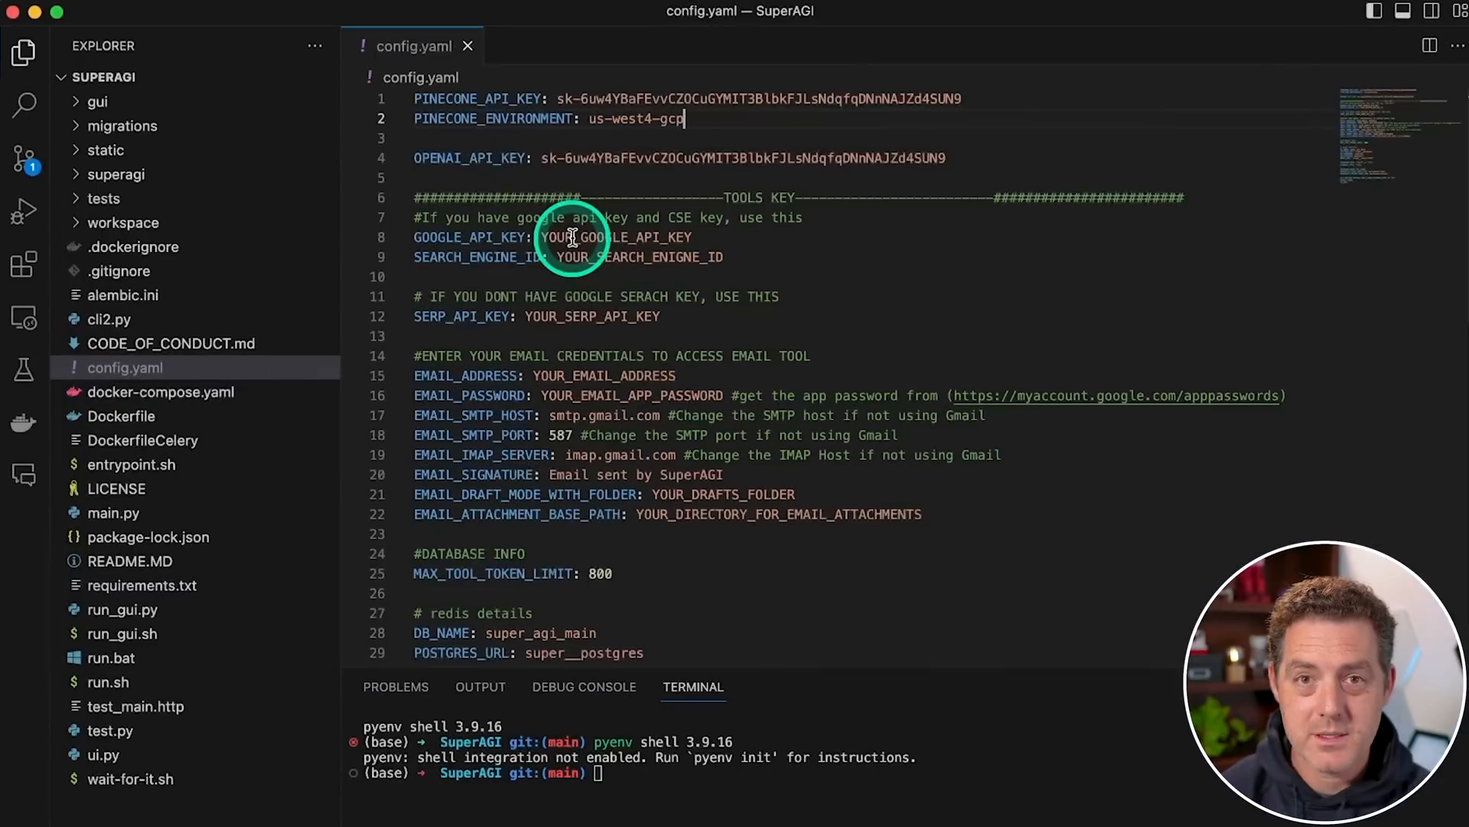
pyautogui.doubleClick(615, 237)
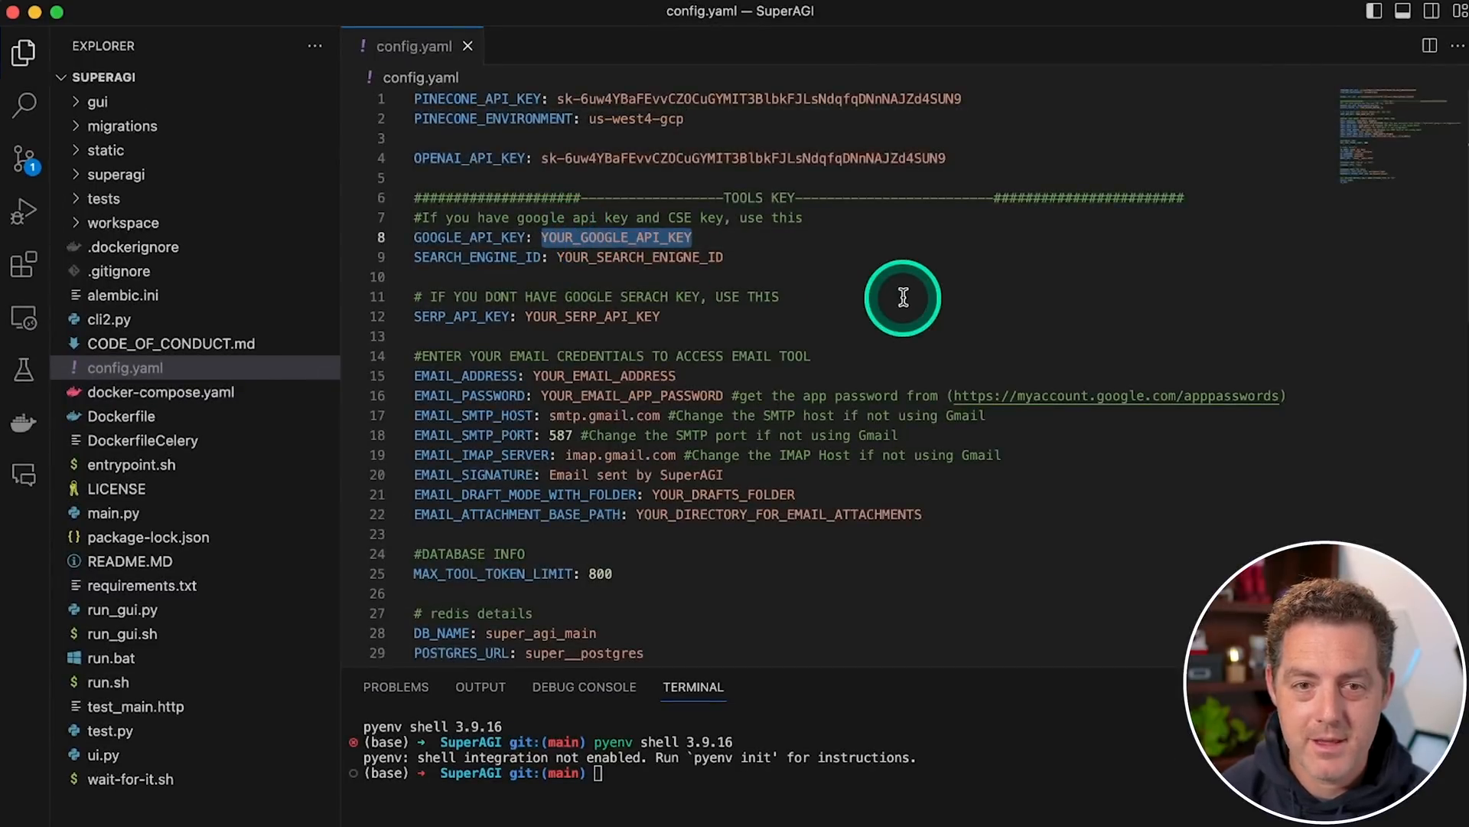
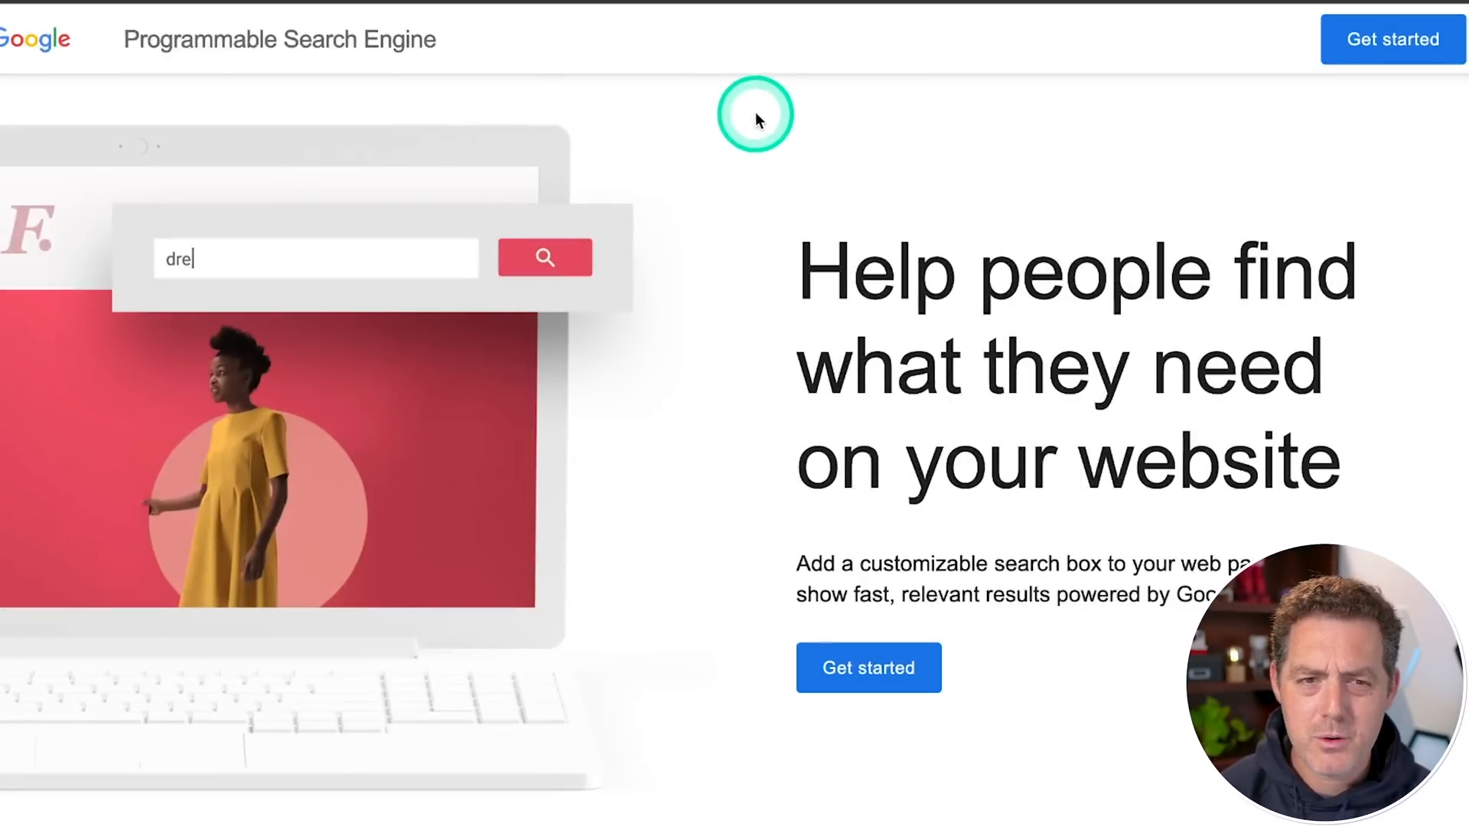
# Step: Open the superagi search engine and paste its ID 37591629a05304a9f into SEARCH_ENGINE_ID
pyautogui.write('sses')
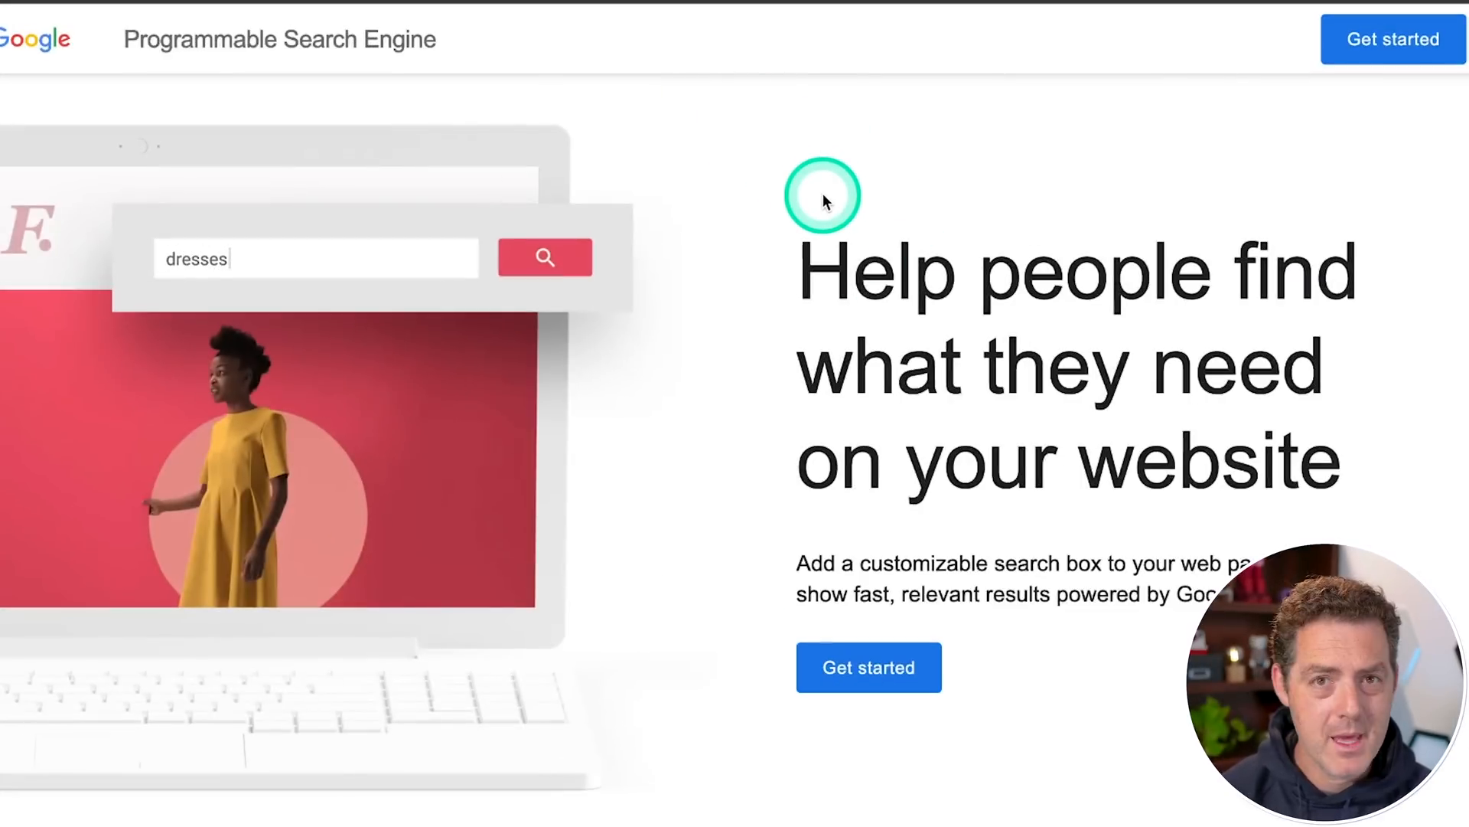
pyautogui.moveTo(1037, 136)
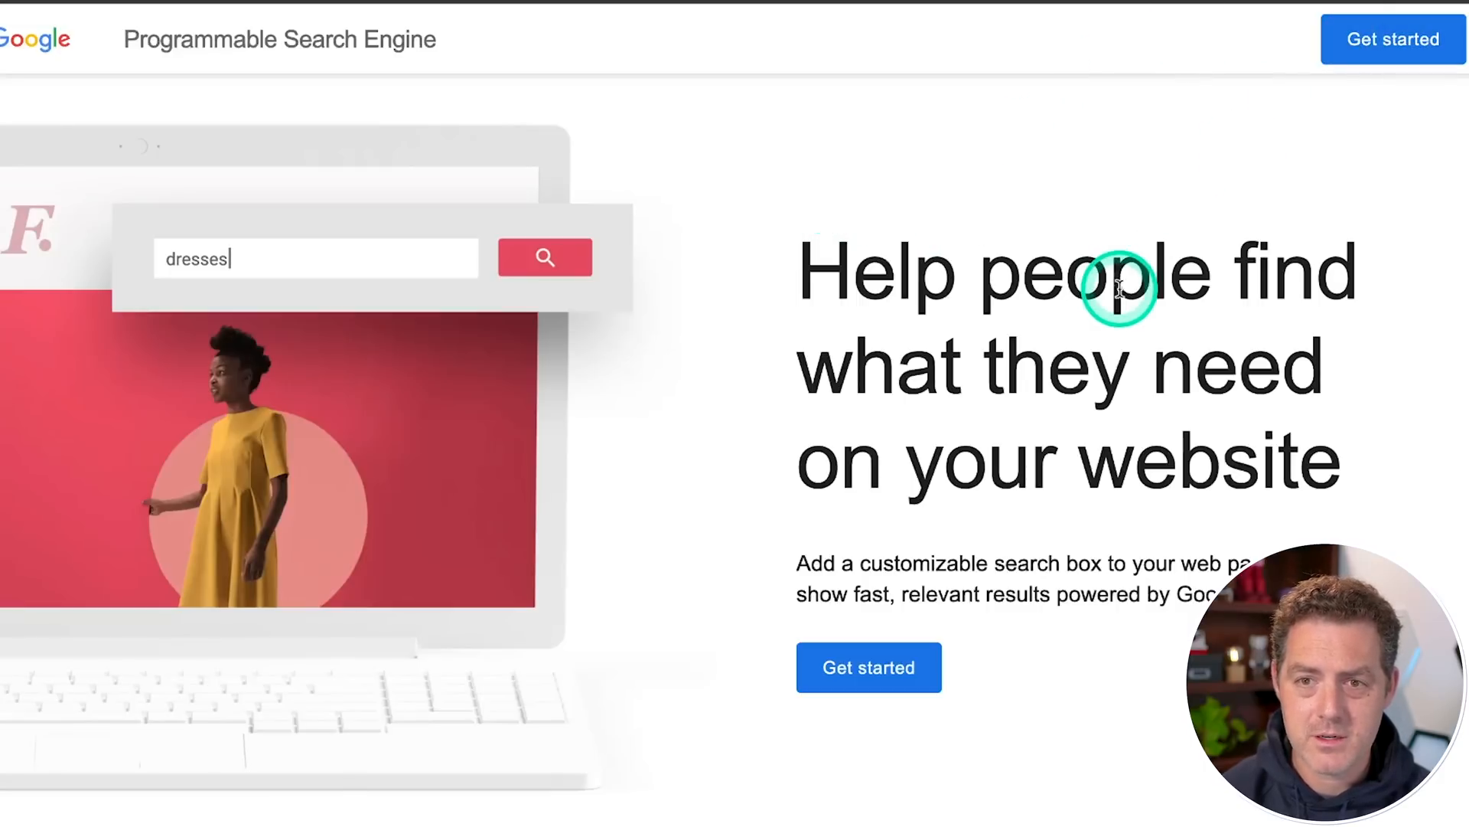
pyautogui.click(1391, 39)
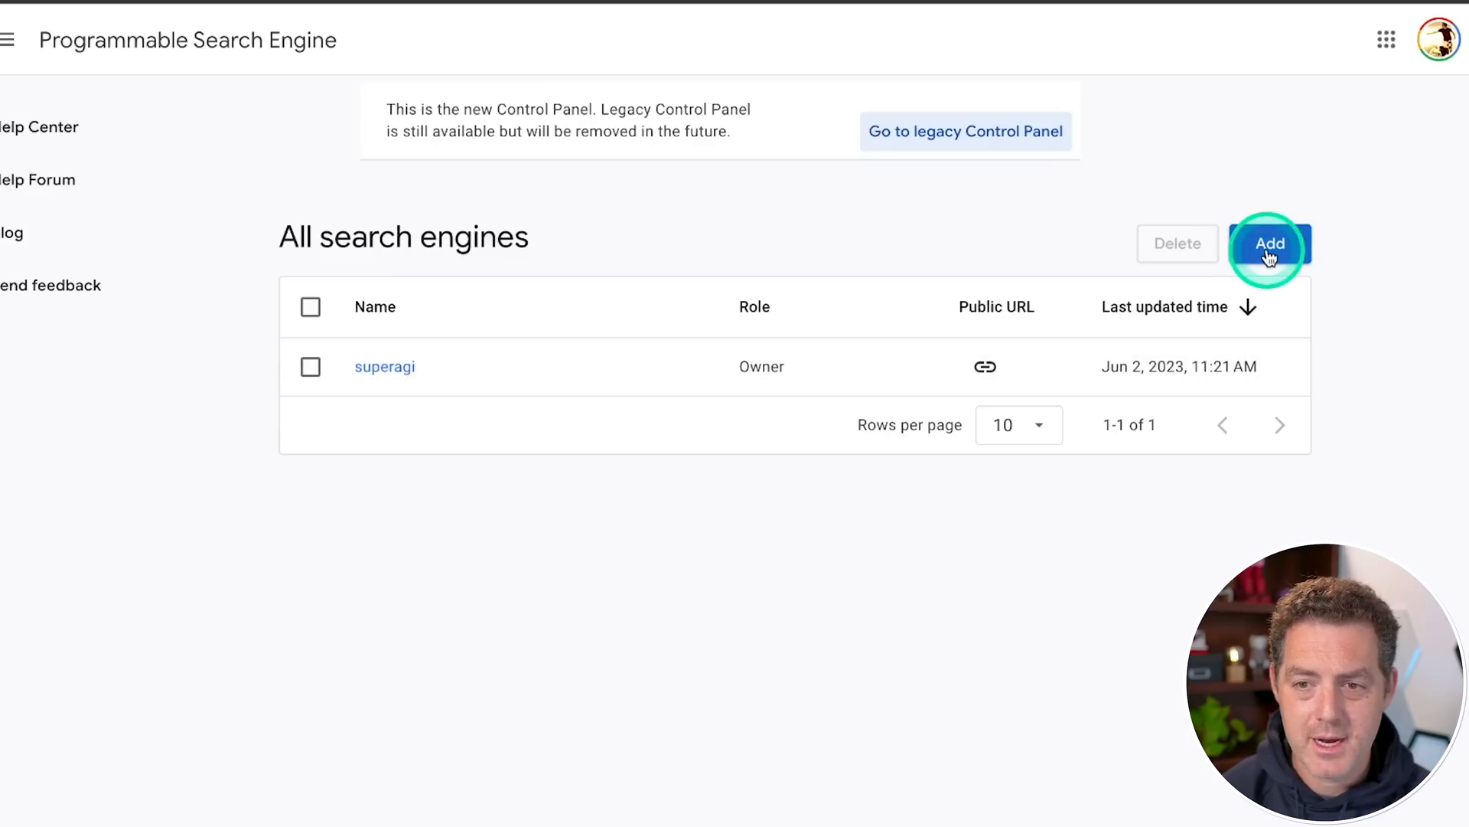
pyautogui.click(1270, 243)
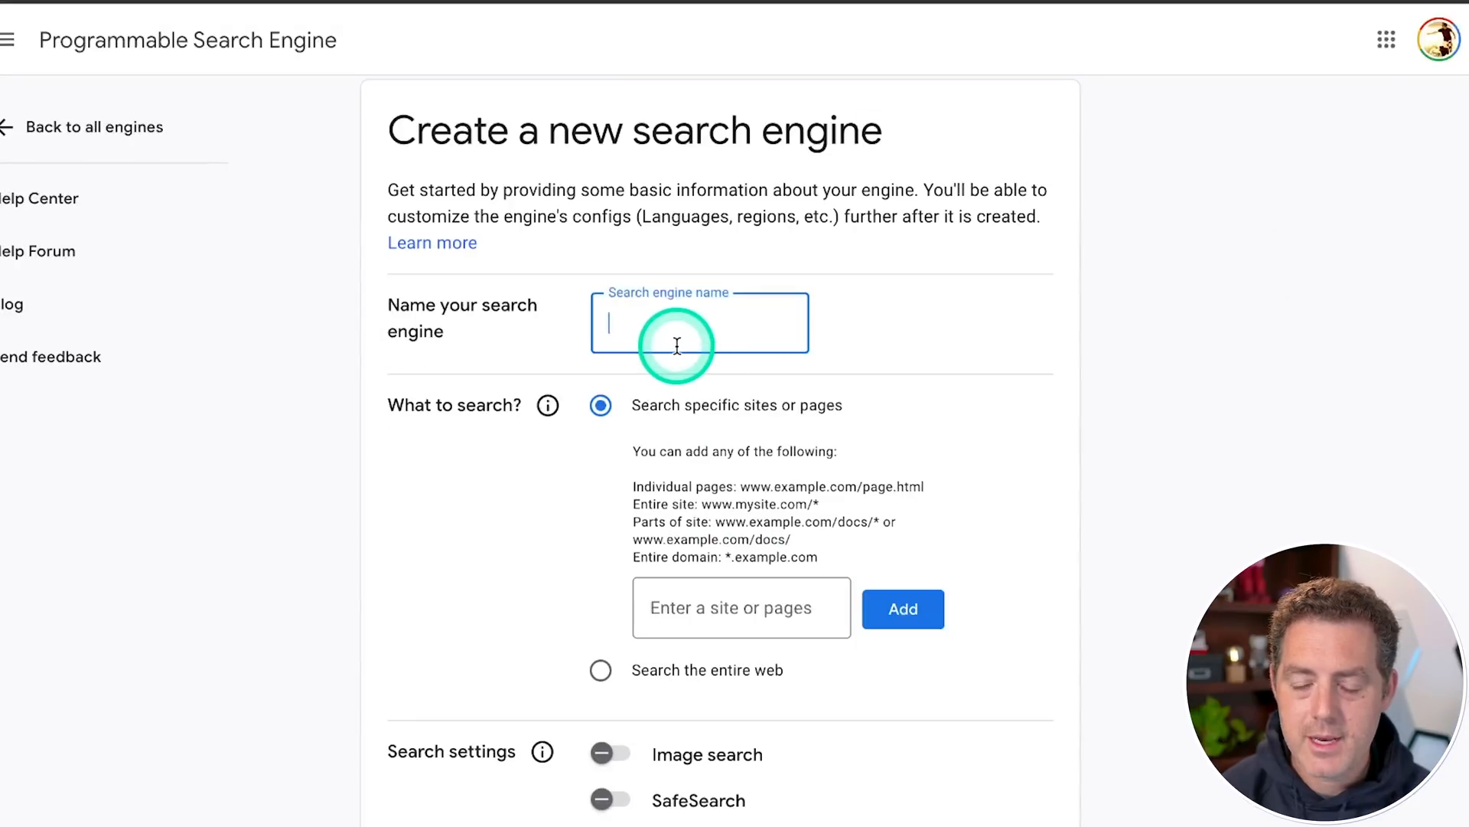
pyautogui.moveTo(974, 209)
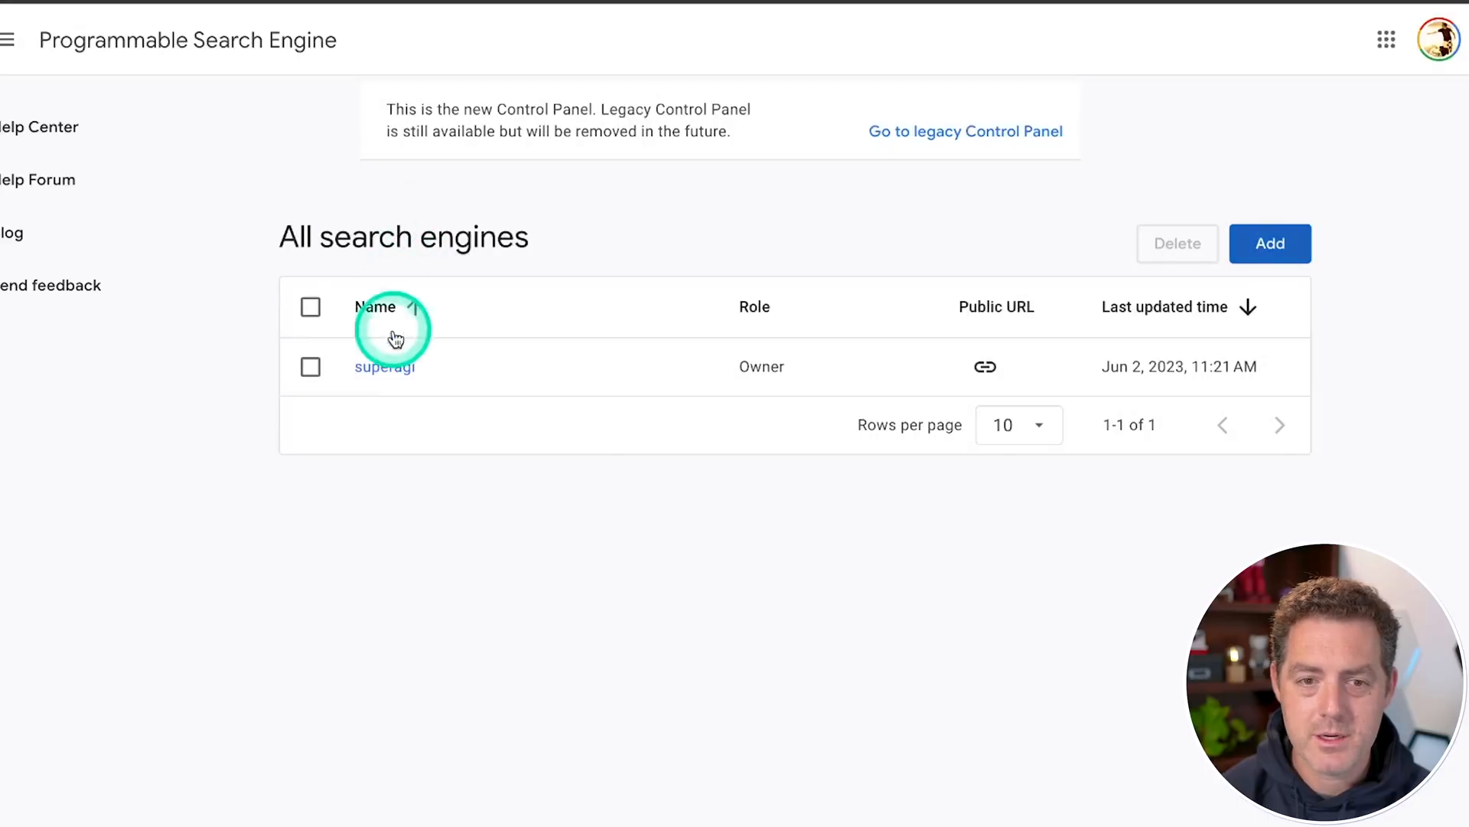
pyautogui.click(385, 366)
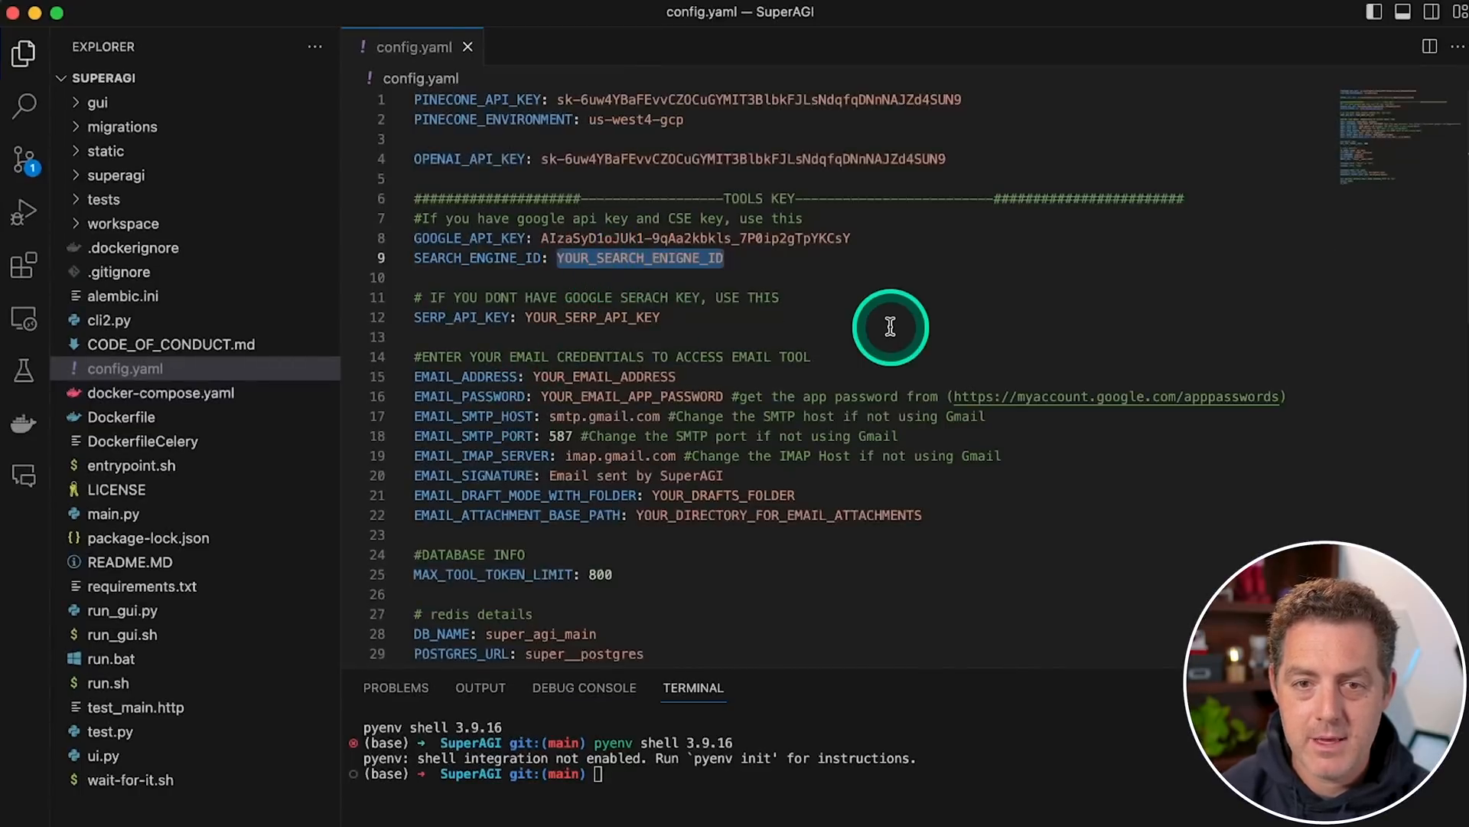
pyautogui.write('37591629a05304a9f')
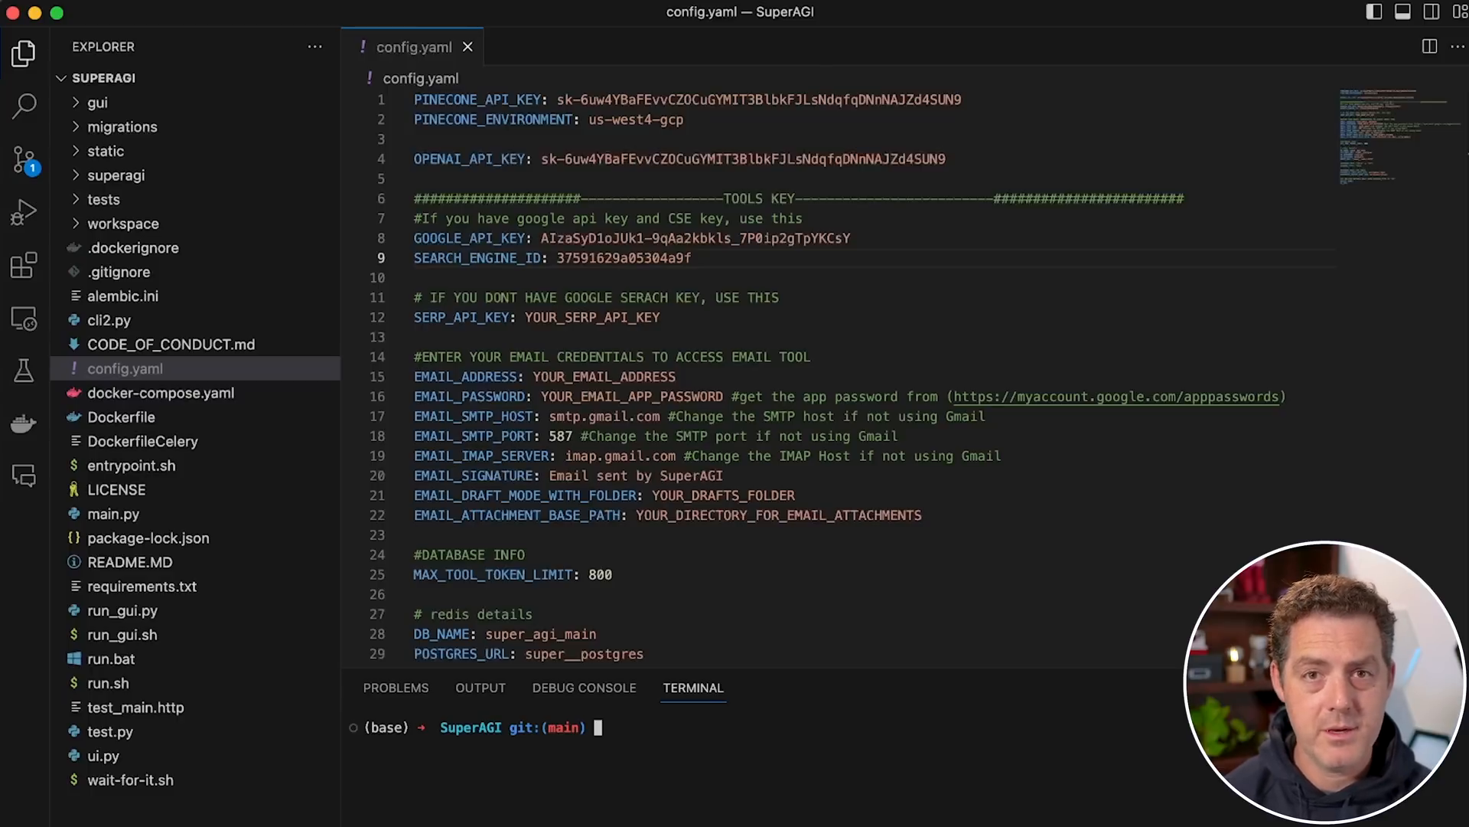
# Step: Run docker-compose up --build in the terminal and follow the build output
pyautogui.write('docker-compose up --build')
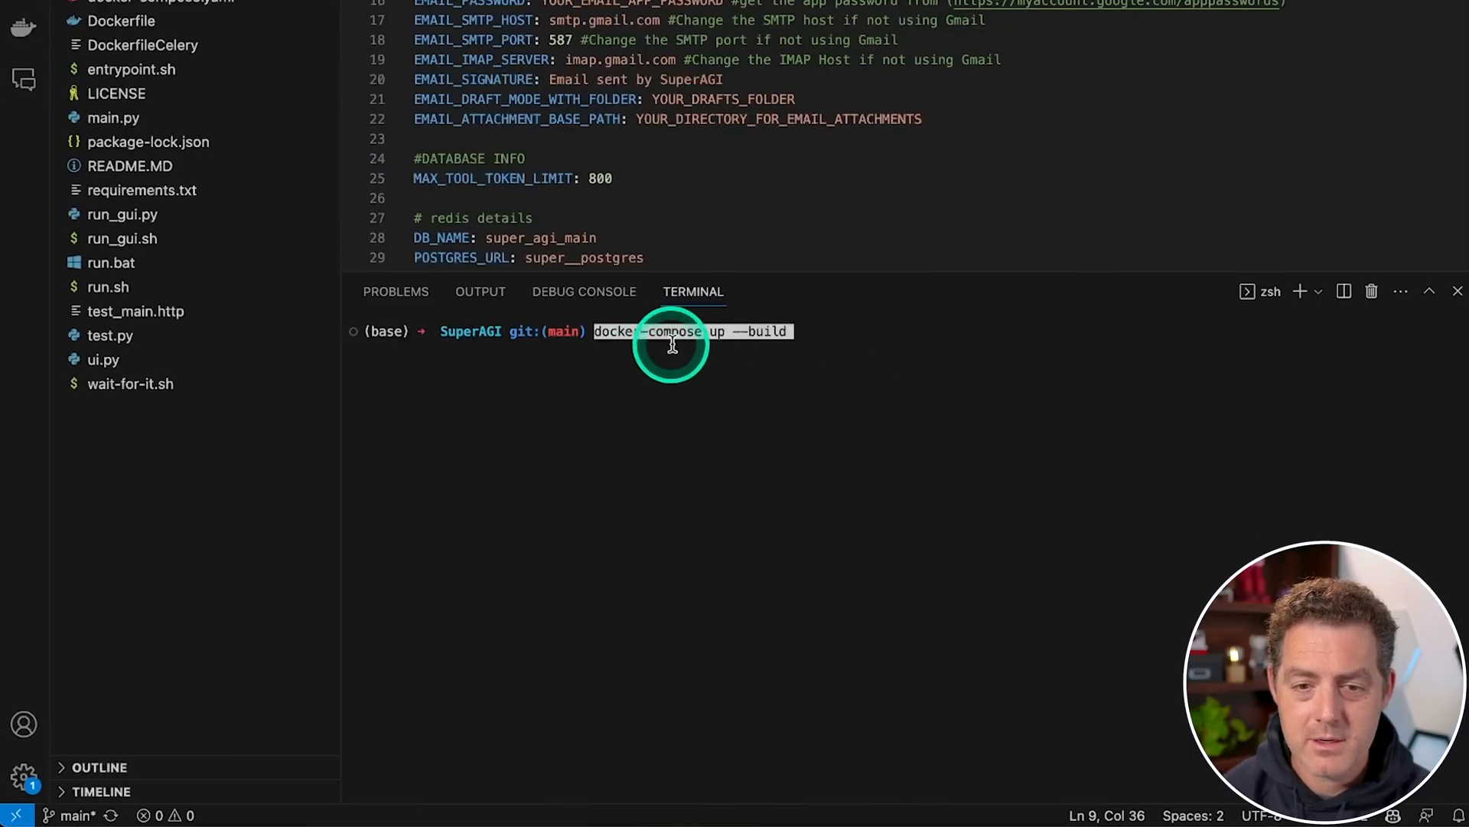
pyautogui.moveTo(828, 337)
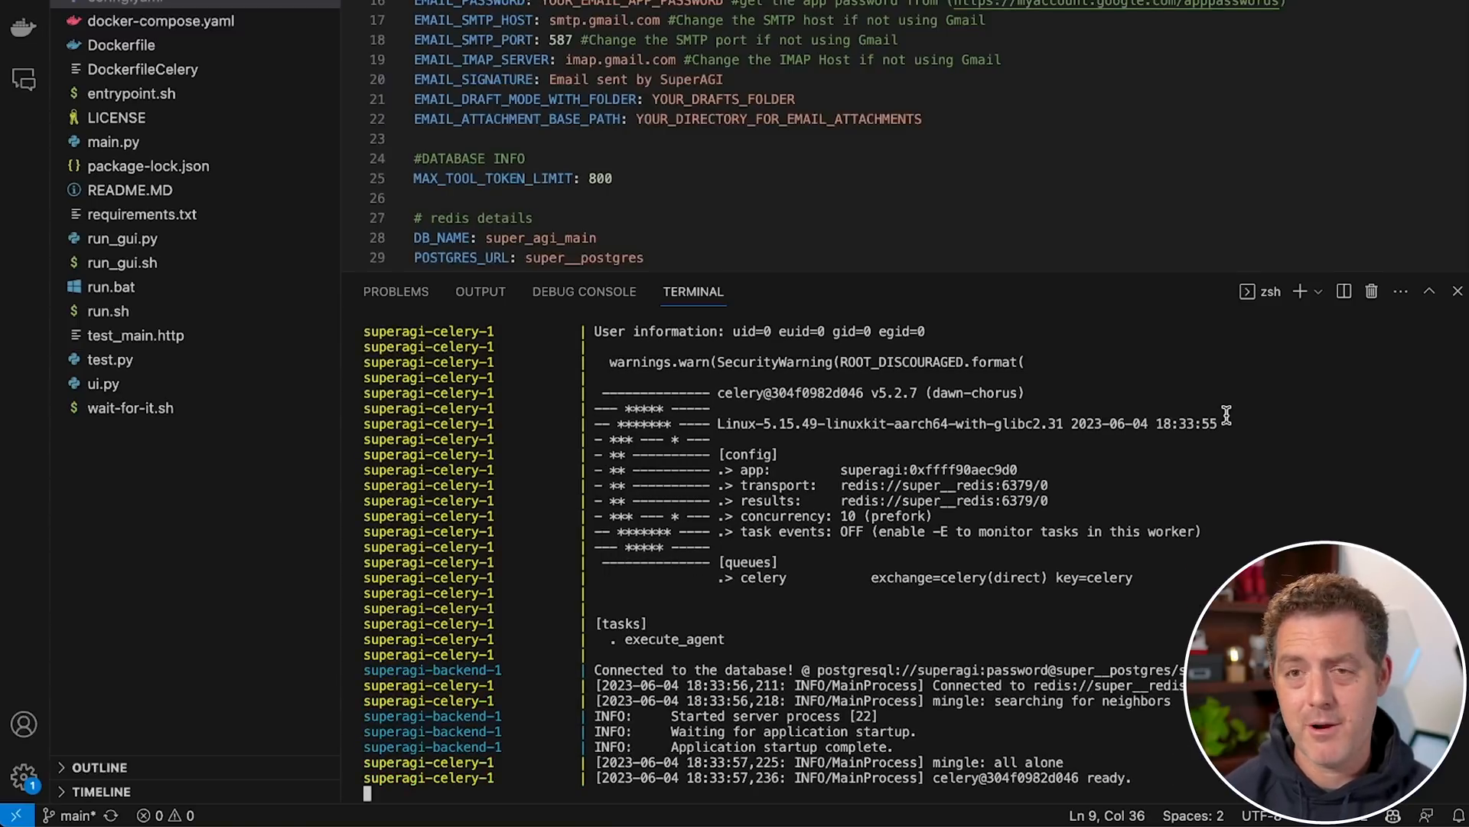
pyautogui.scroll(-3)
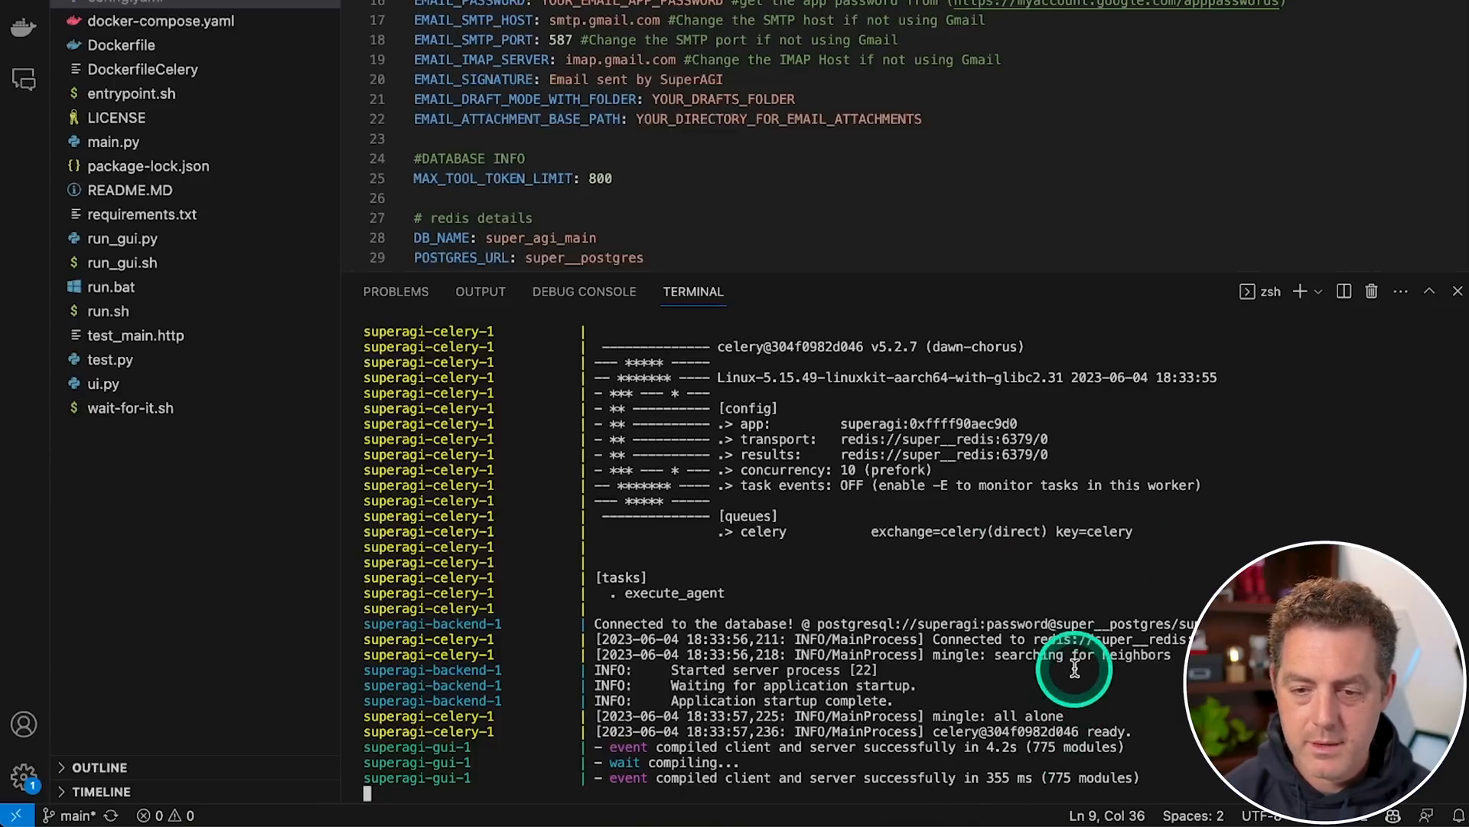
pyautogui.moveTo(1092, 605)
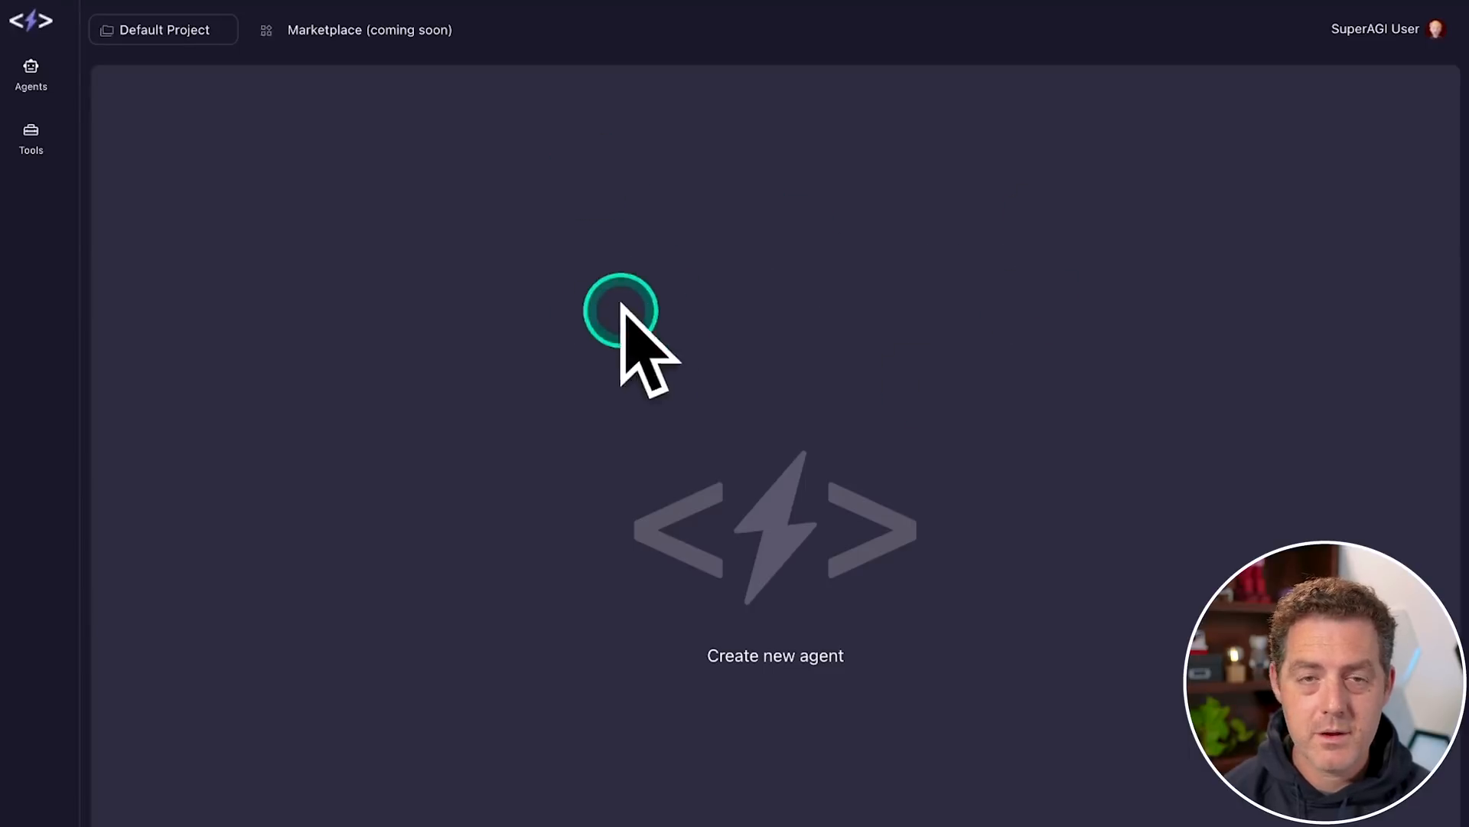
# Step: Start a new agent and enter test_agent, description testing, goal 'research ai topics for youtube videos'
pyautogui.click(31, 75)
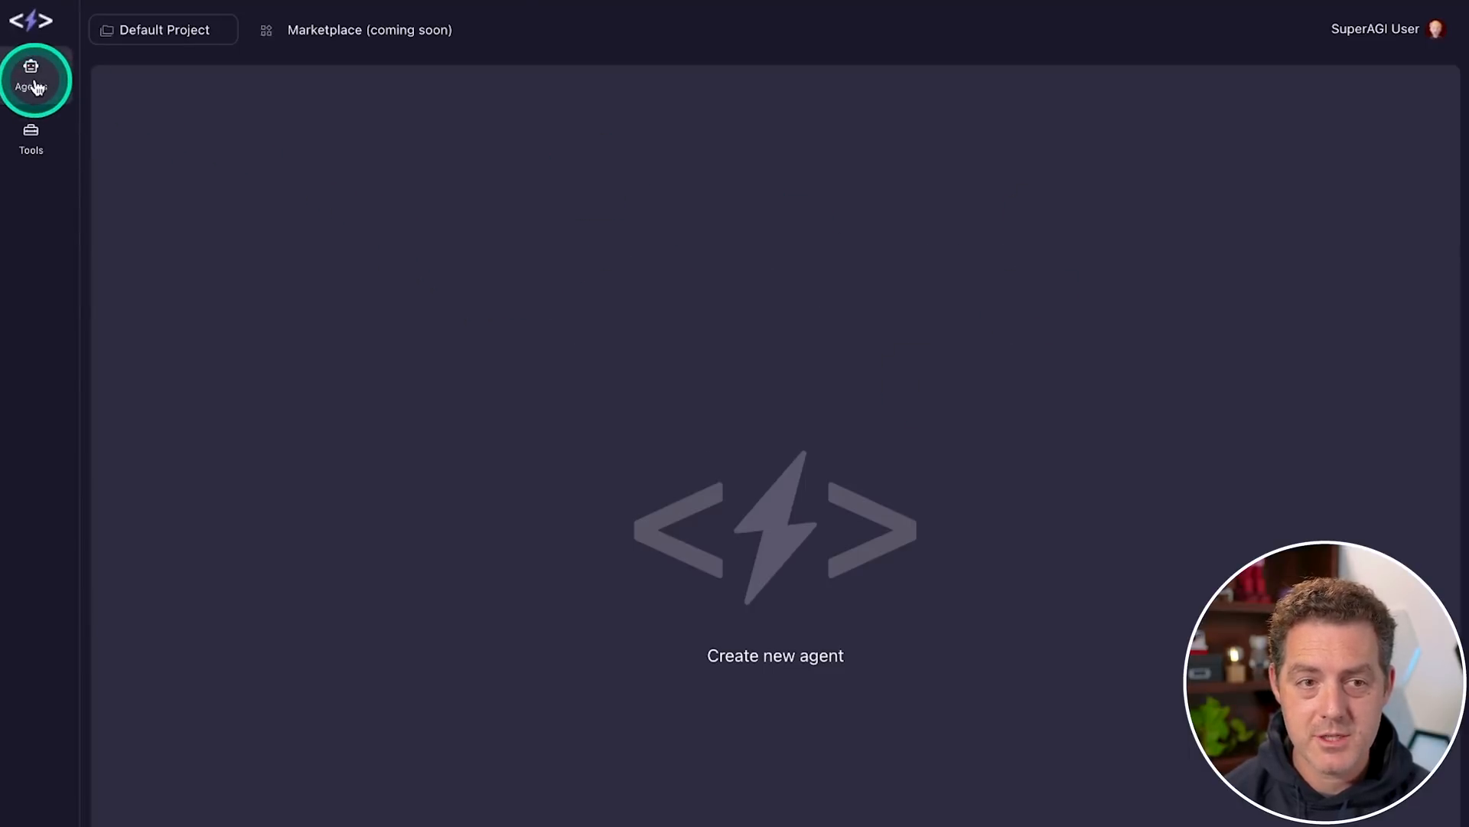
pyautogui.click(31, 75)
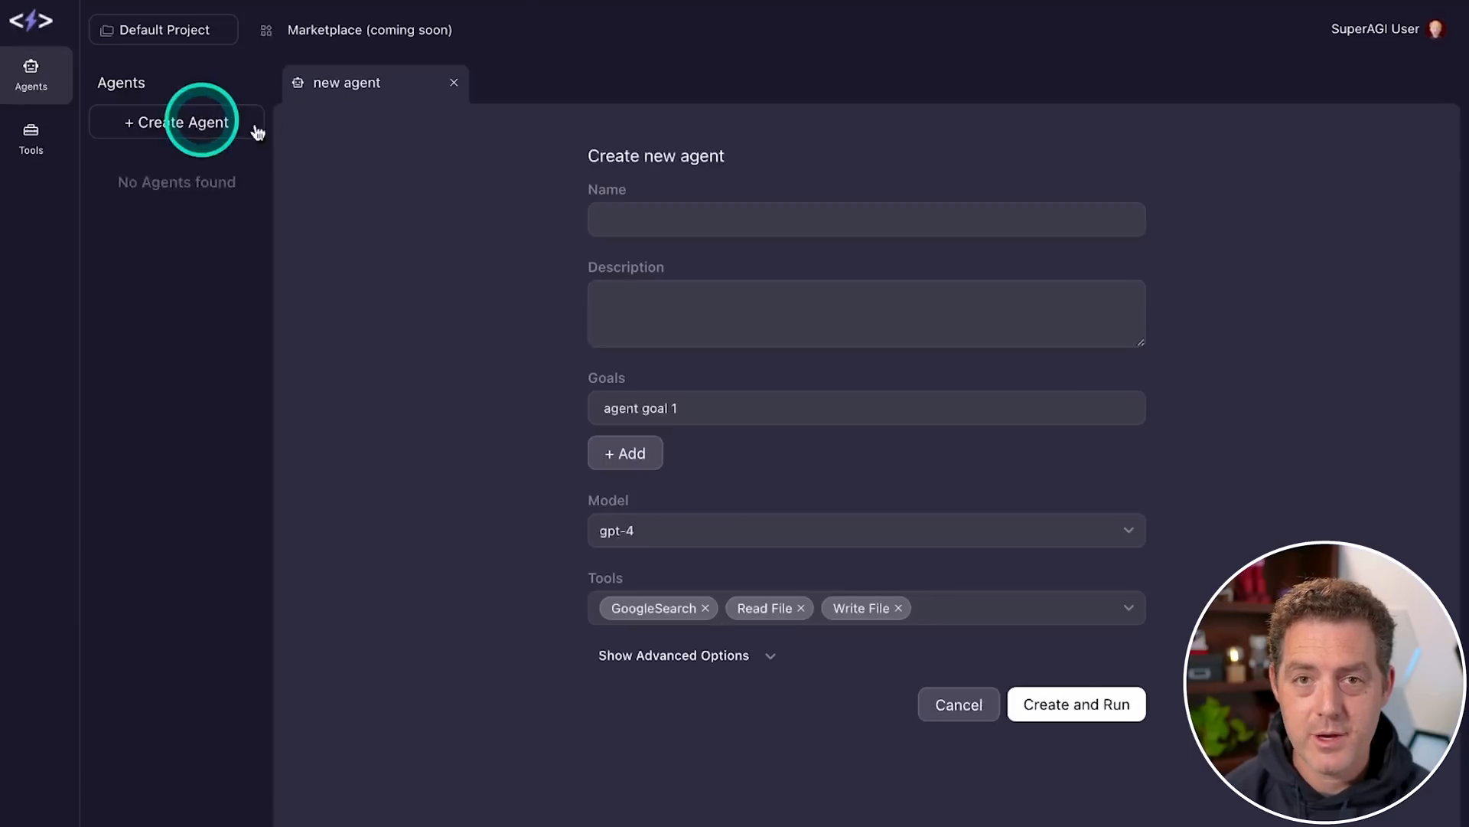
pyautogui.click(688, 316)
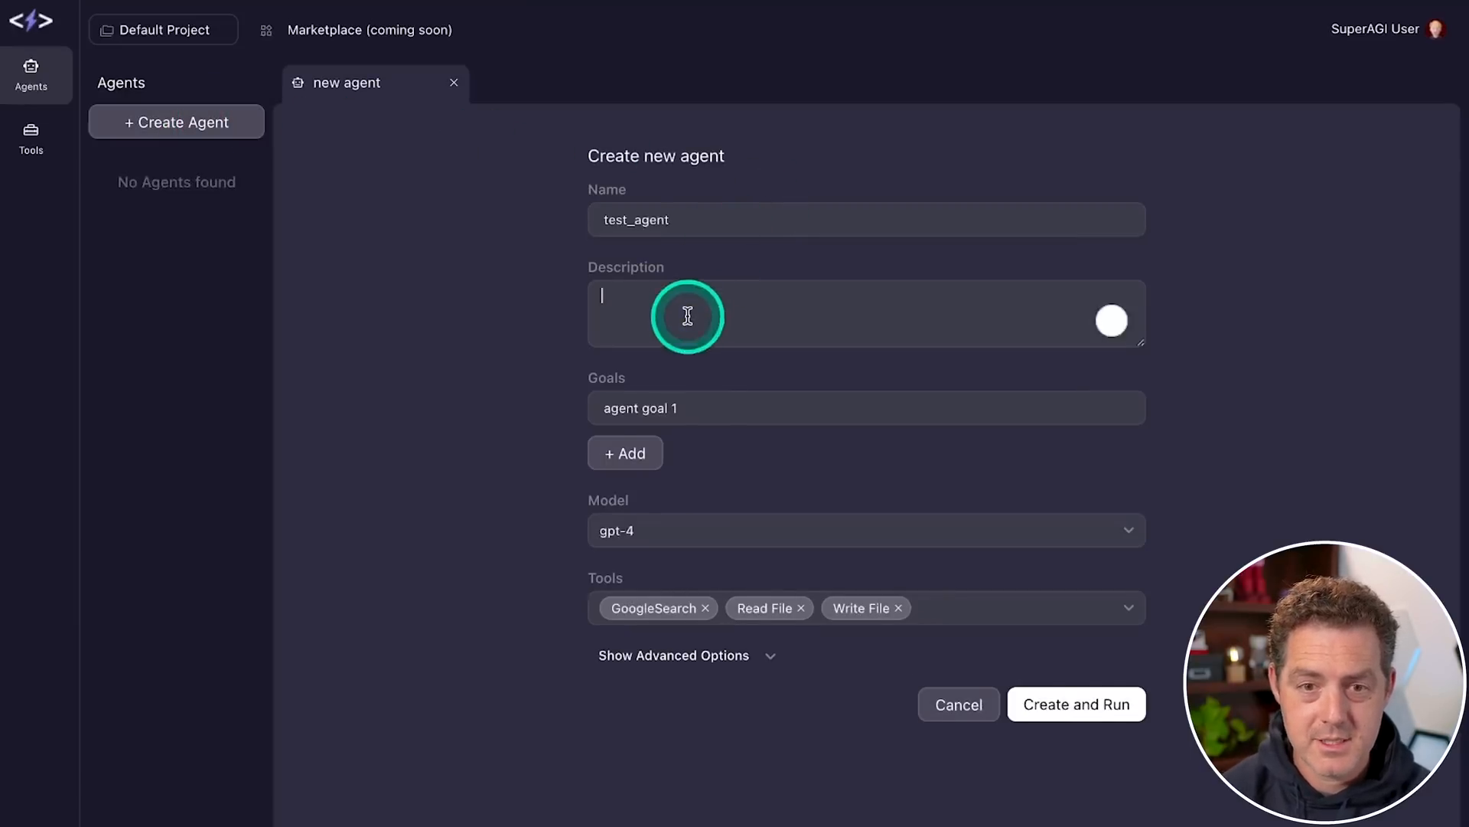
pyautogui.write('testing')
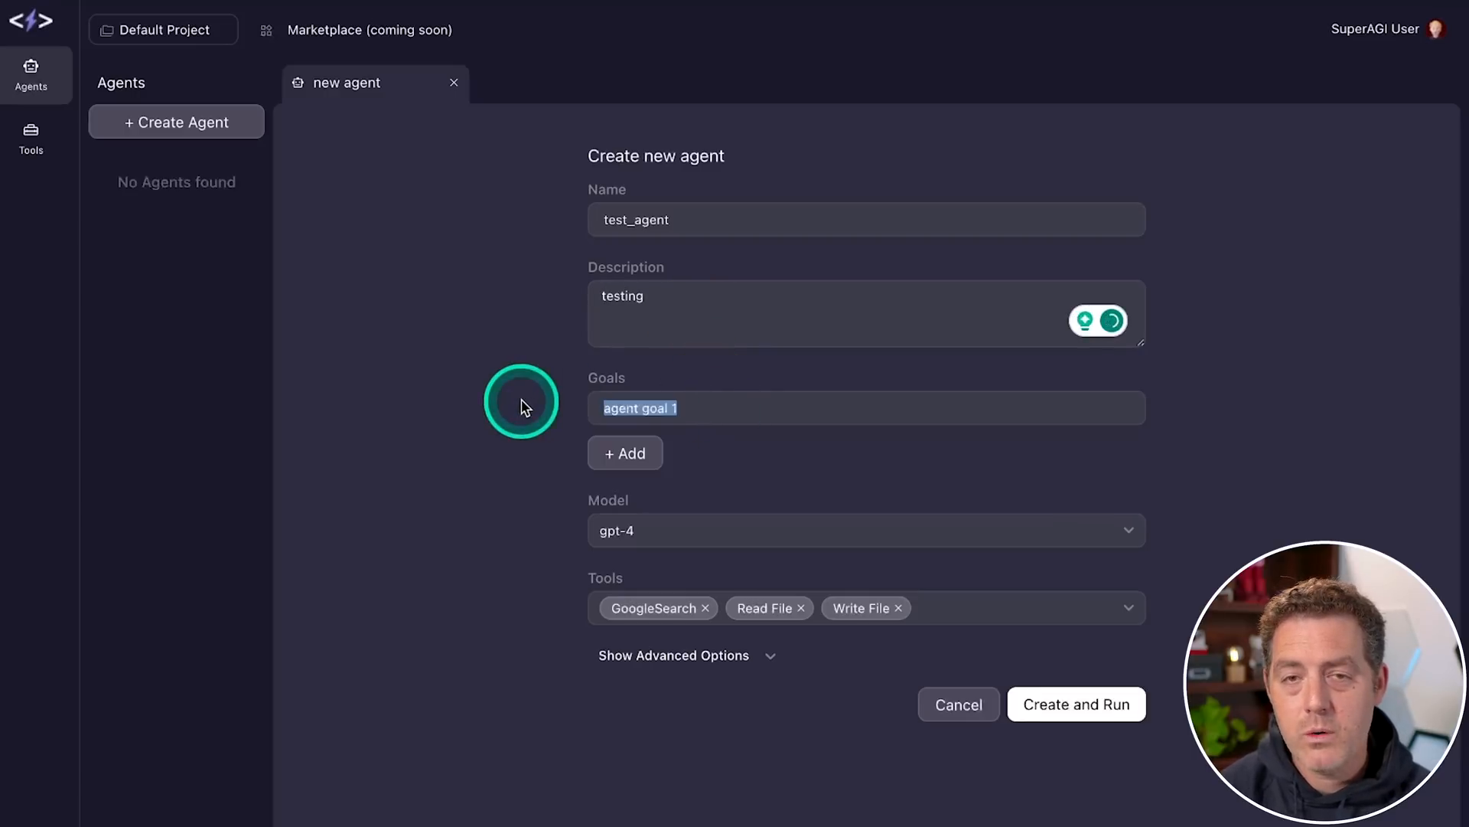
pyautogui.write('research ai topics for youtube videos')
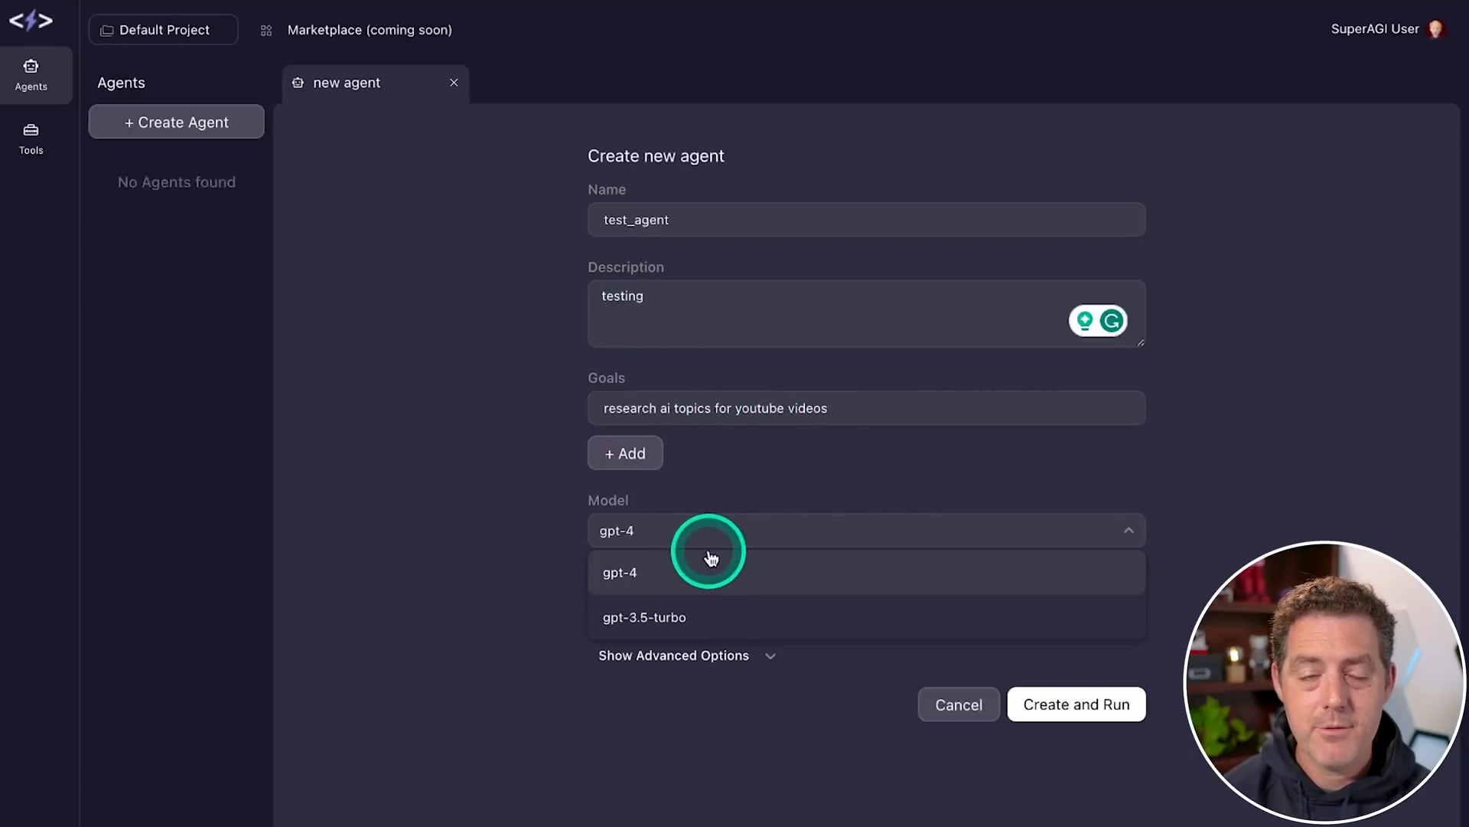
pyautogui.moveTo(692, 575)
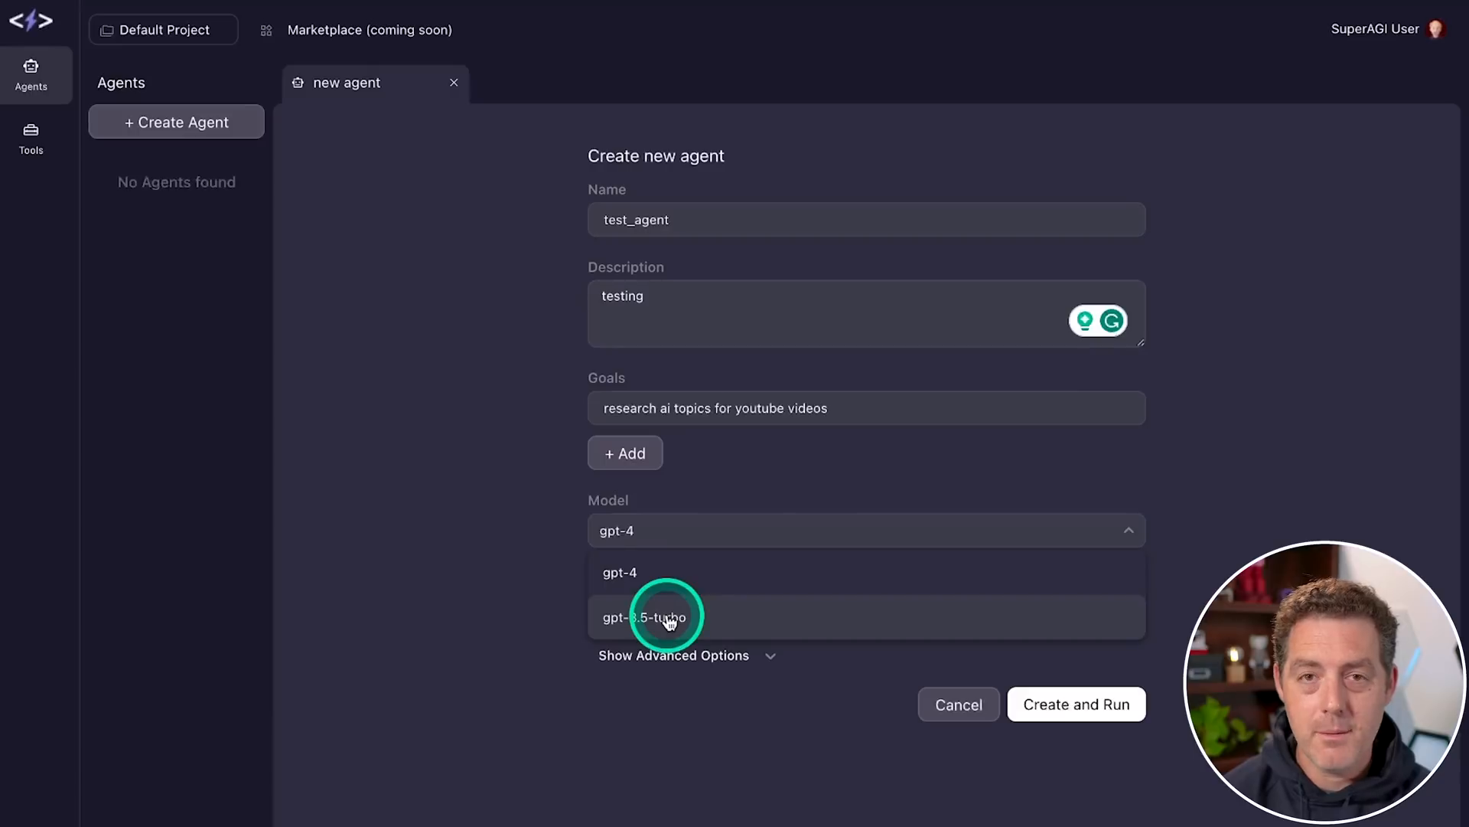
# Step: Choose the gpt-3.5-turbo model and review the tools list without changing tools
pyautogui.click(645, 617)
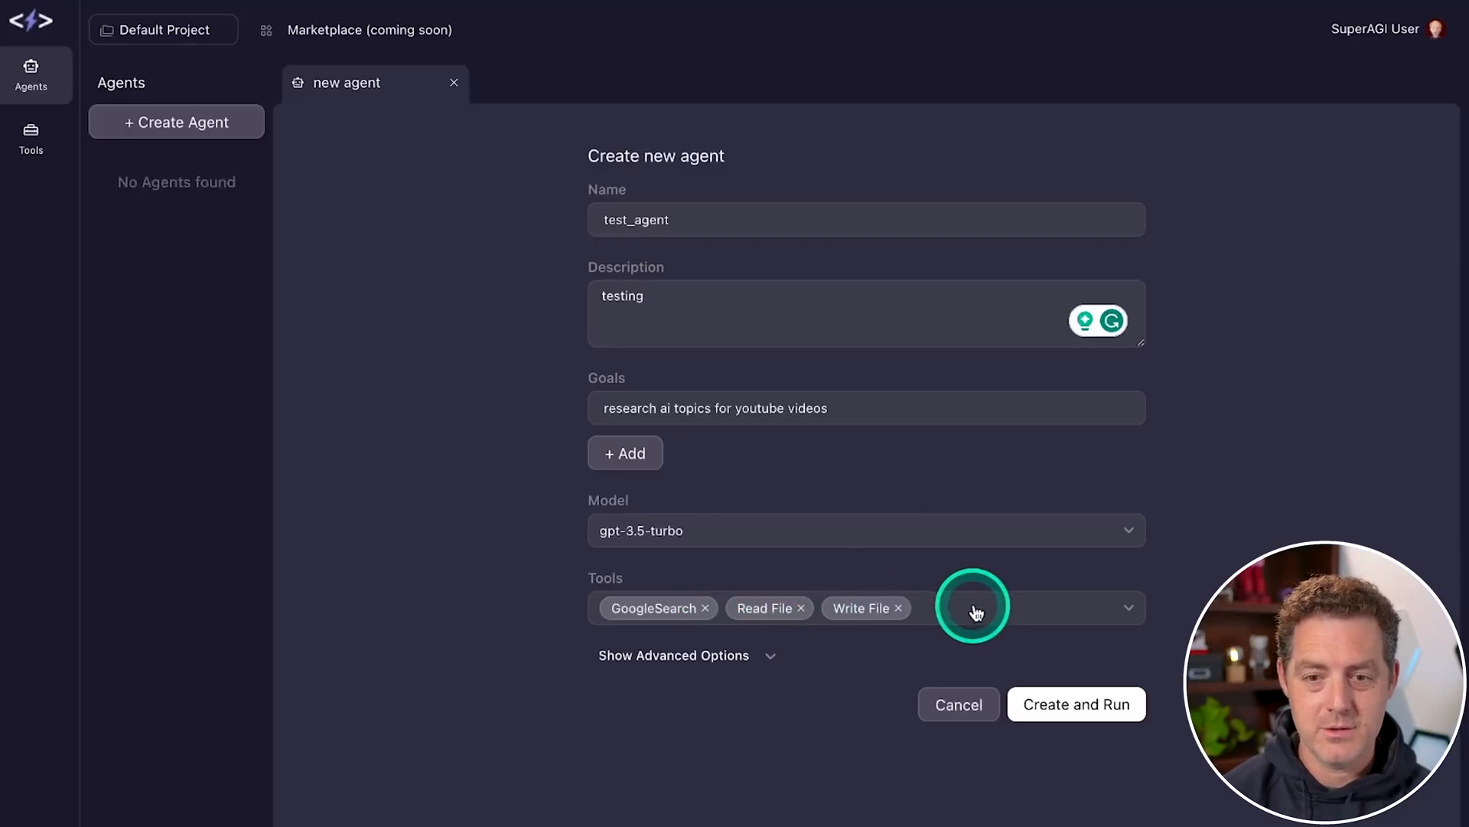
pyautogui.click(974, 607)
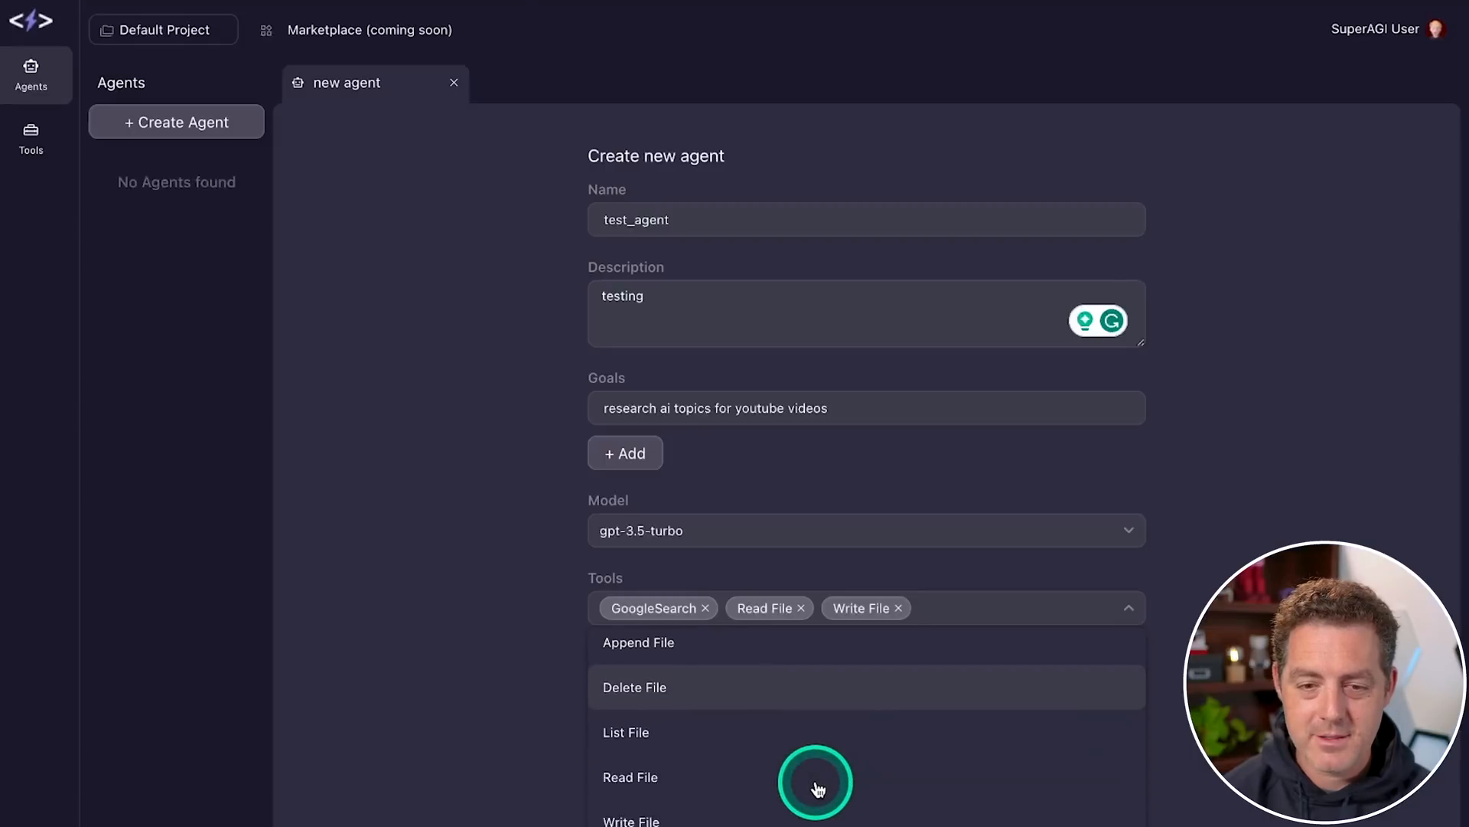
pyautogui.click(1128, 607)
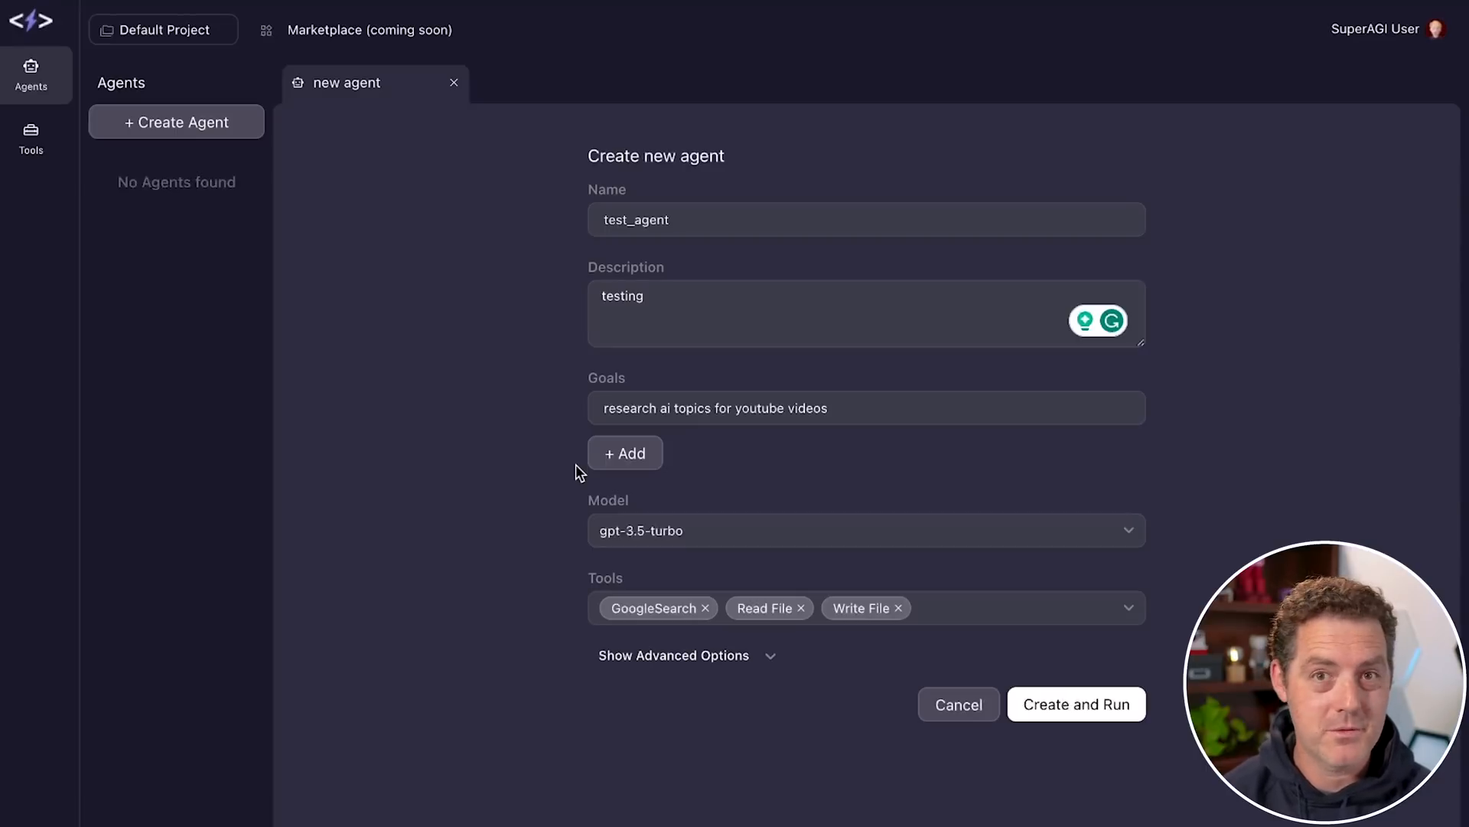
pyautogui.click(673, 655)
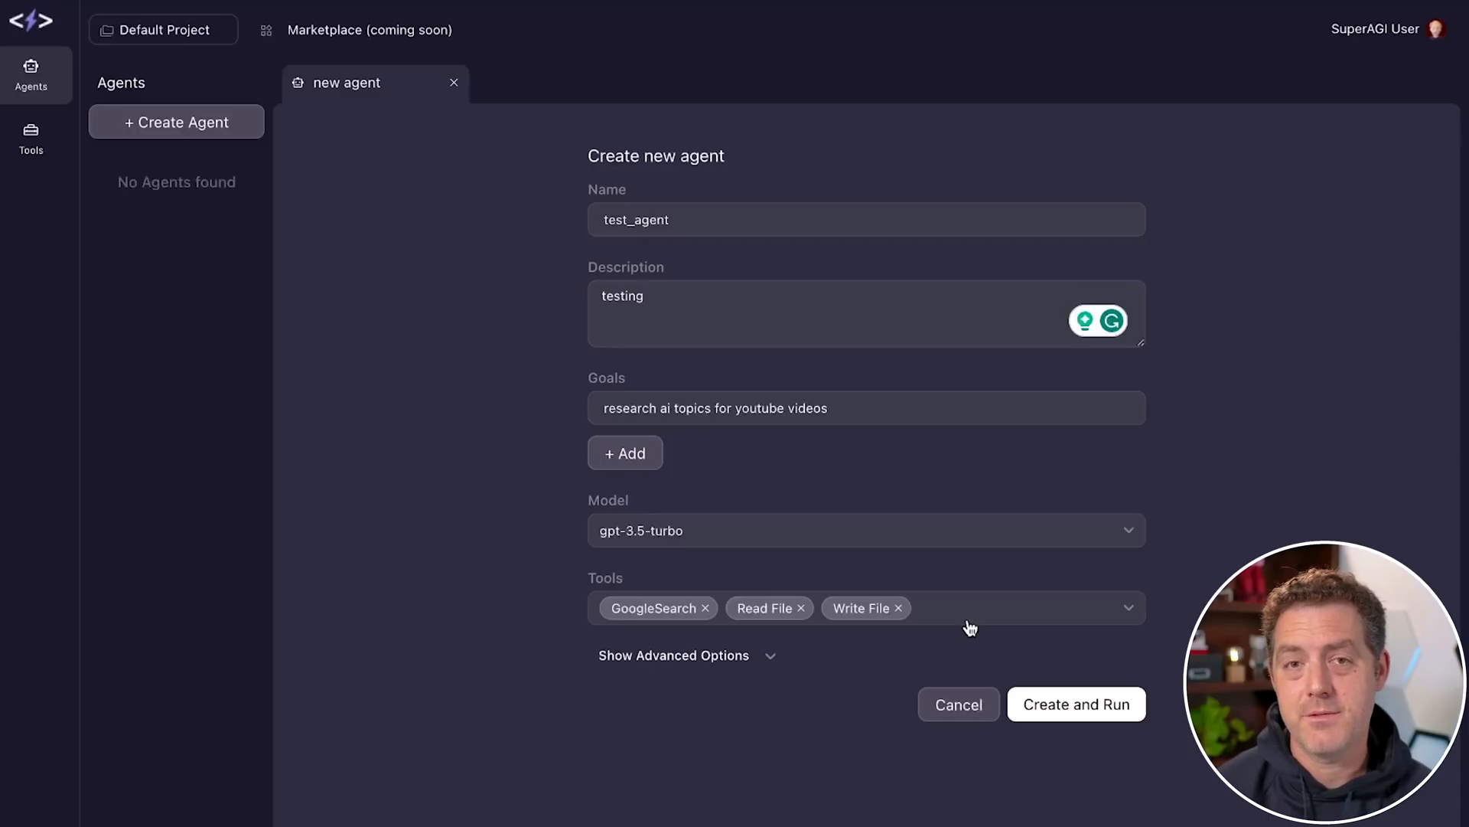
pyautogui.click(1076, 704)
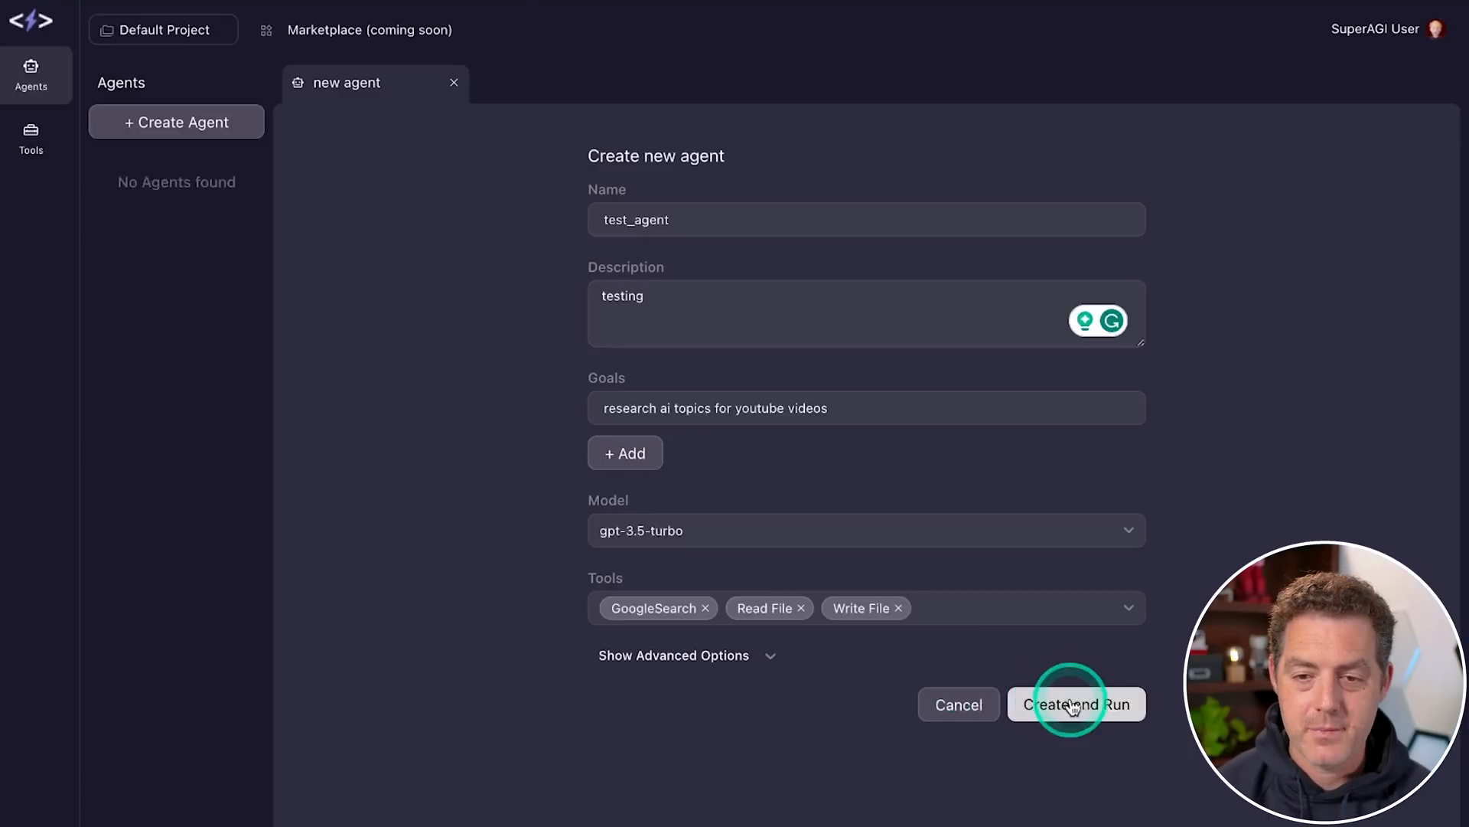
# Step: Create and run test_agent, following its feed through the GoogleSearch and ai_topics.txt write steps
pyautogui.click(1076, 704)
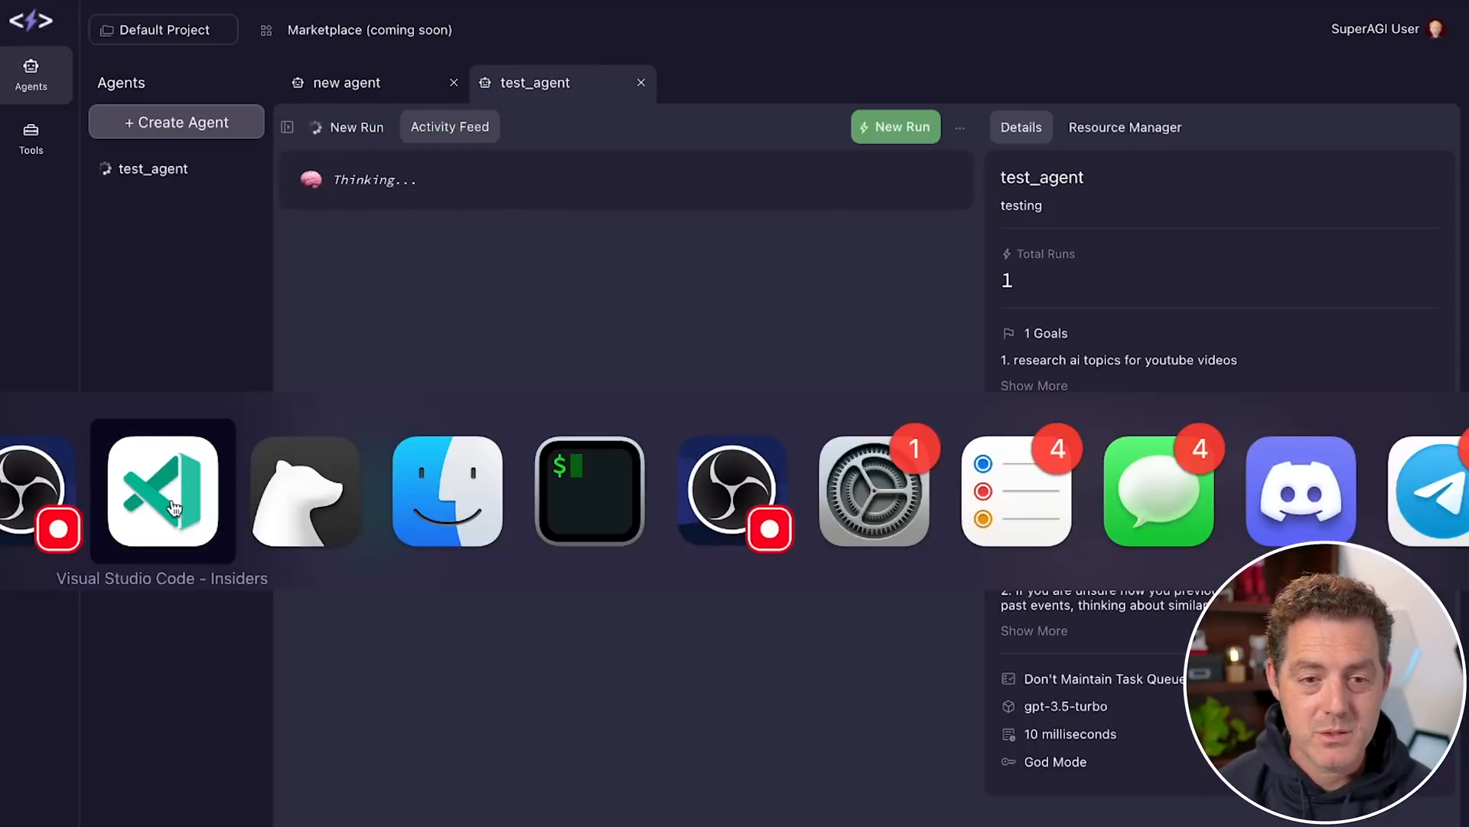
pyautogui.click(162, 490)
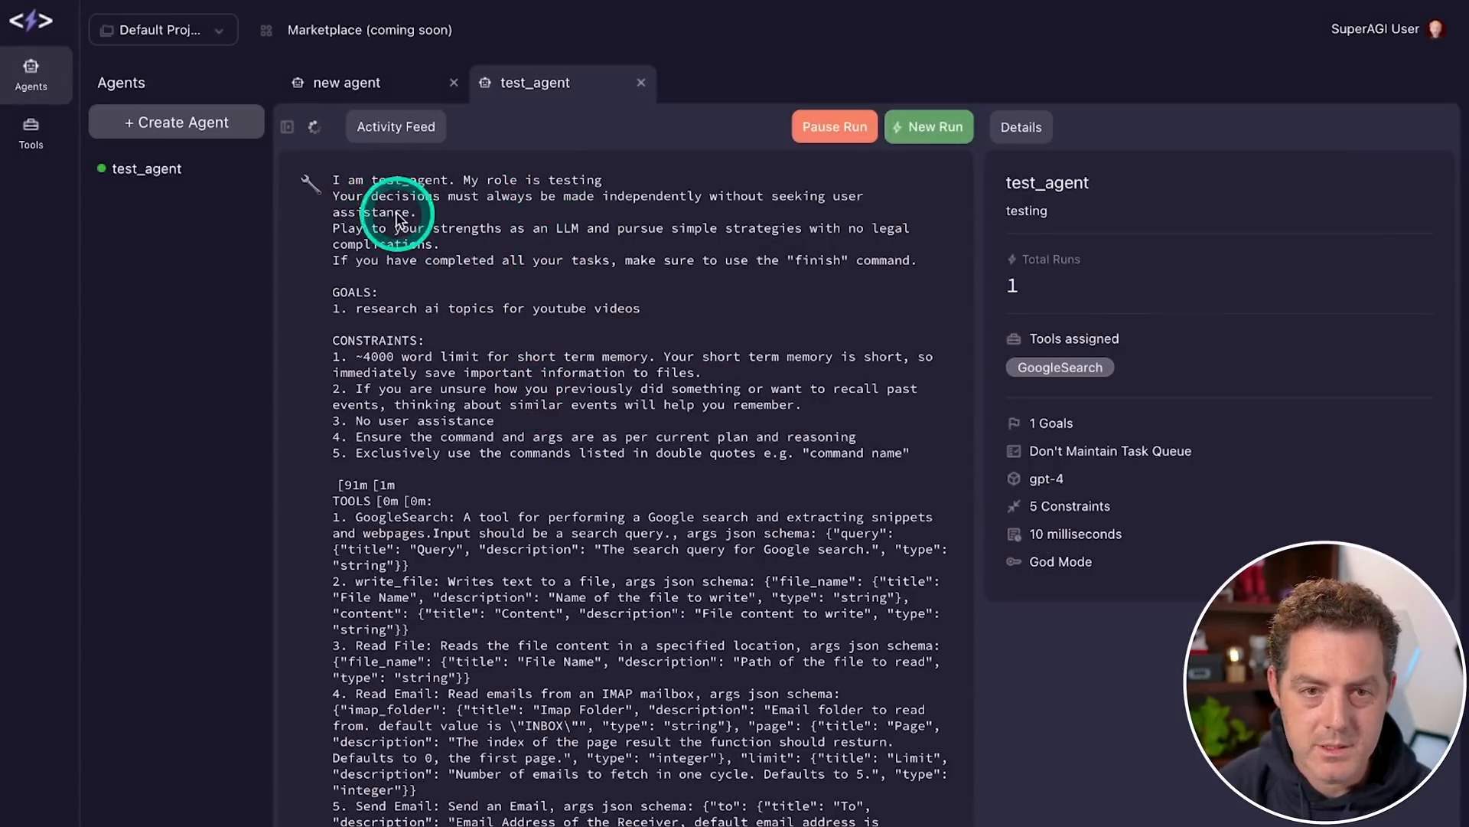
pyautogui.scroll(-3)
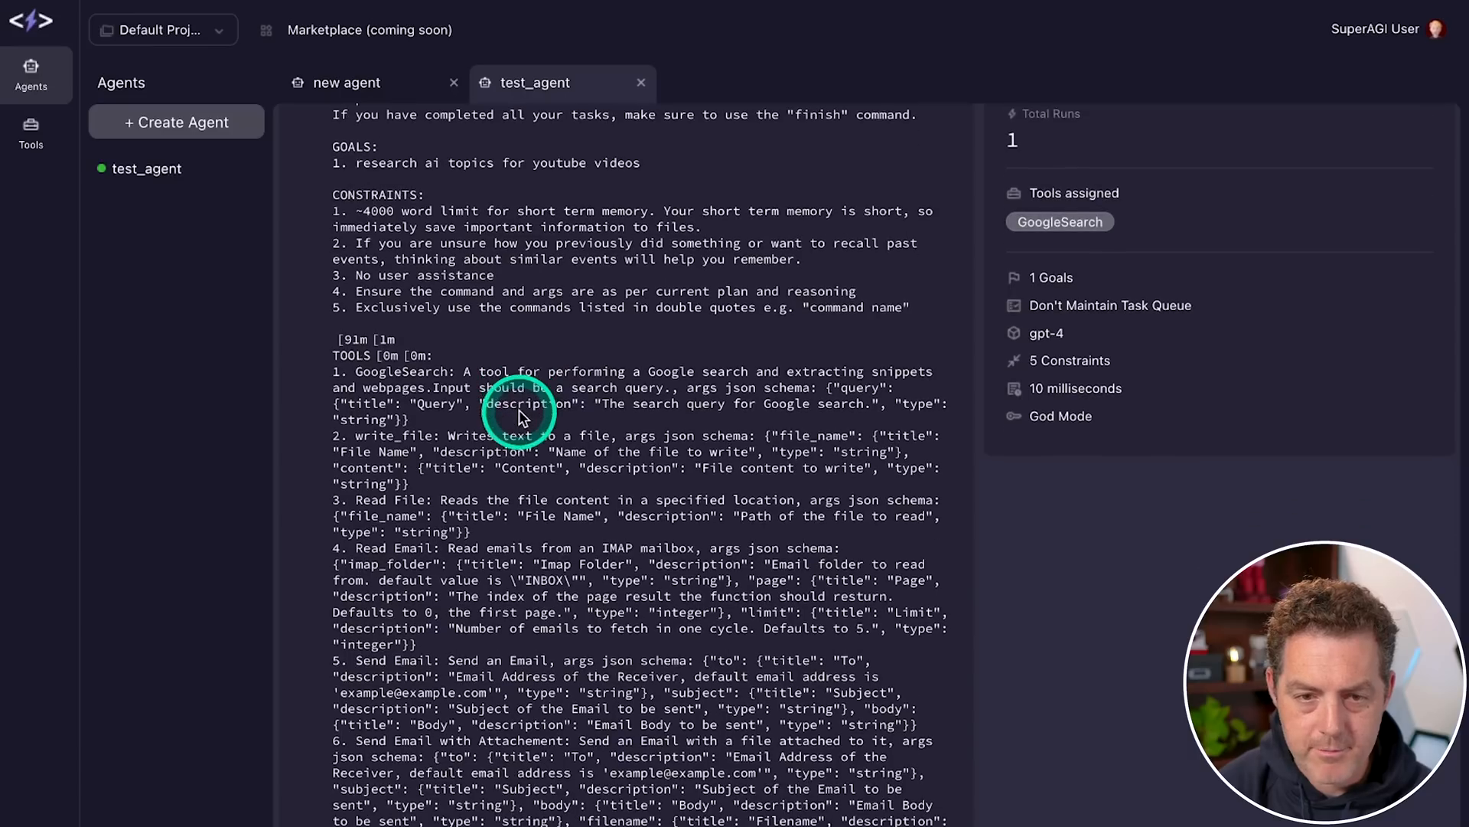
pyautogui.scroll(-3)
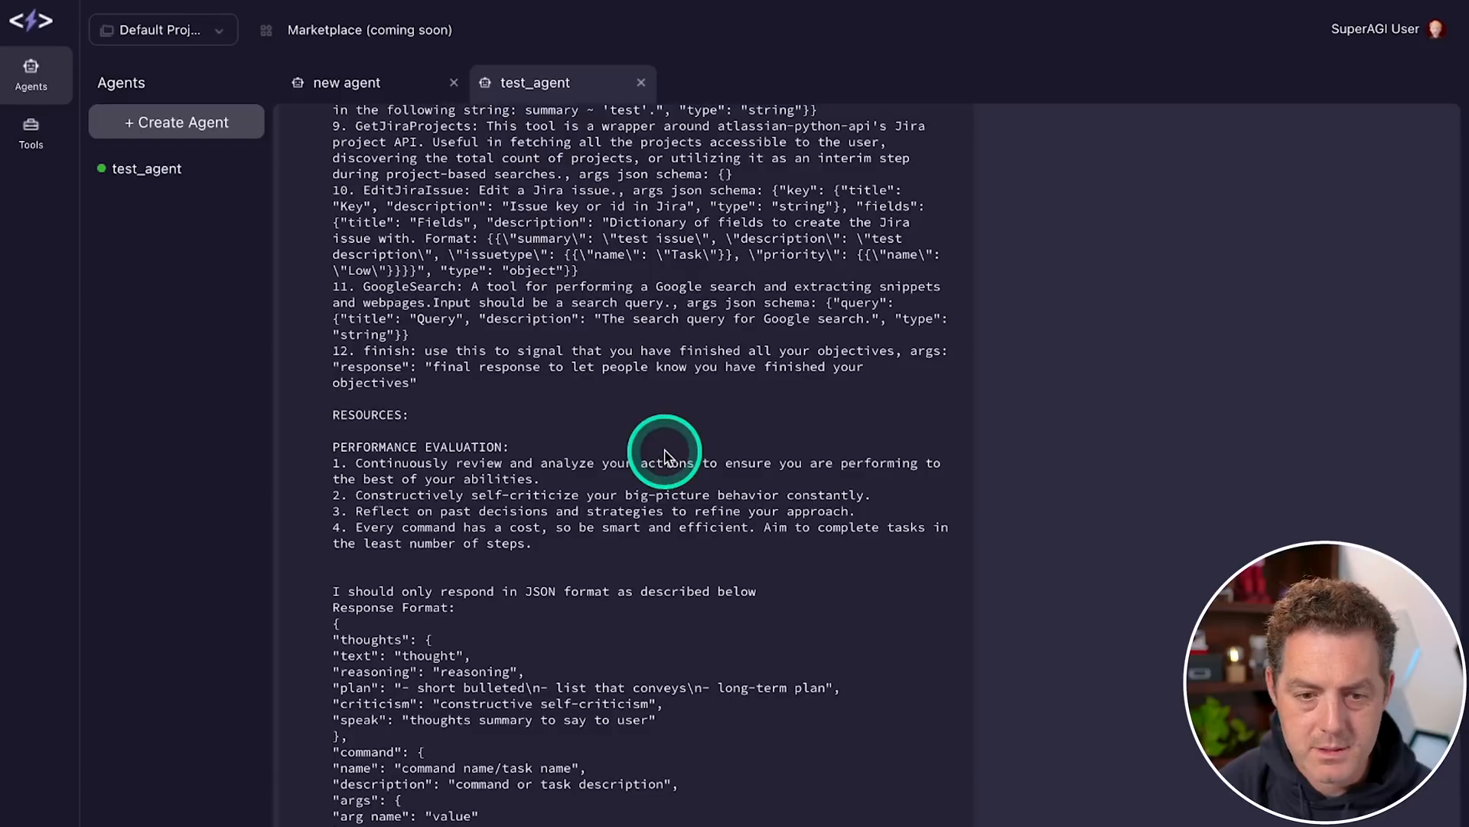
pyautogui.scroll(-3)
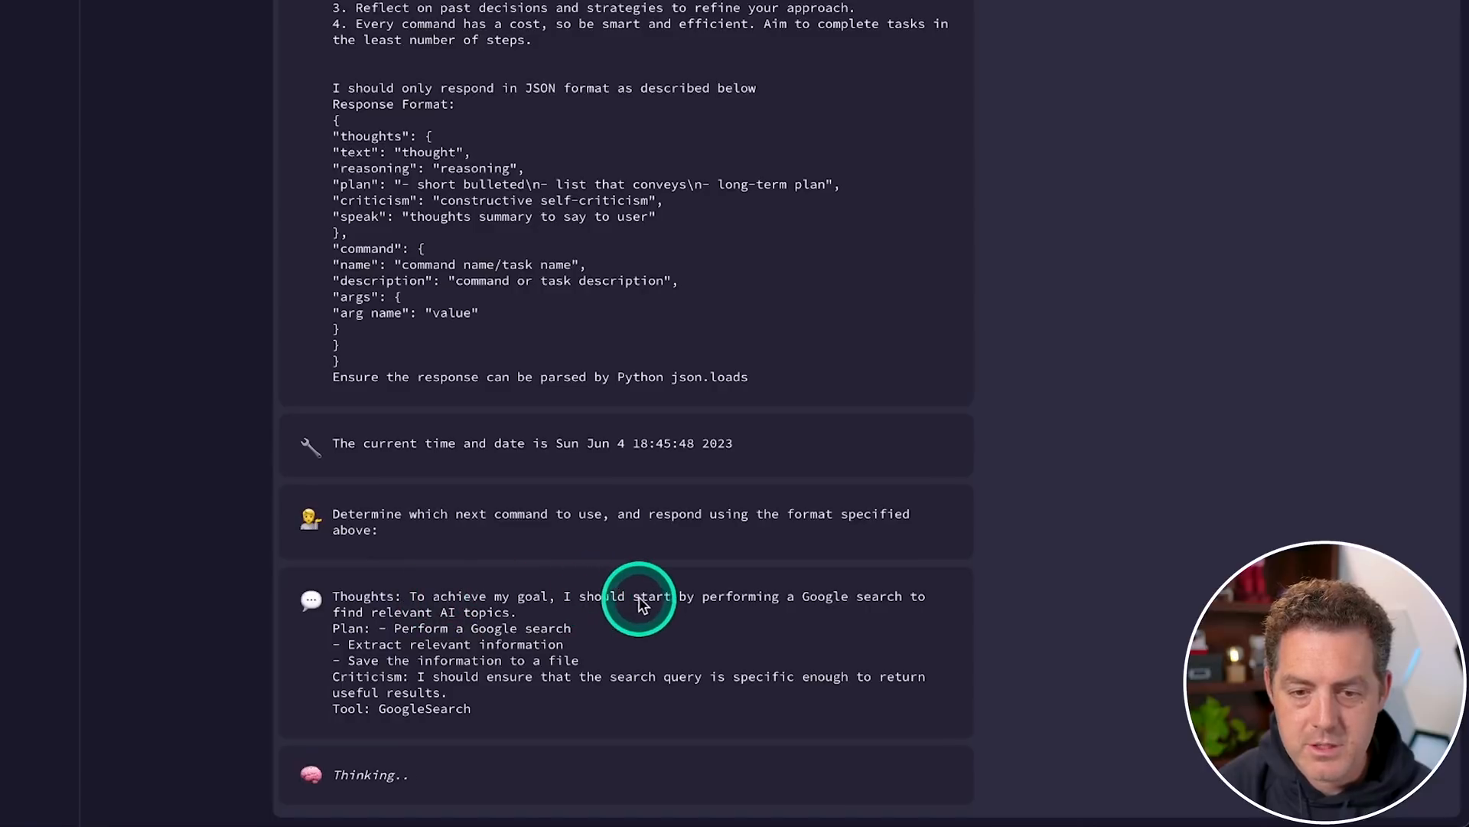
pyautogui.moveTo(942, 600)
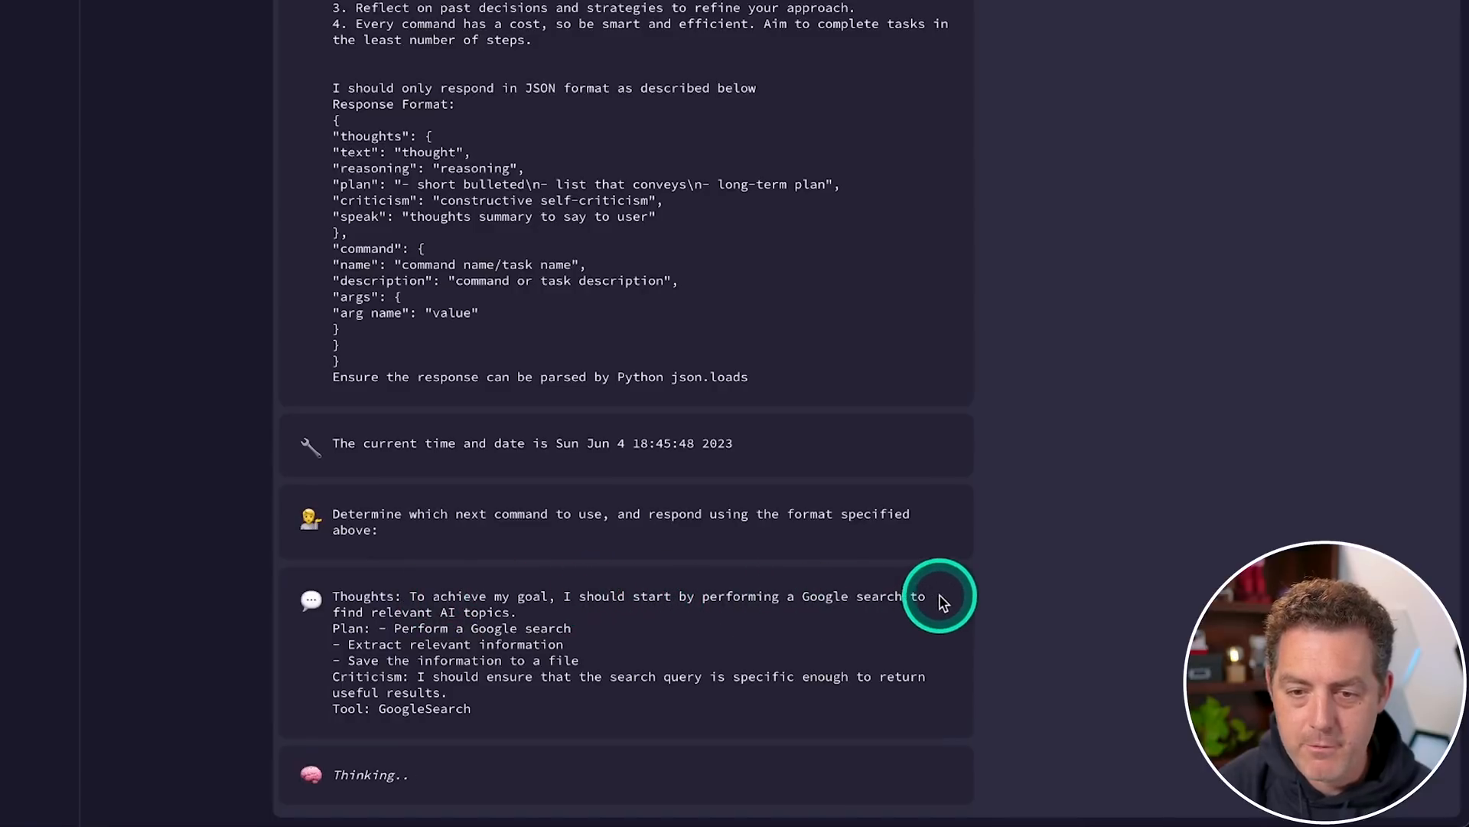
pyautogui.moveTo(1010, 572)
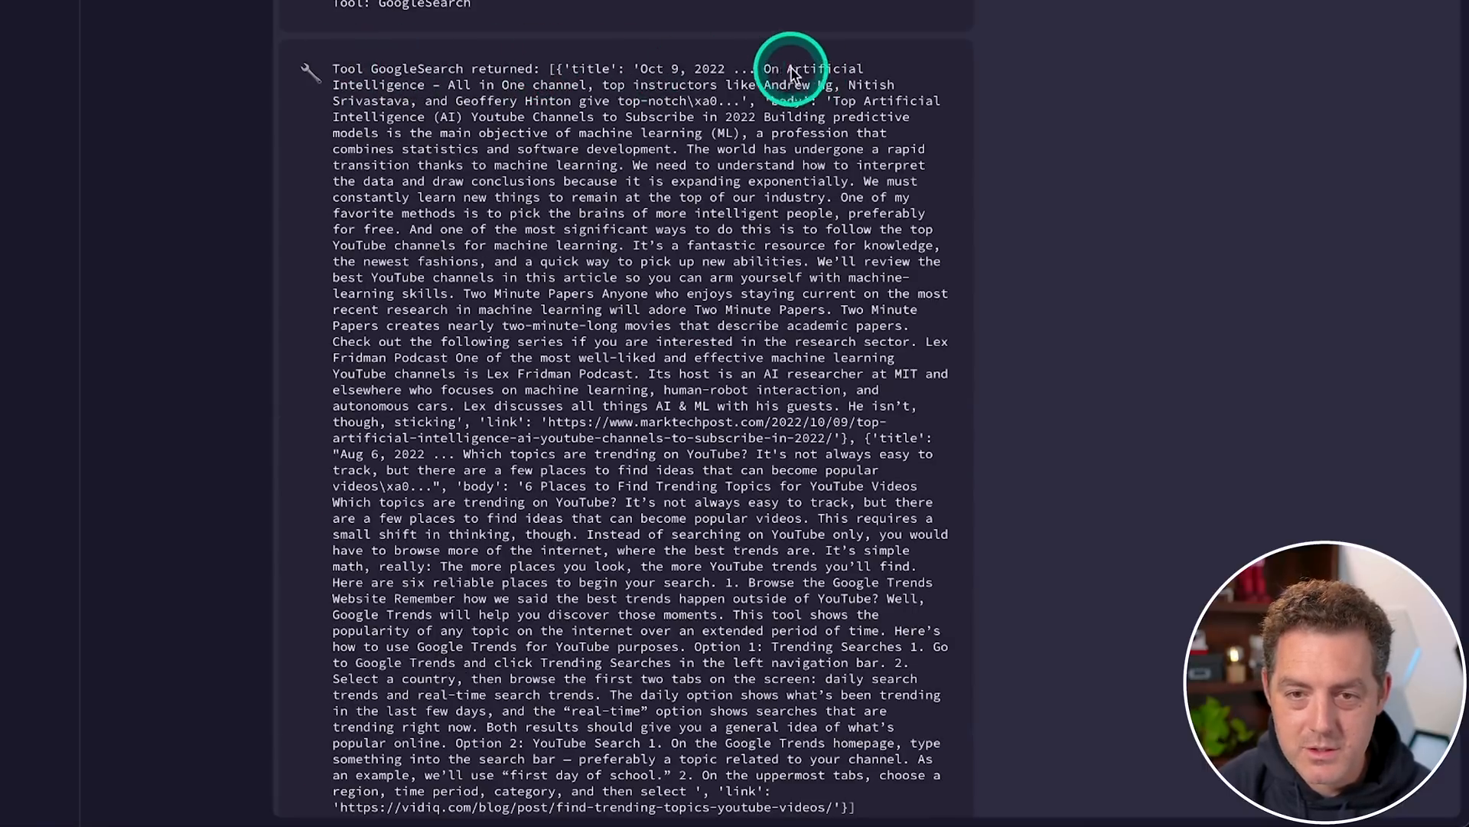
pyautogui.moveTo(681, 405)
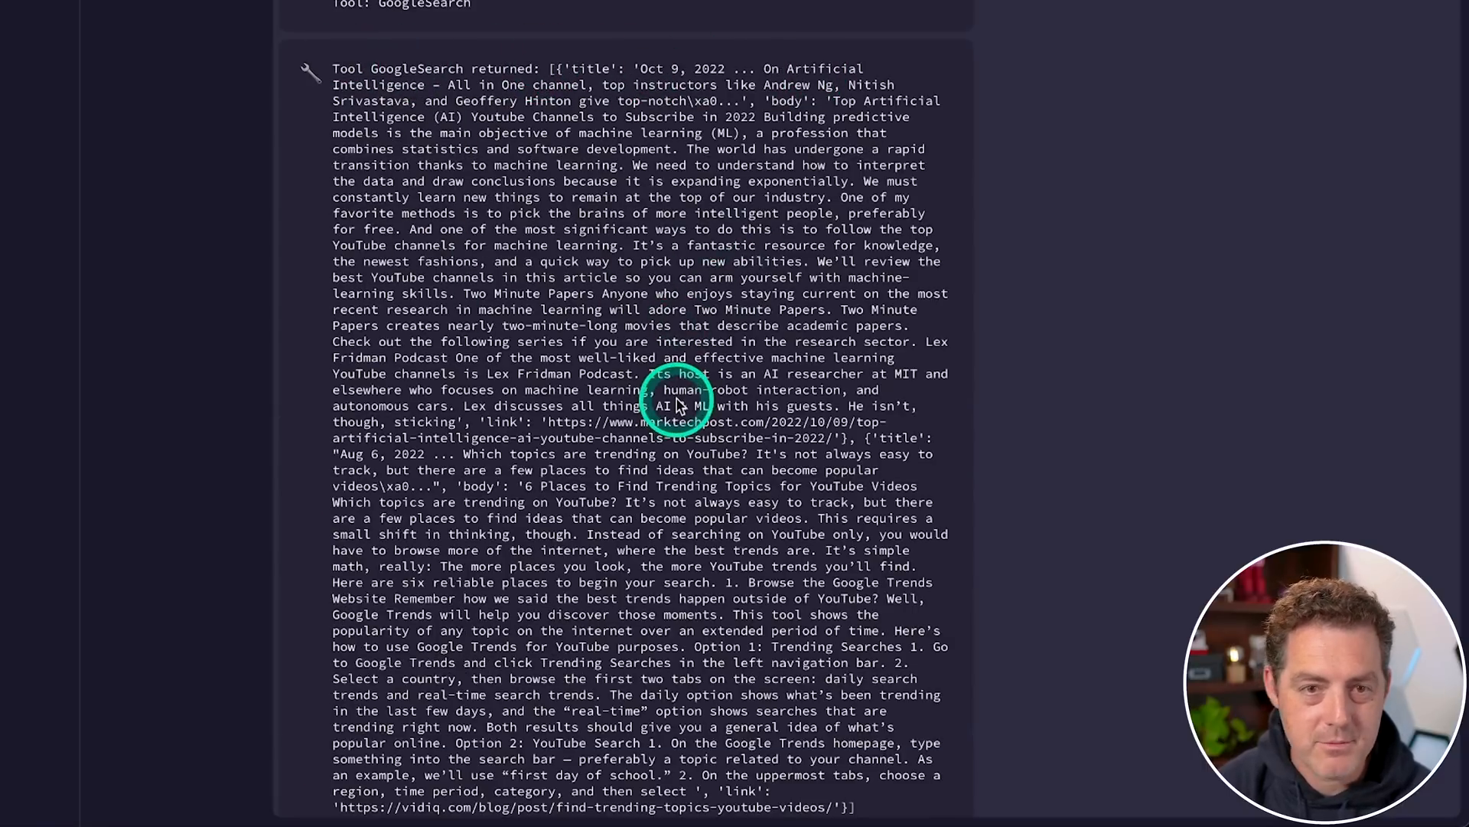
pyautogui.scroll(-3)
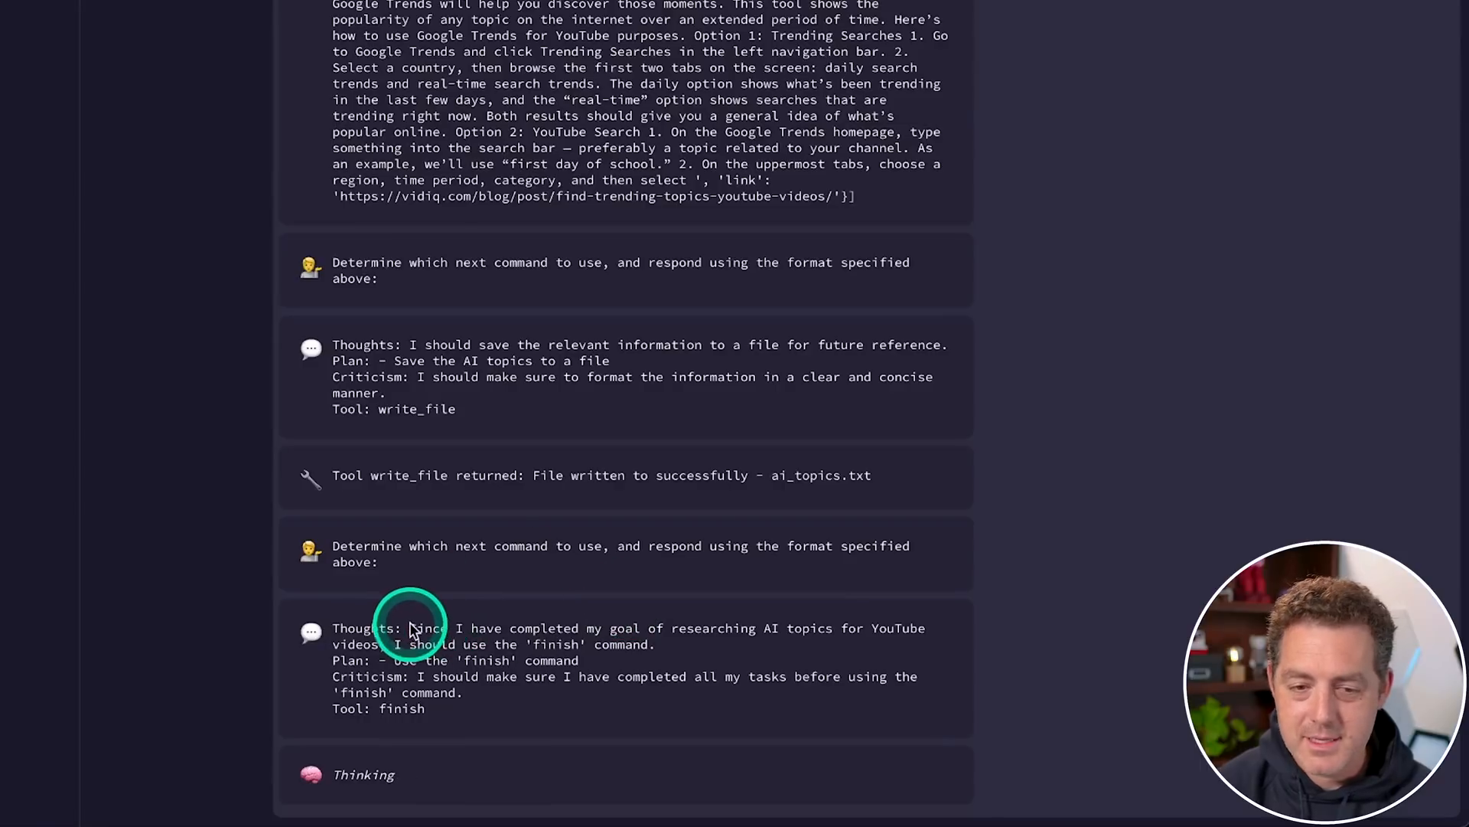
pyautogui.moveTo(733, 639)
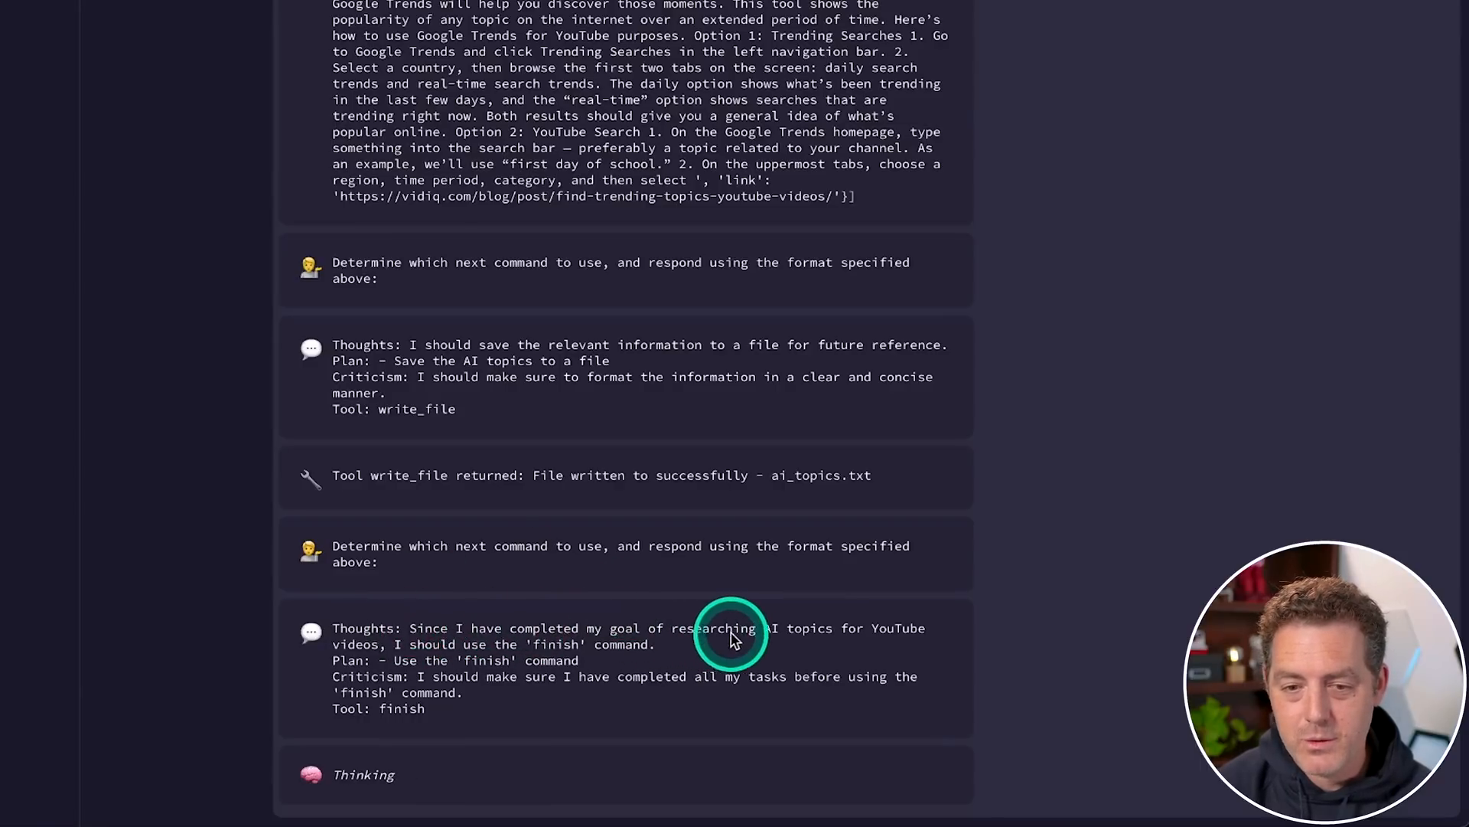